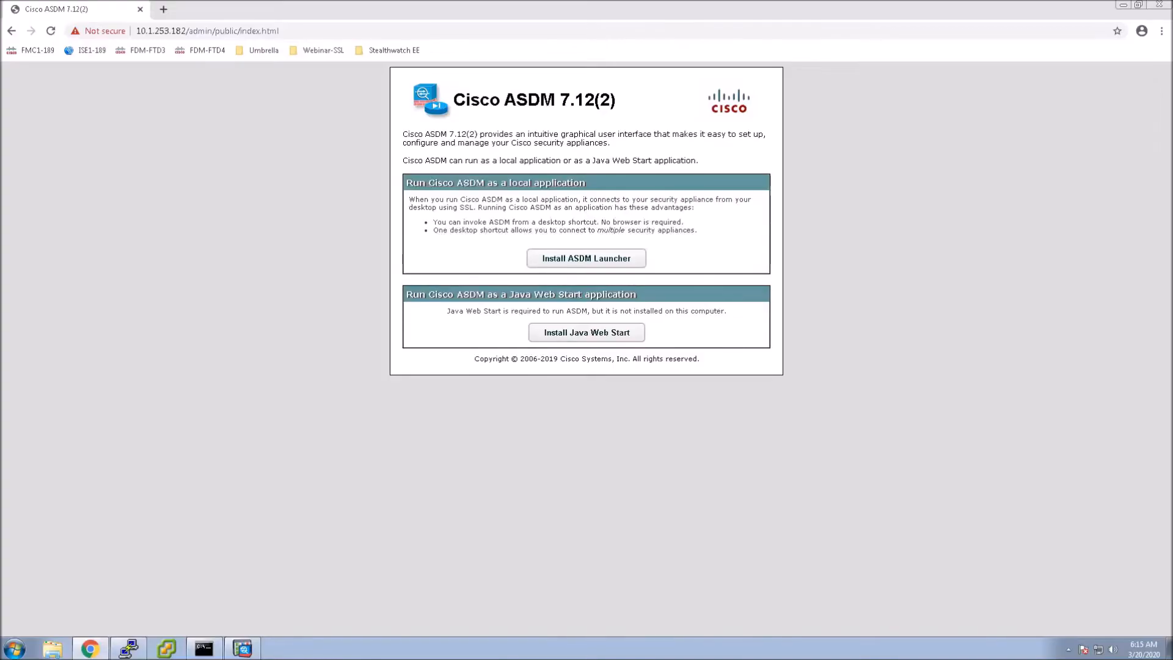
pyautogui.moveTo(129, 51)
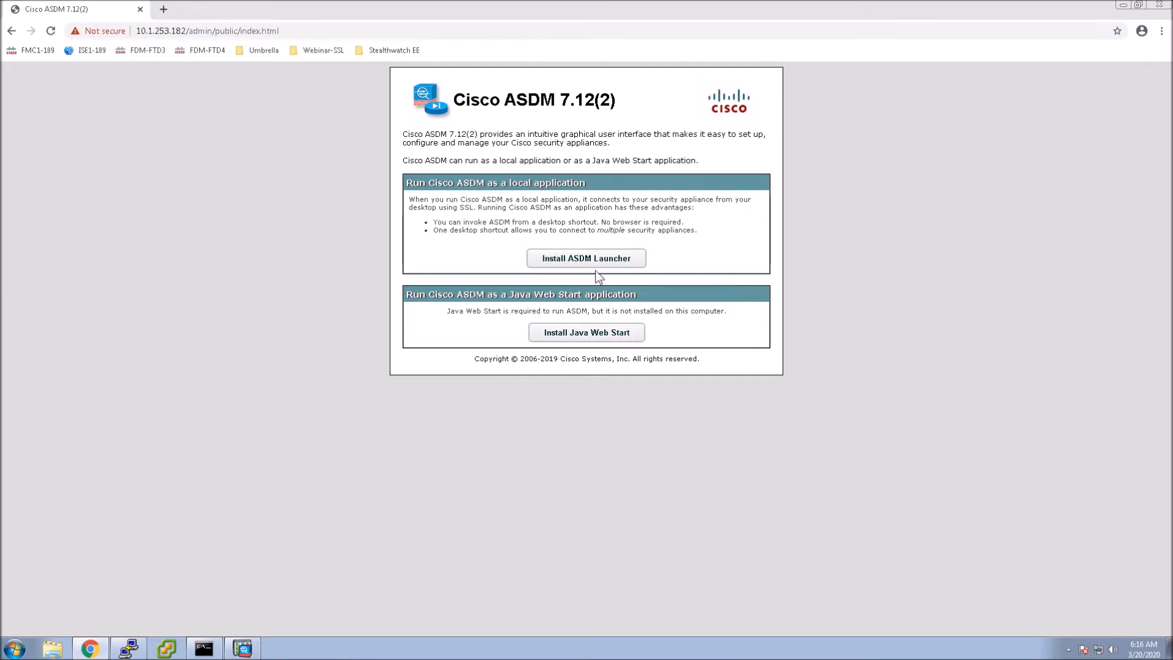
# Add 10.1.253.182 to the device list with 'Connect to this device now' checked.
pyautogui.click(586, 258)
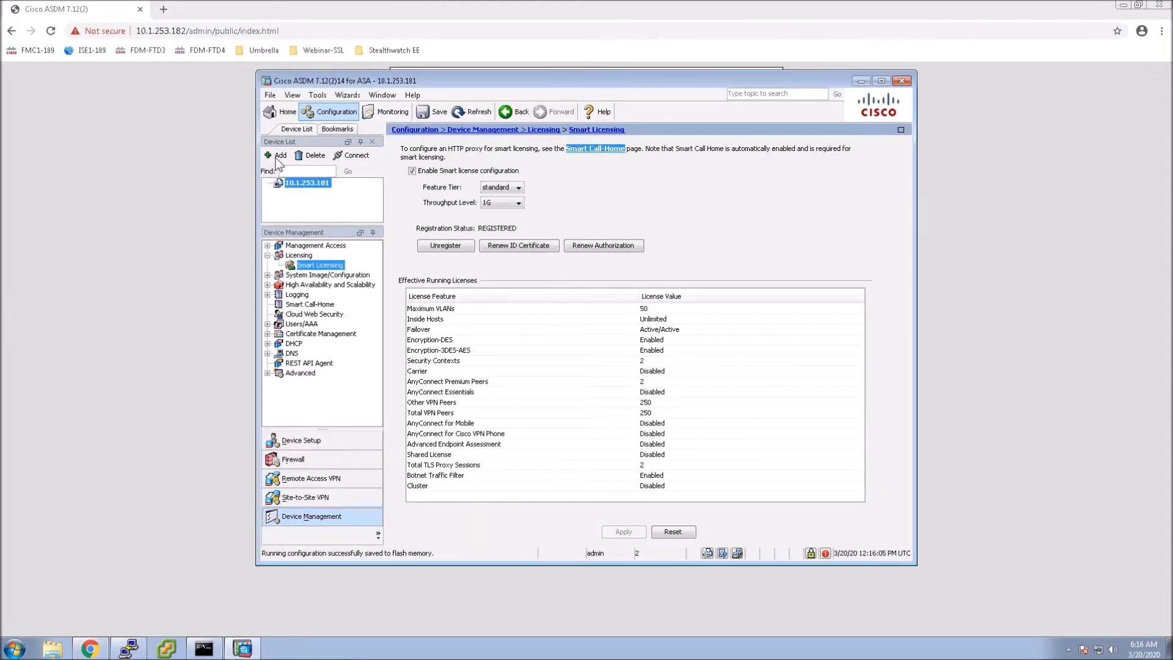
pyautogui.click(275, 155)
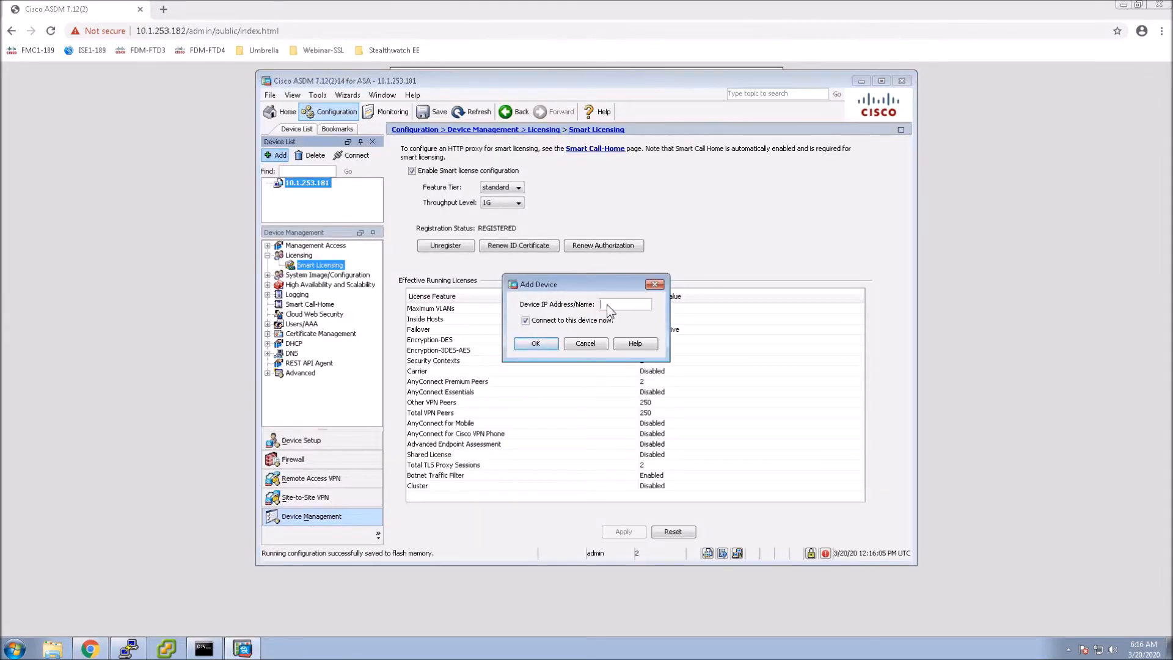
pyautogui.write('10.1.253.182')
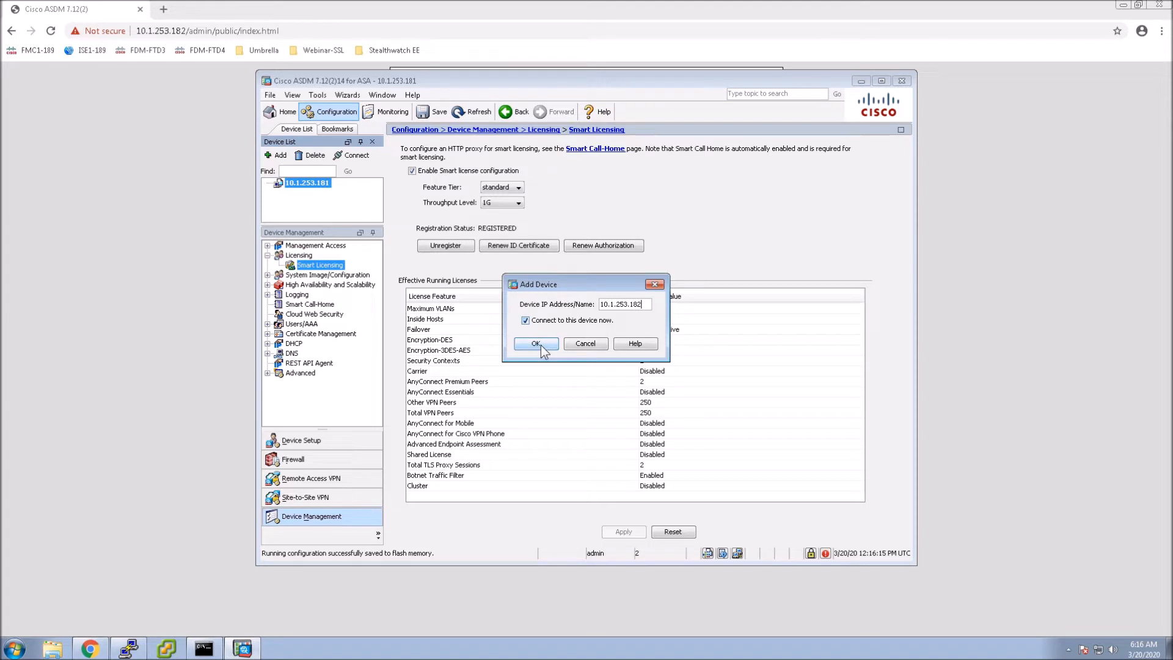
# Log in to 10.1.253.182 as admin, review Licensing, then reconnect to 10.1.253.181.
pyautogui.click(534, 343)
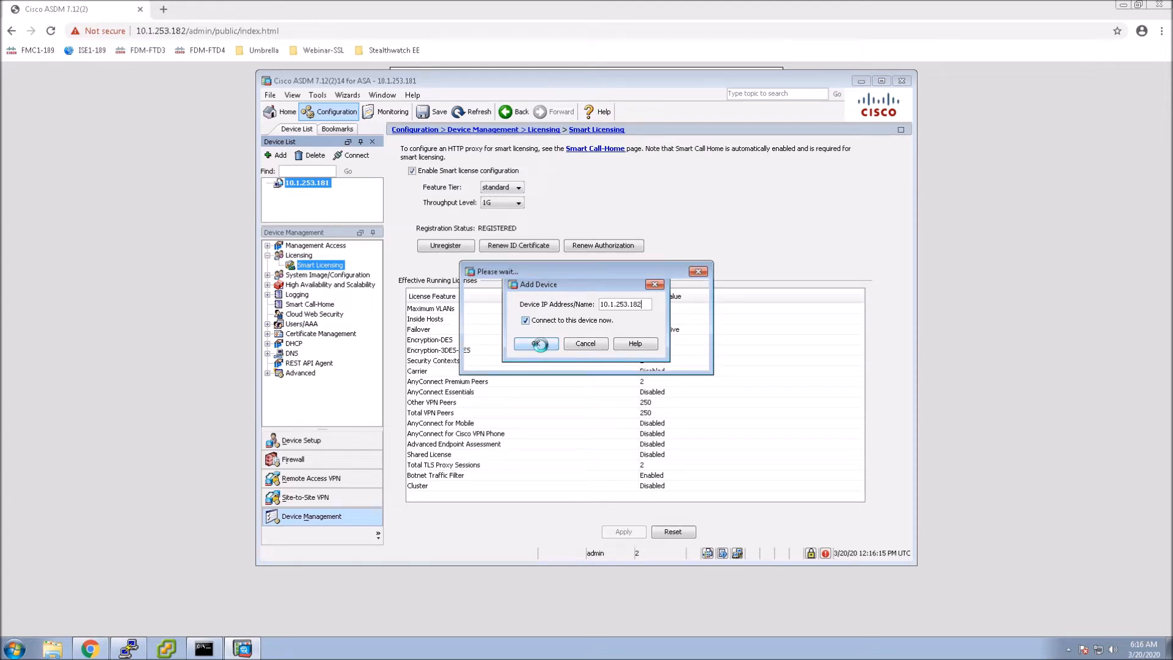
pyautogui.click(536, 344)
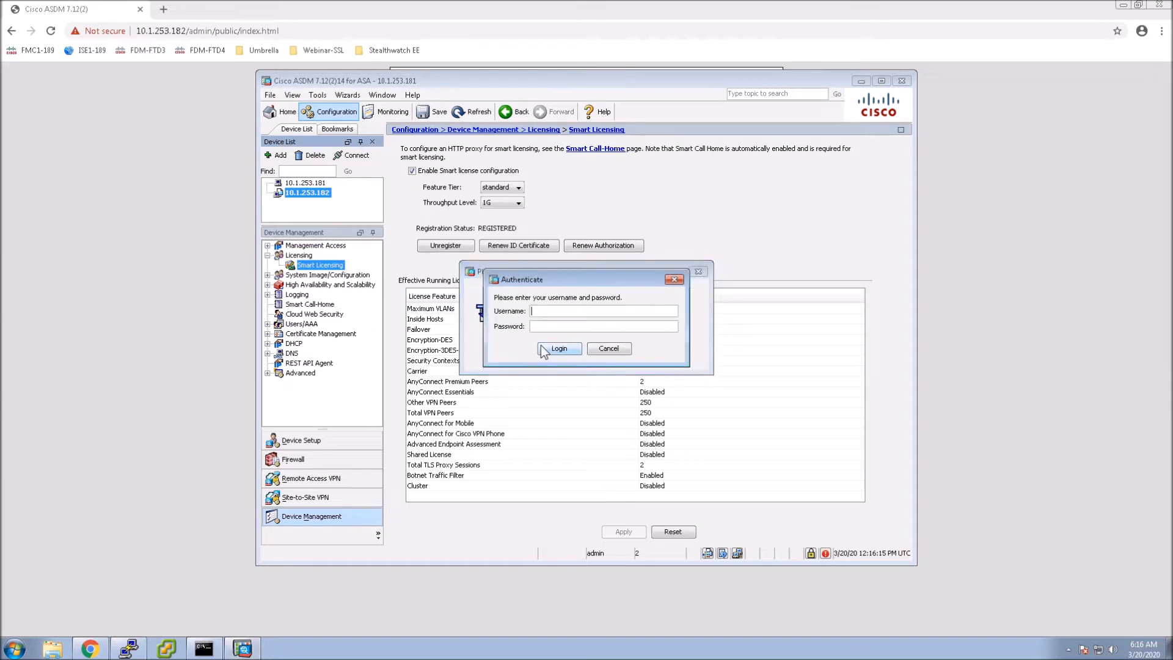
pyautogui.write('admin')
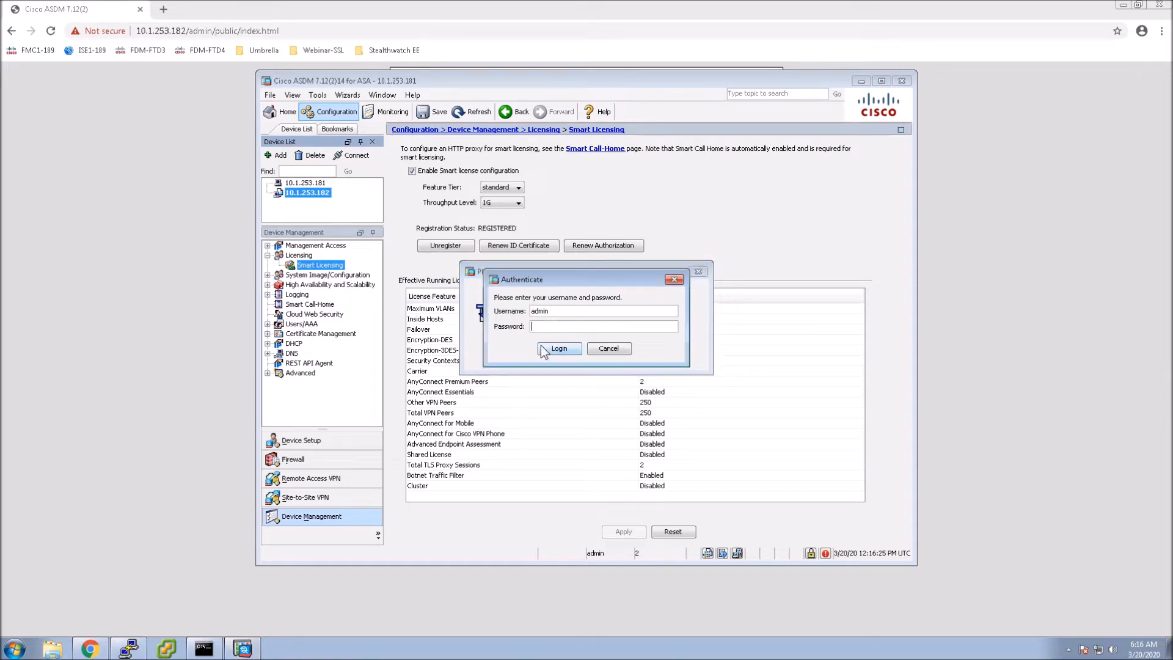
pyautogui.write('password')
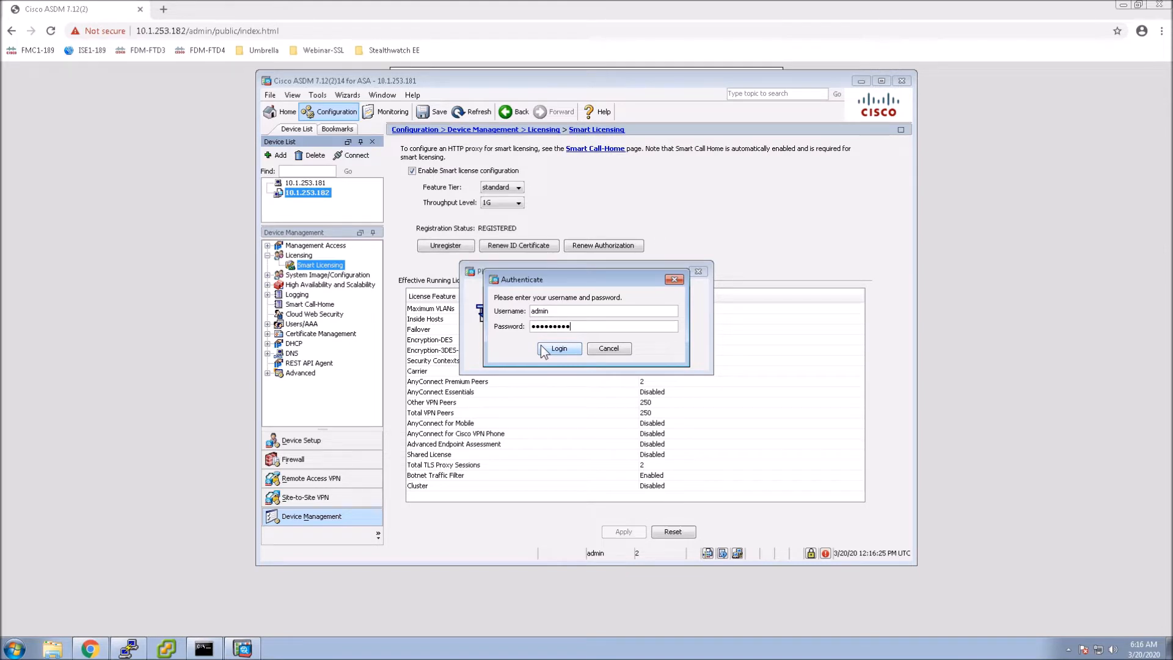
pyautogui.click(560, 349)
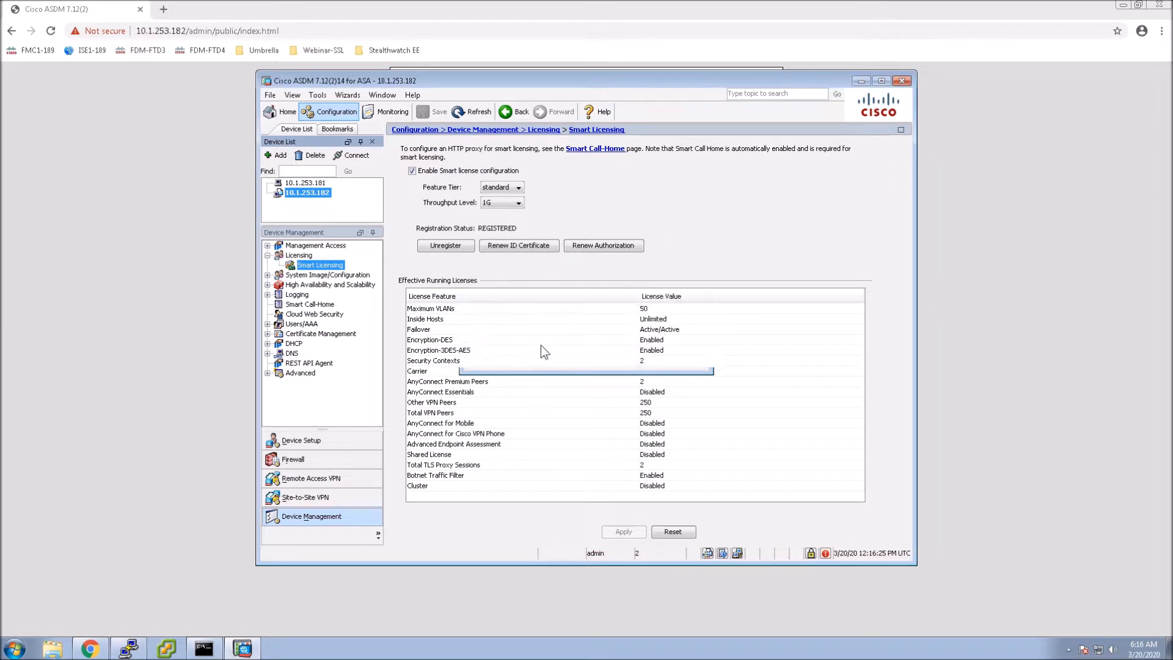
pyautogui.click(472, 111)
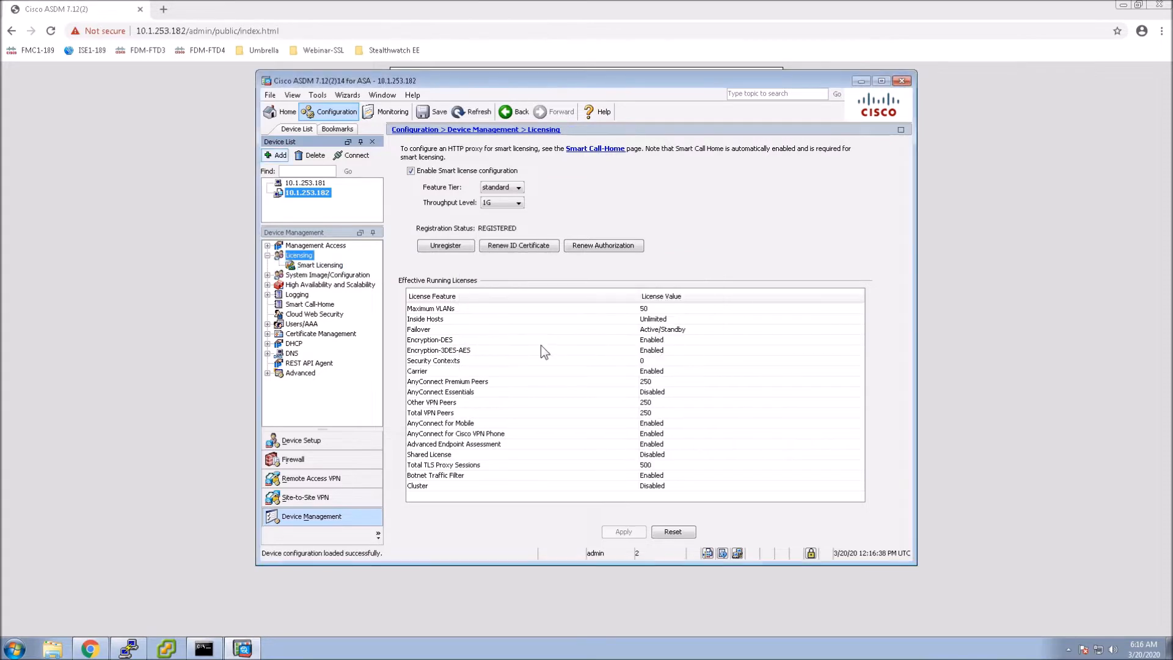
pyautogui.moveTo(543, 352)
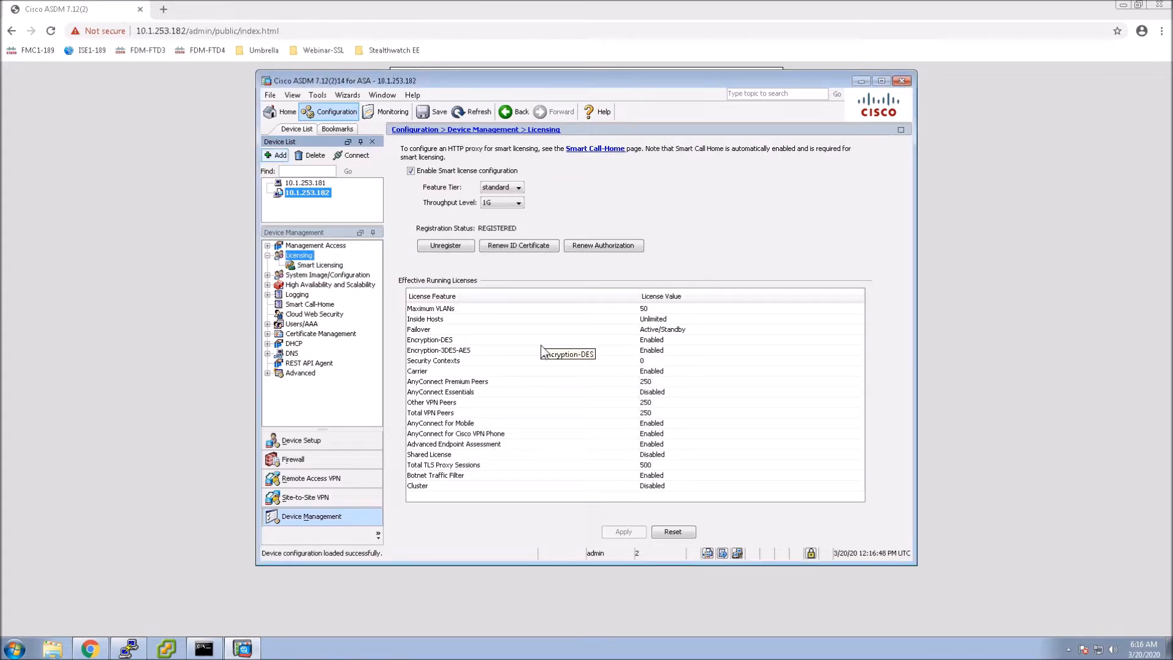
pyautogui.moveTo(354, 248)
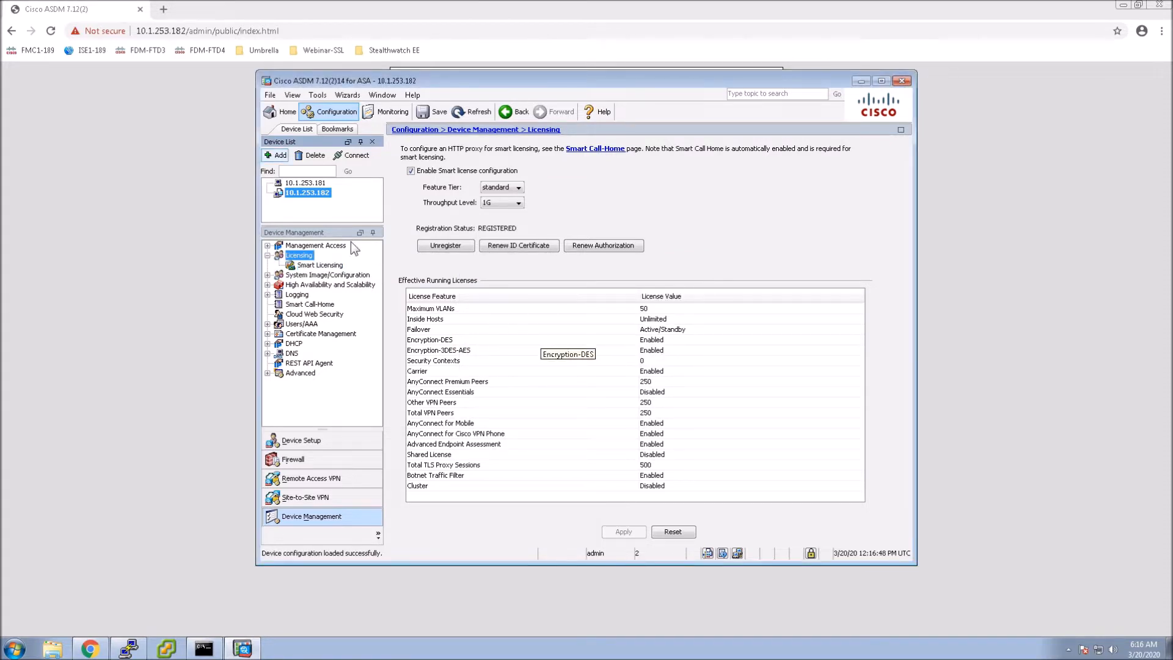
pyautogui.click(304, 183)
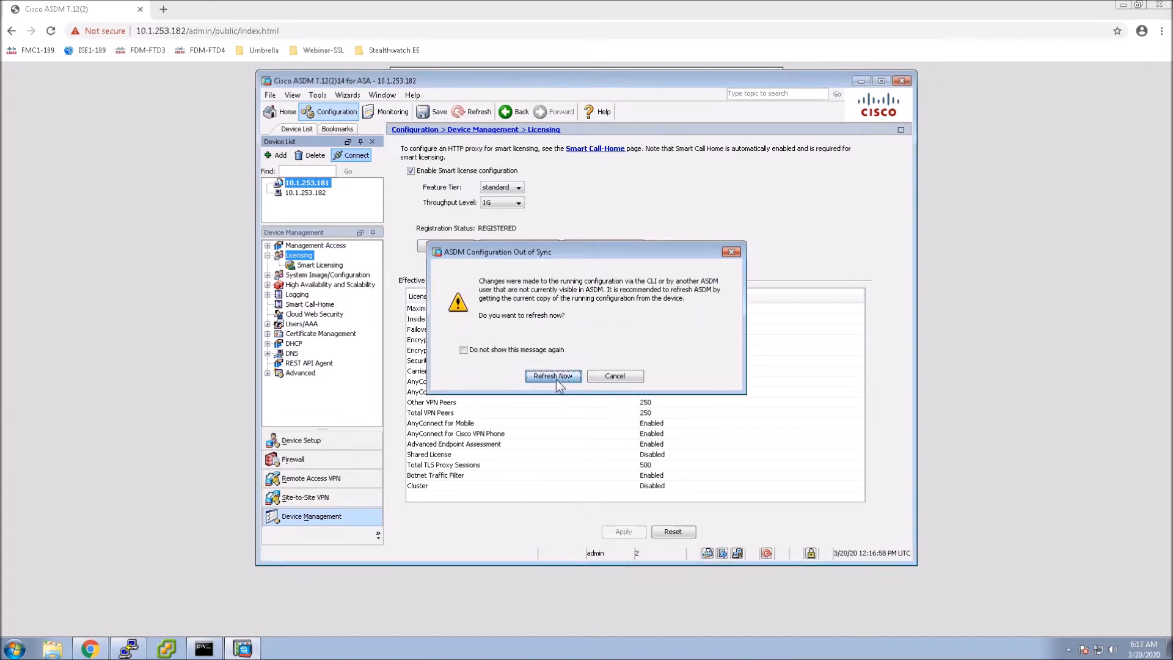
# Refresh 10.1.253.181's configuration from the Out of Sync dialog.
pyautogui.click(553, 376)
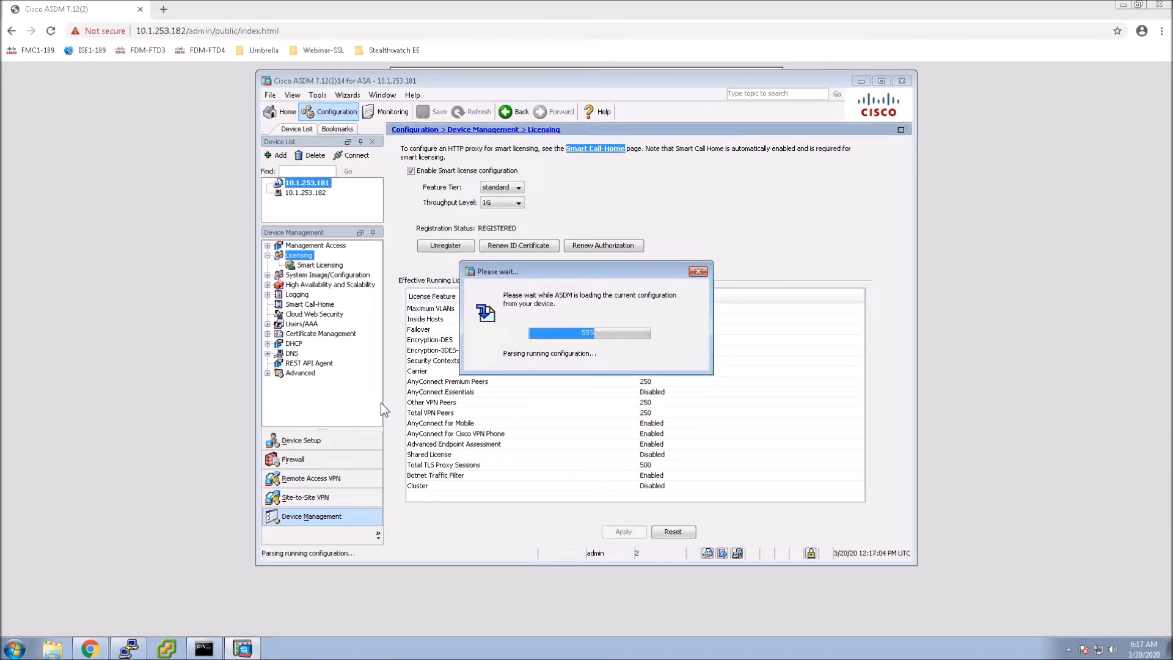
pyautogui.click(477, 111)
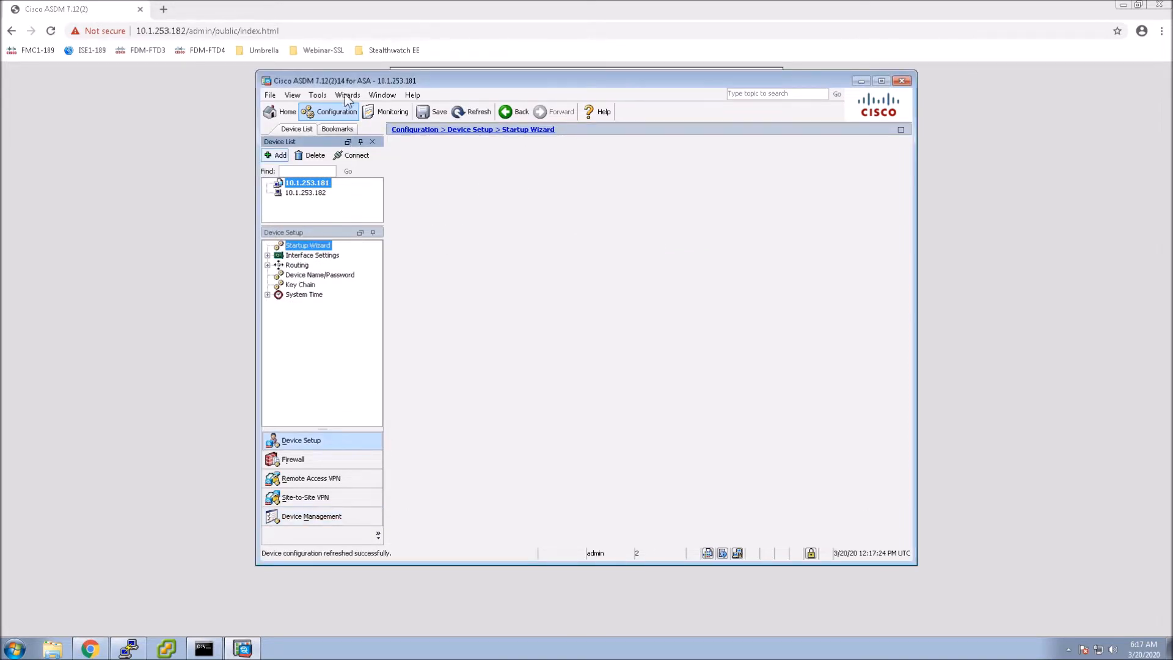
# Launch the AnyConnect VPN Wizard with profile RA-VPN on outside, allowing SSL only.
pyautogui.click(347, 94)
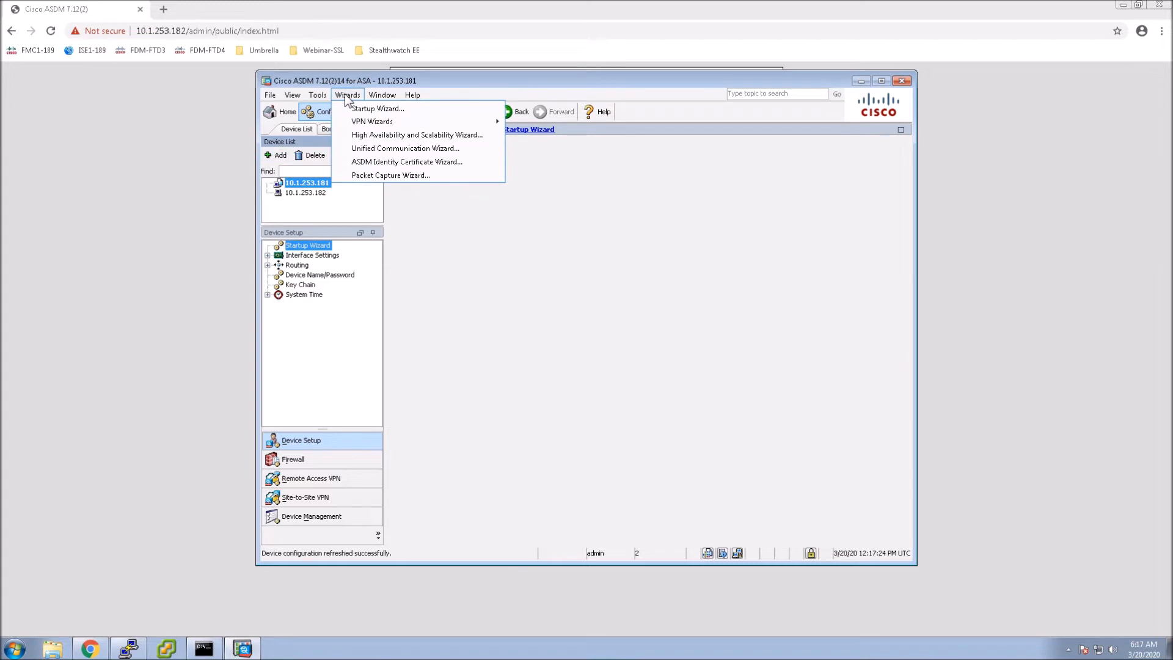
pyautogui.moveTo(372, 121)
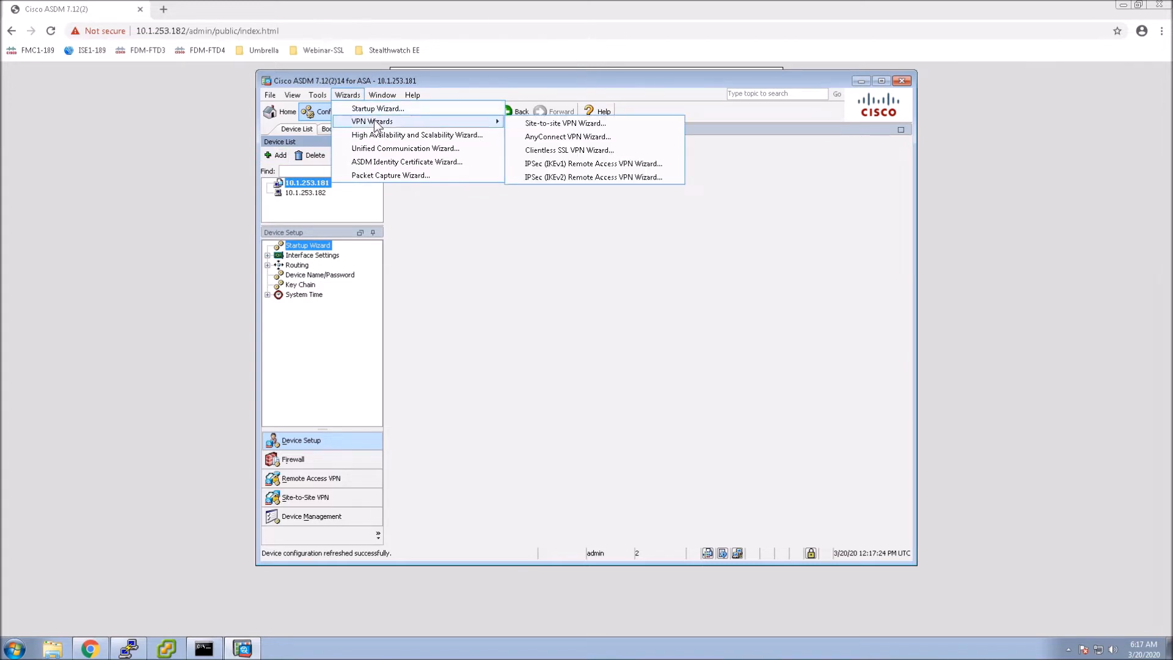
pyautogui.moveTo(567, 136)
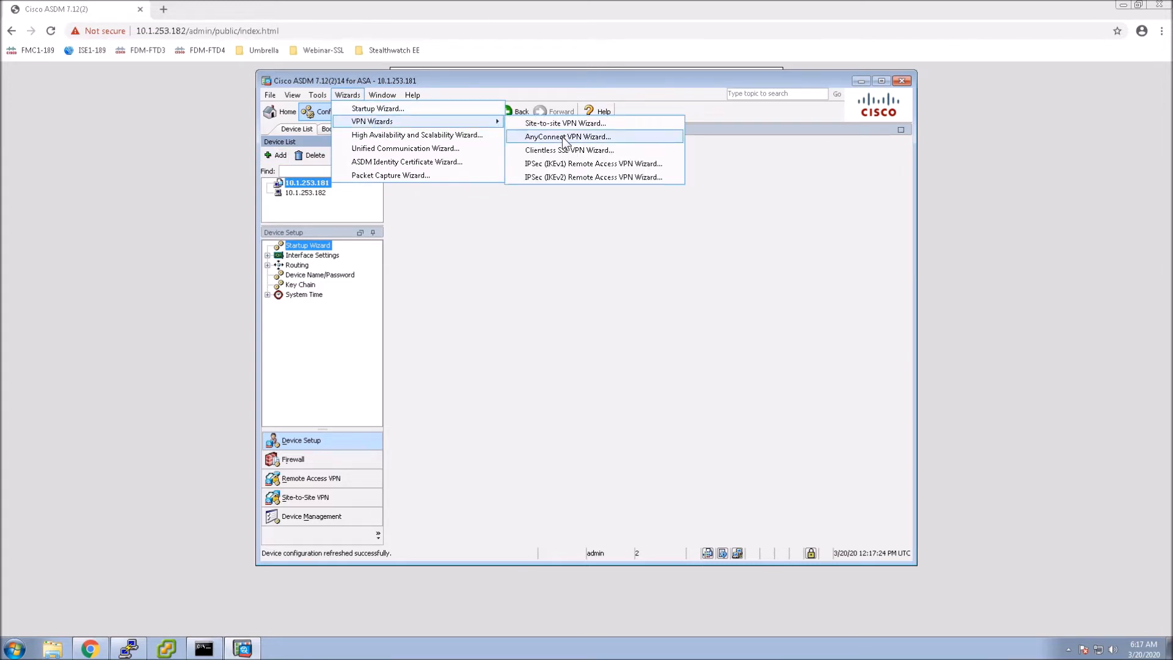
pyautogui.click(569, 136)
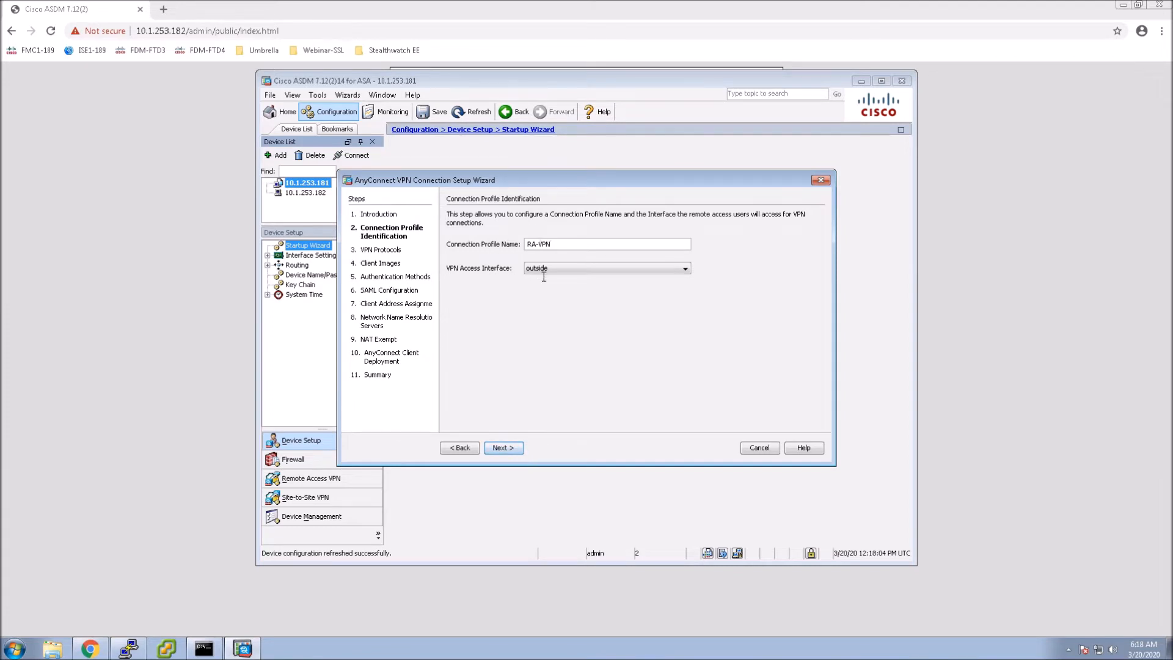
pyautogui.click(503, 447)
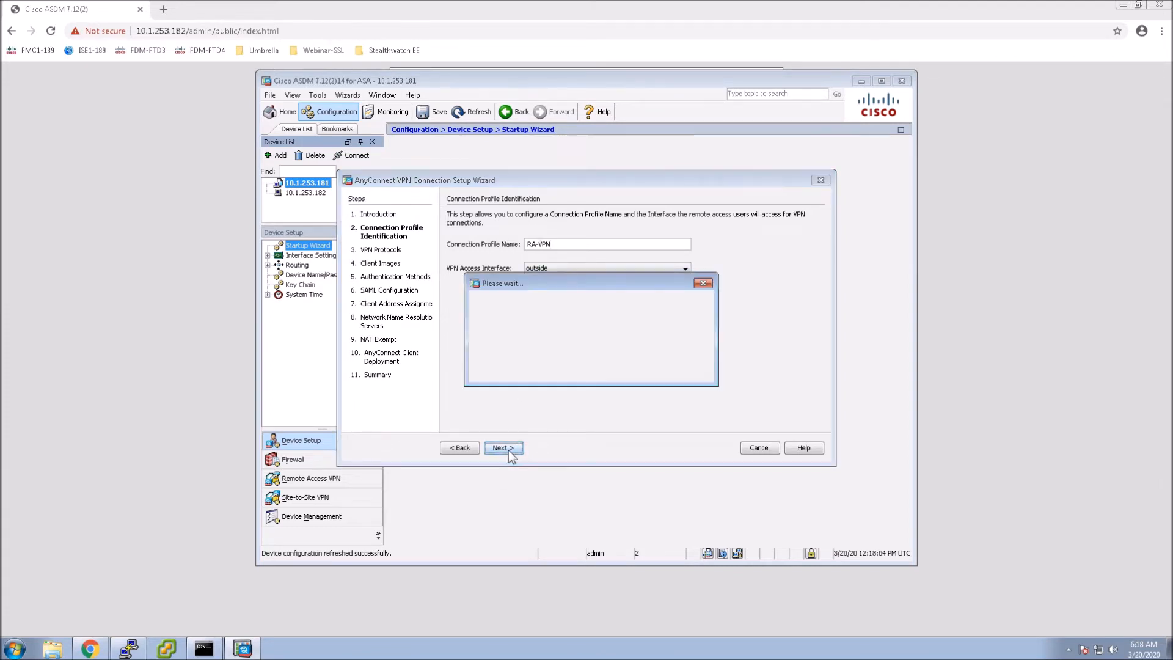
pyautogui.click(503, 448)
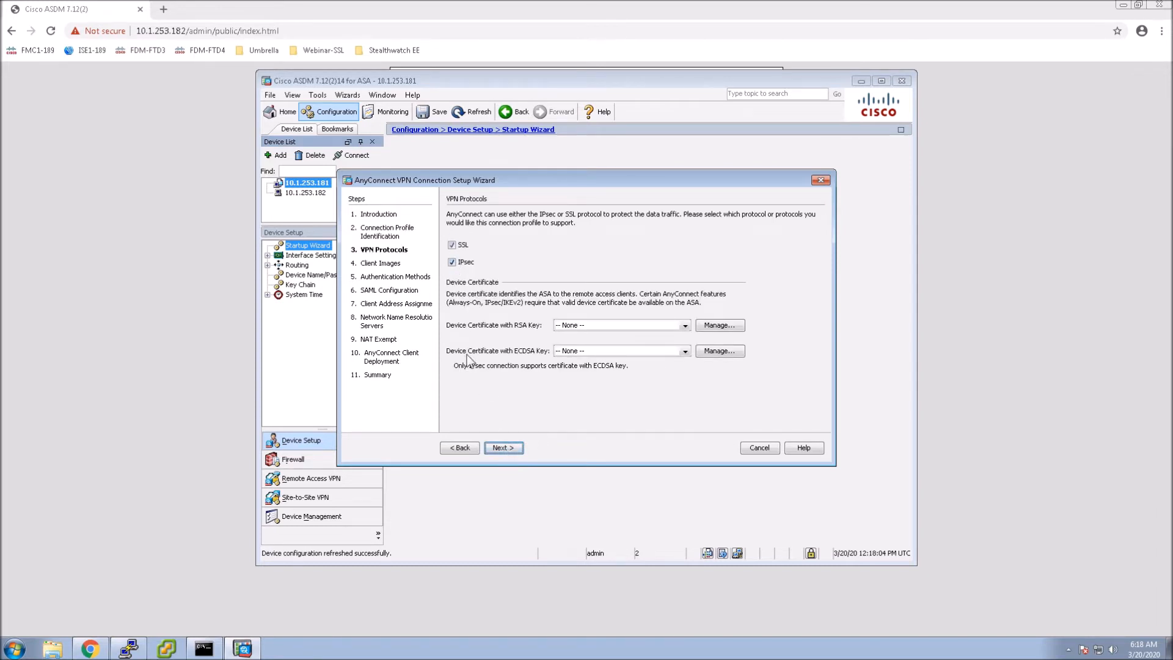
pyautogui.click(451, 262)
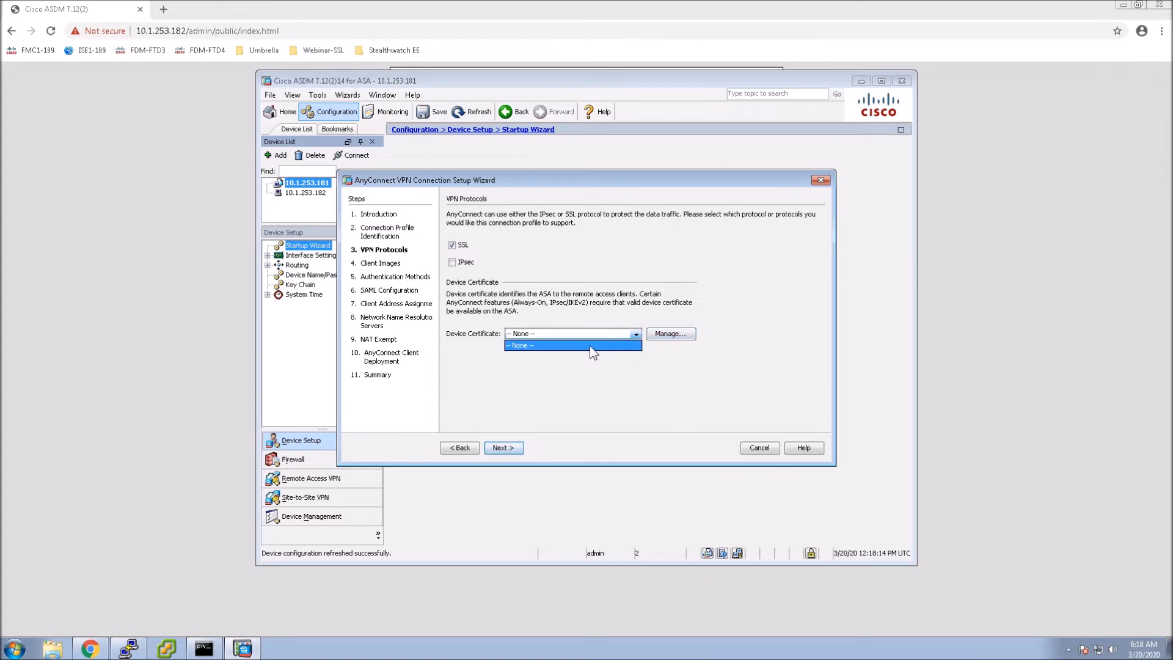
pyautogui.click(570, 345)
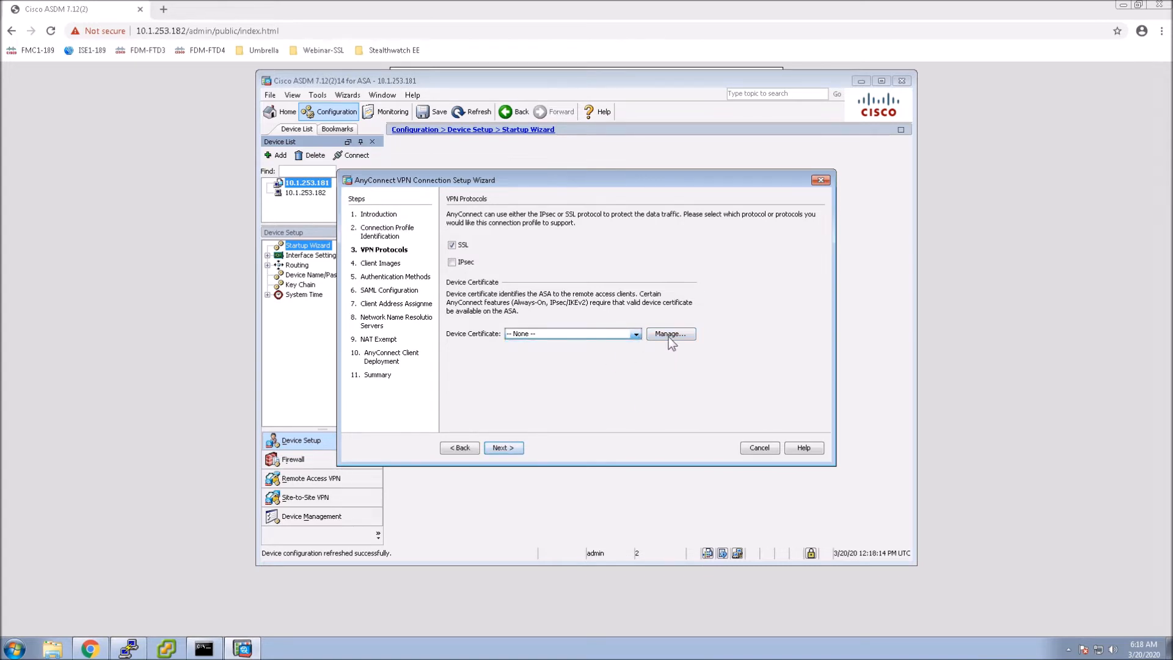
# Generate a self-signed identity certificate under trustpoint ASDM_TrustPoint0.
pyautogui.click(669, 333)
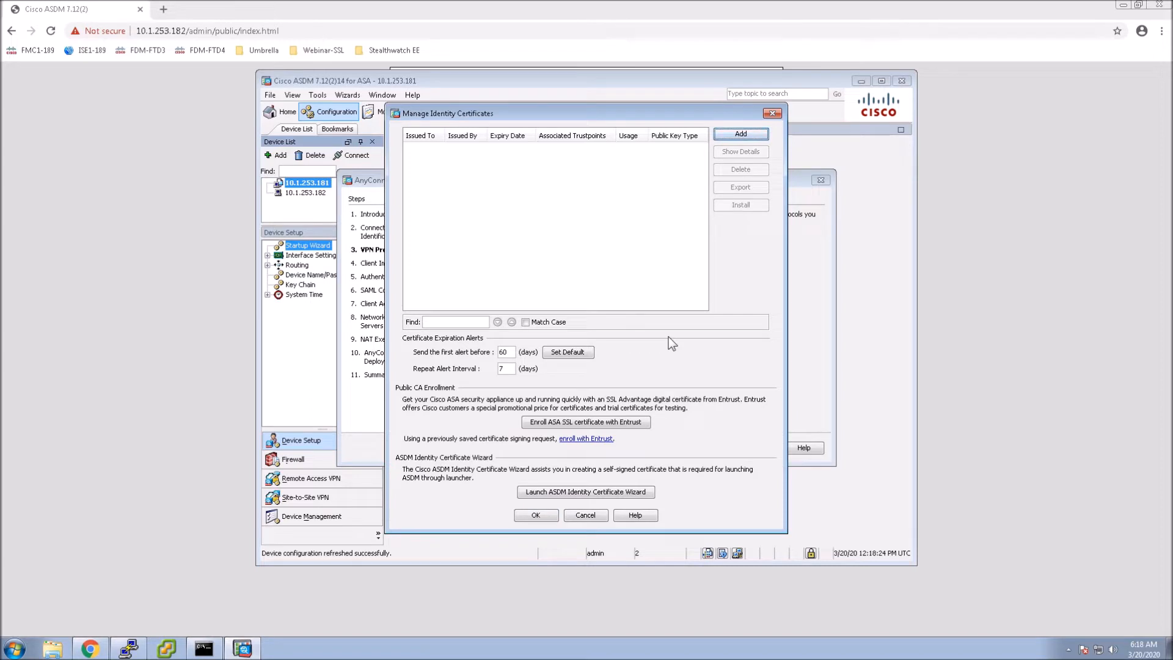
pyautogui.moveTo(660, 285)
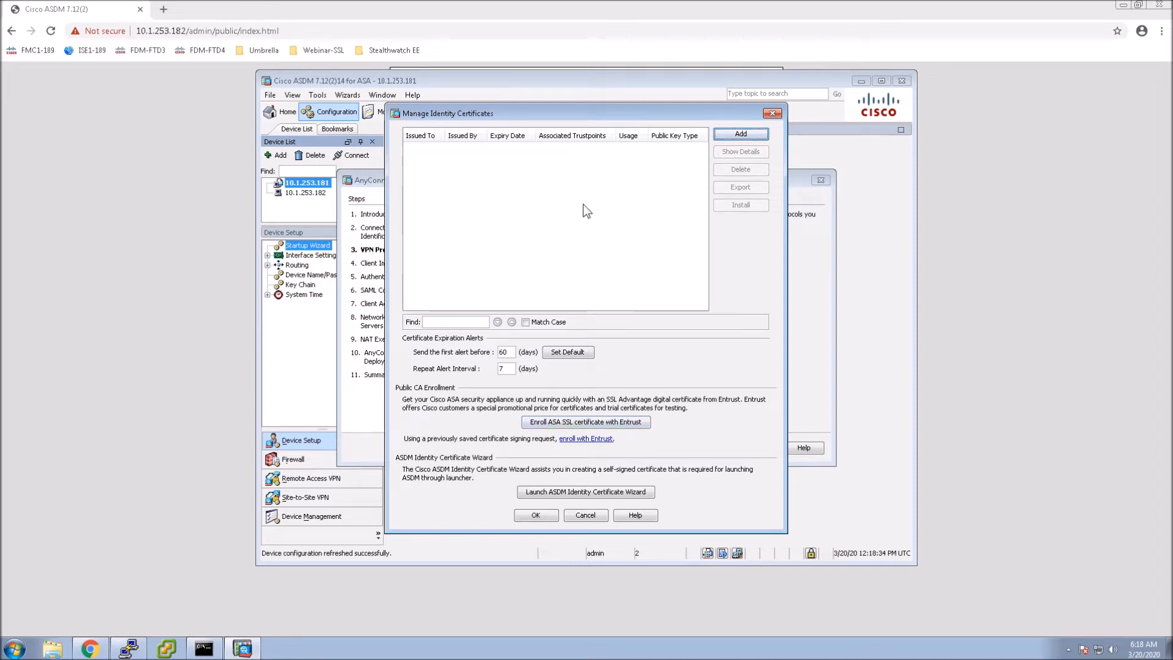
pyautogui.click(740, 133)
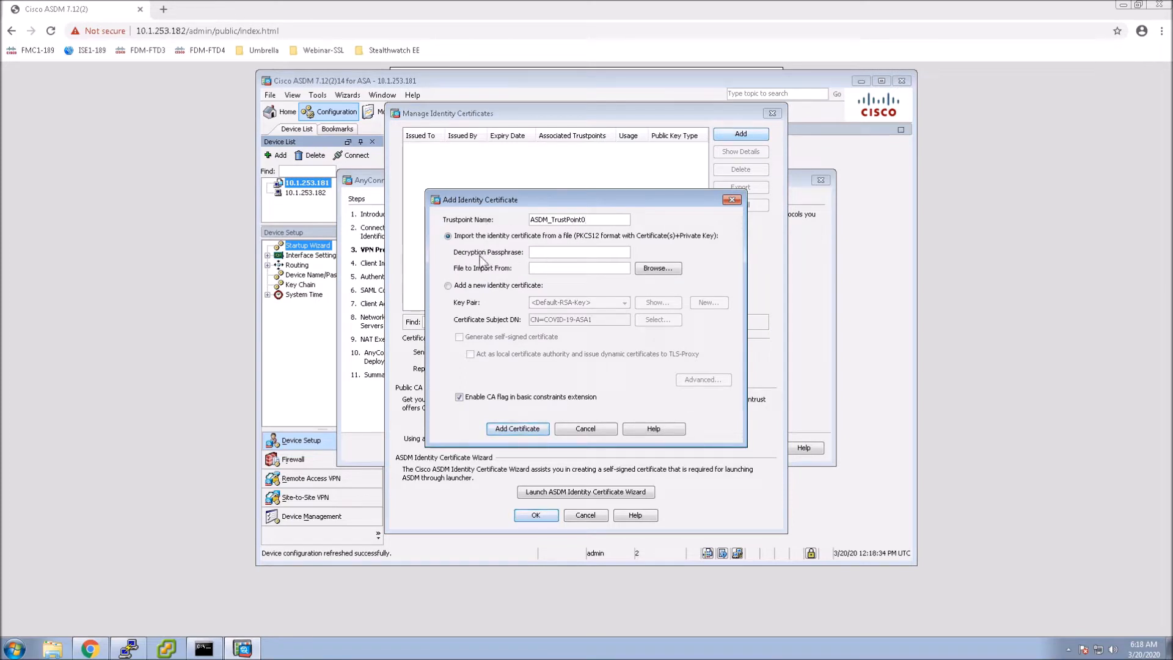
pyautogui.click(578, 219)
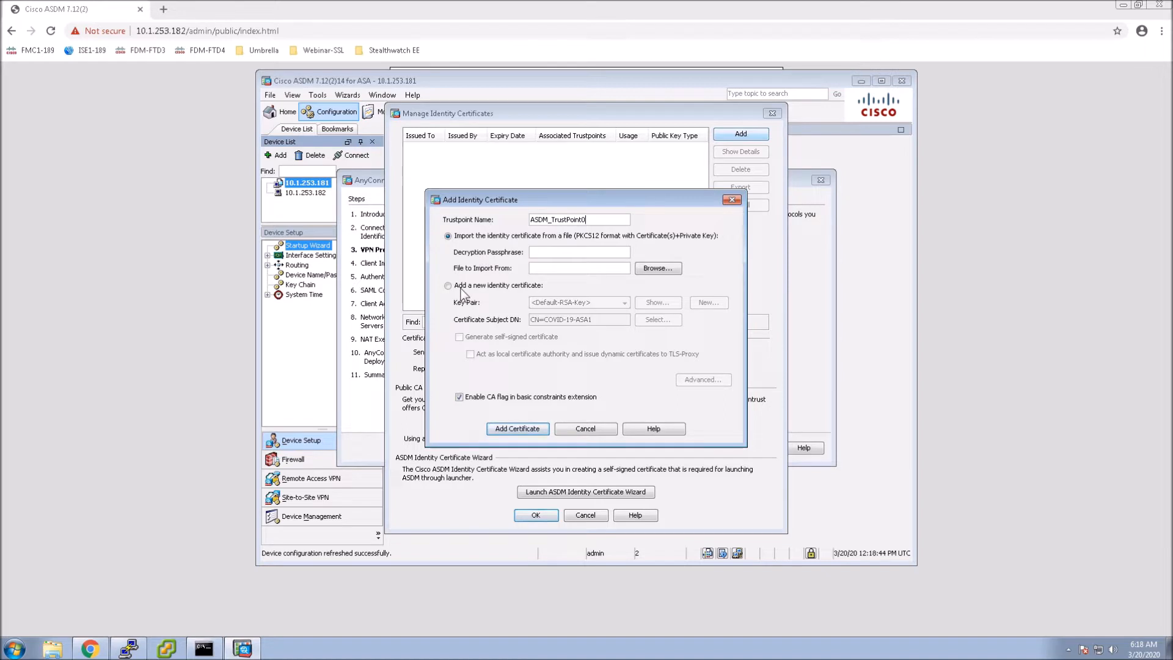
pyautogui.click(448, 286)
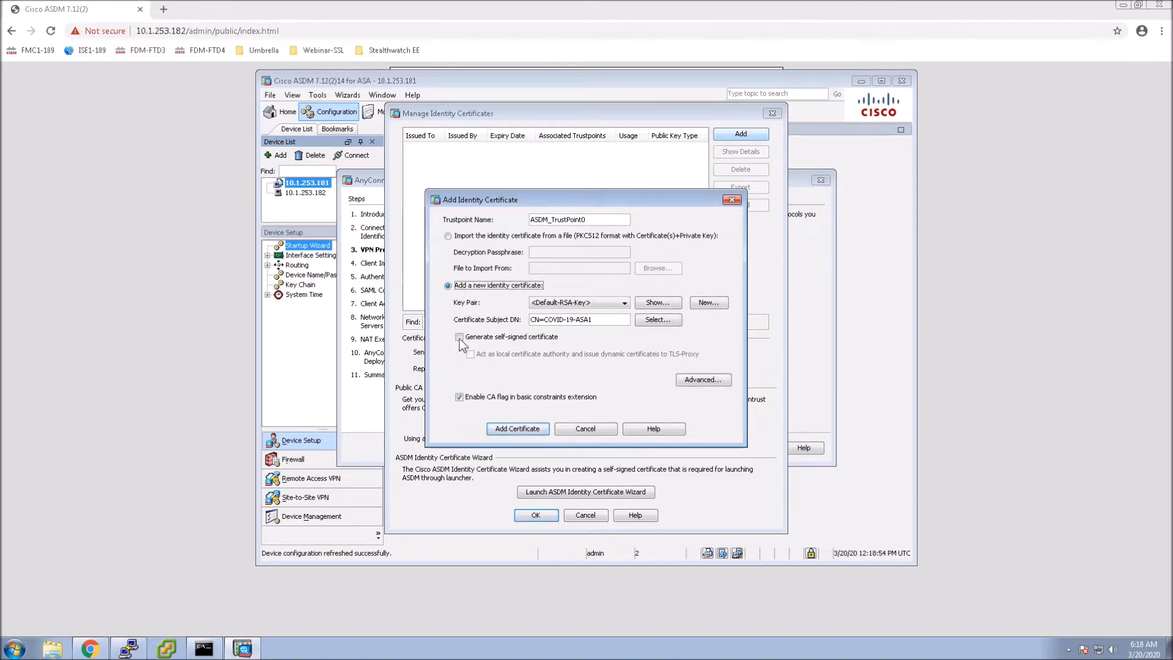
pyautogui.click(460, 338)
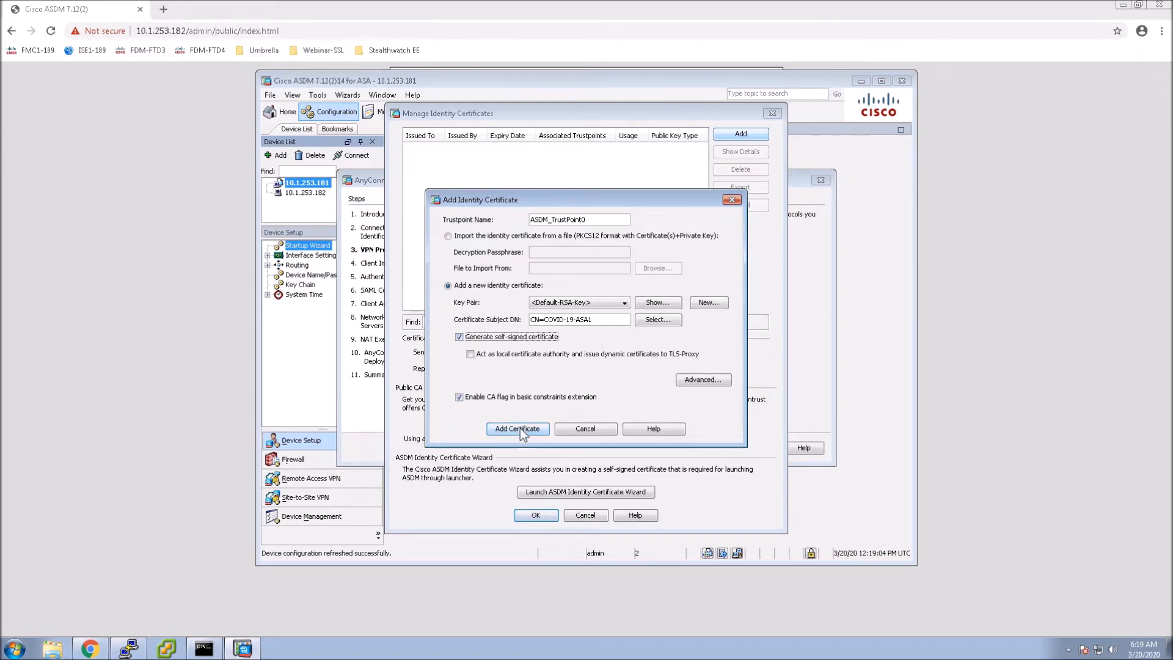
pyautogui.click(517, 429)
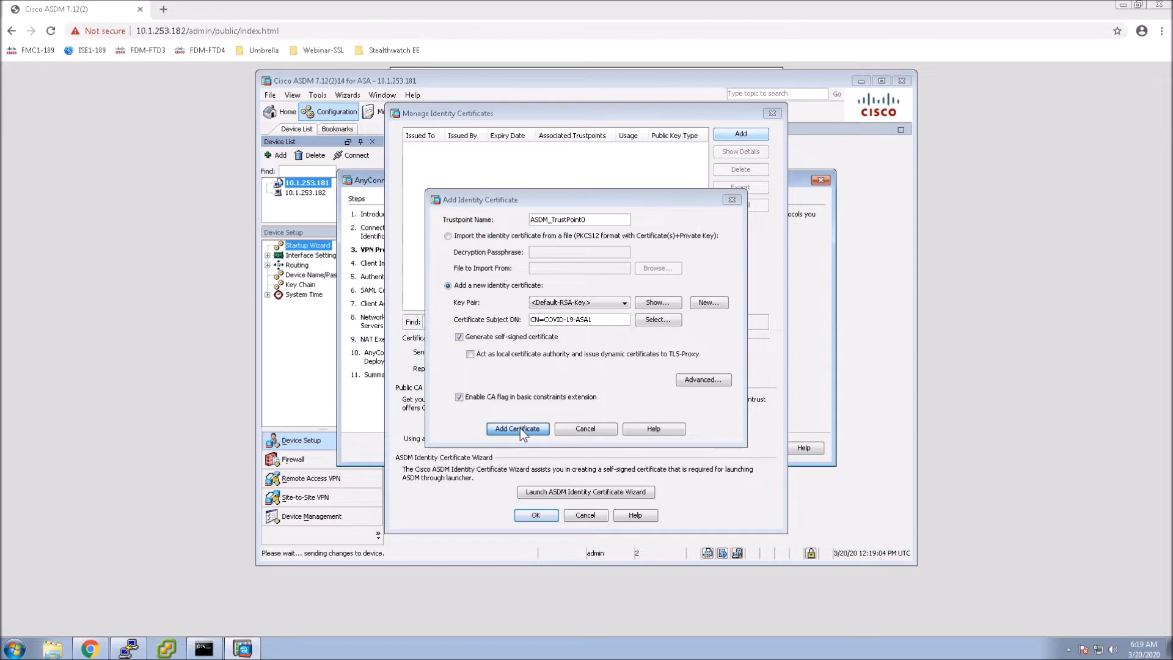
pyautogui.click(517, 428)
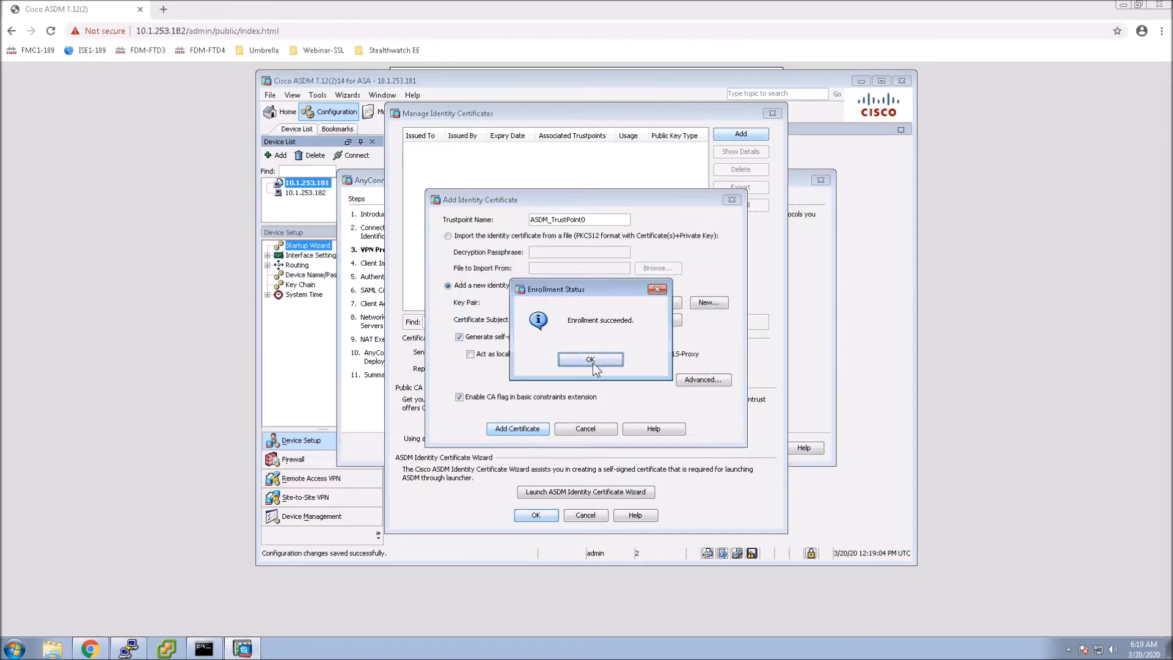
pyautogui.click(590, 360)
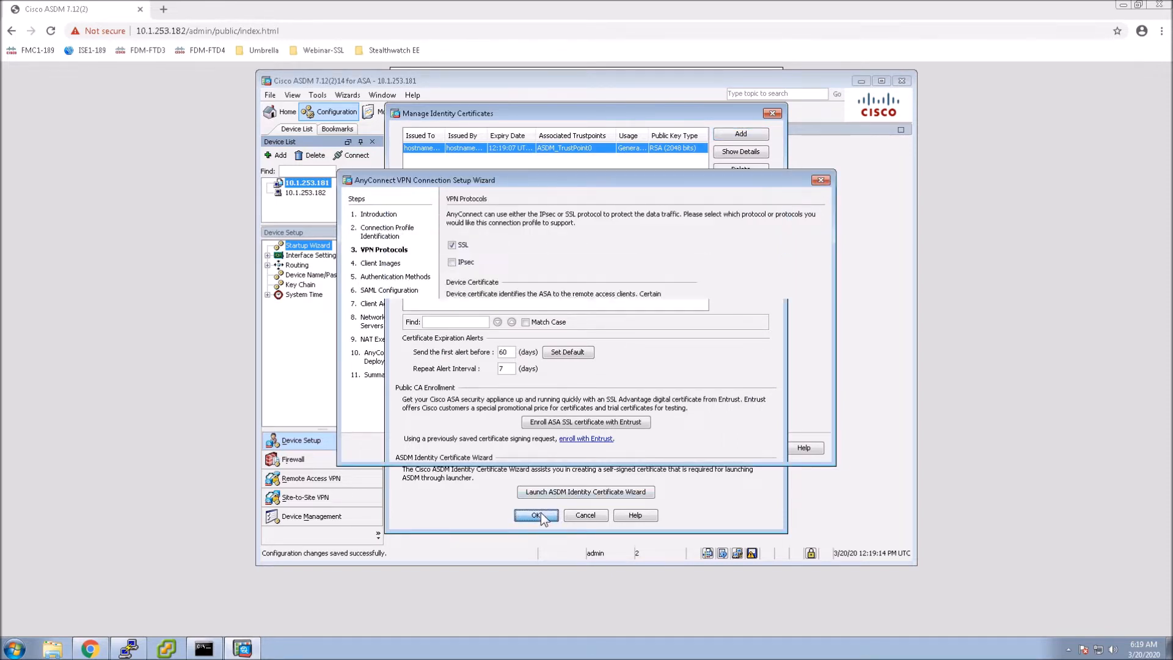
# Use ASDM_TrustPoint0 as the device certificate and advance to Client Images.
pyautogui.click(536, 514)
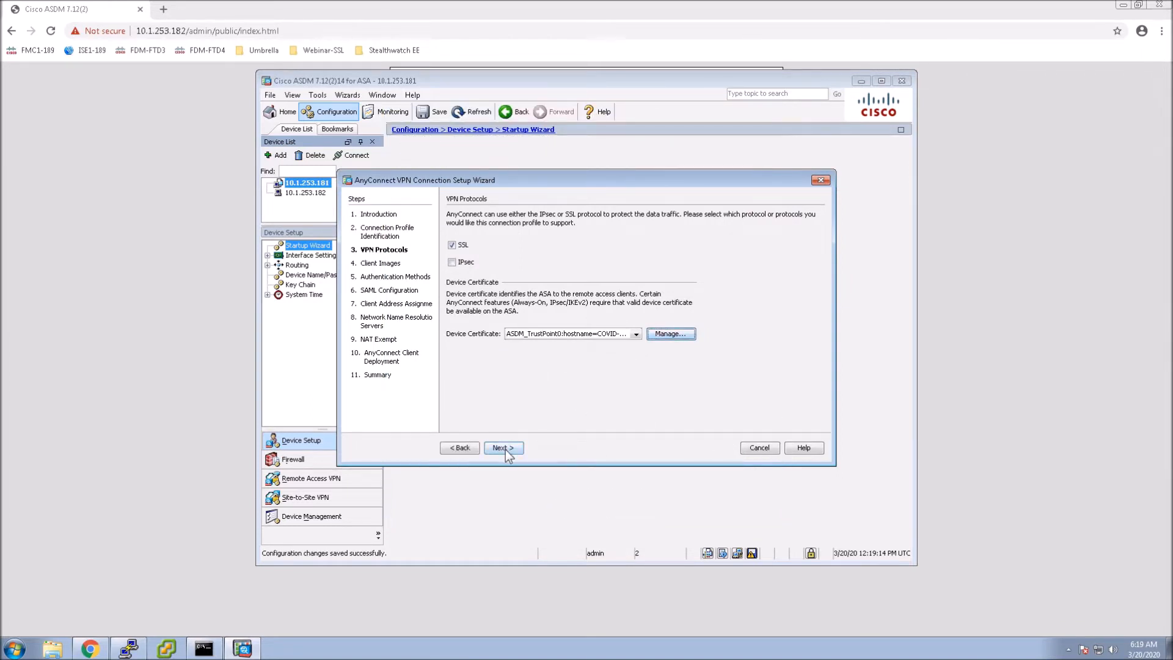
pyautogui.click(503, 447)
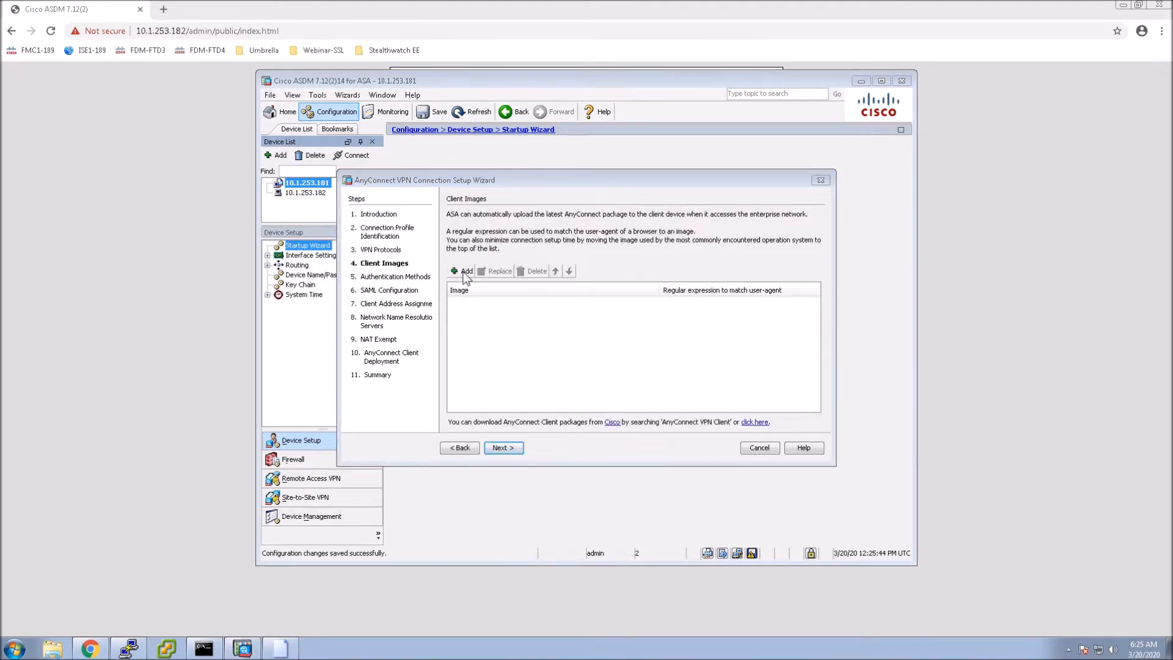
# Upload anyconnect-win-4.8.03036-webdeploy-k9.pkg to flash and add it as the client image.
pyautogui.click(462, 271)
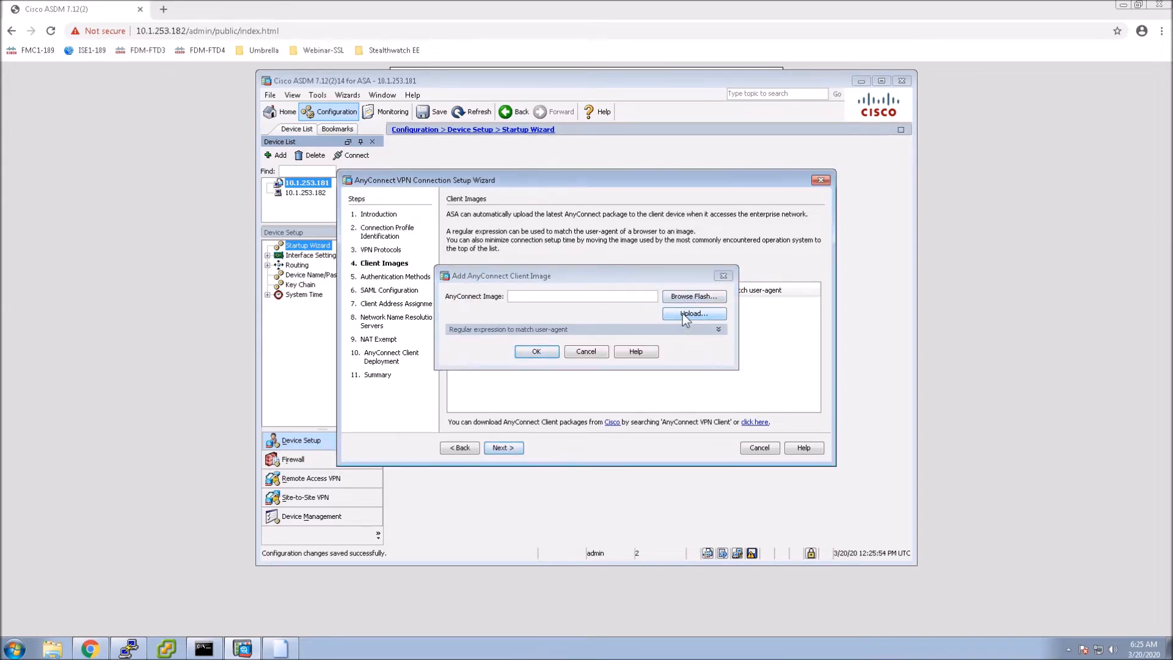
pyautogui.click(693, 313)
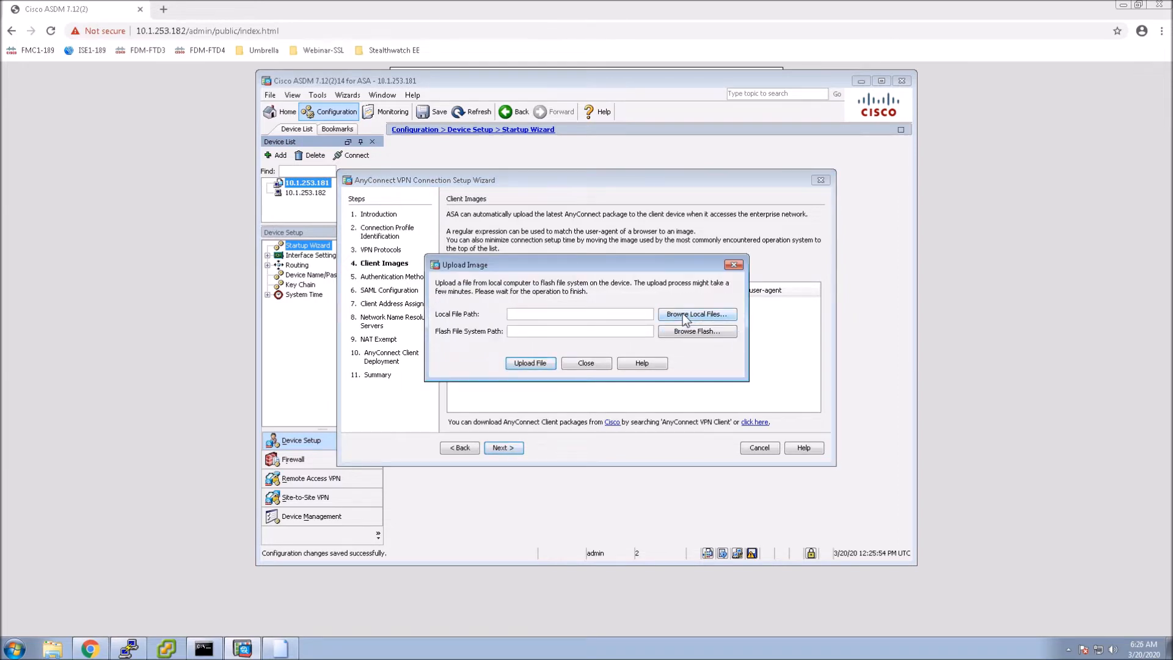
pyautogui.click(695, 314)
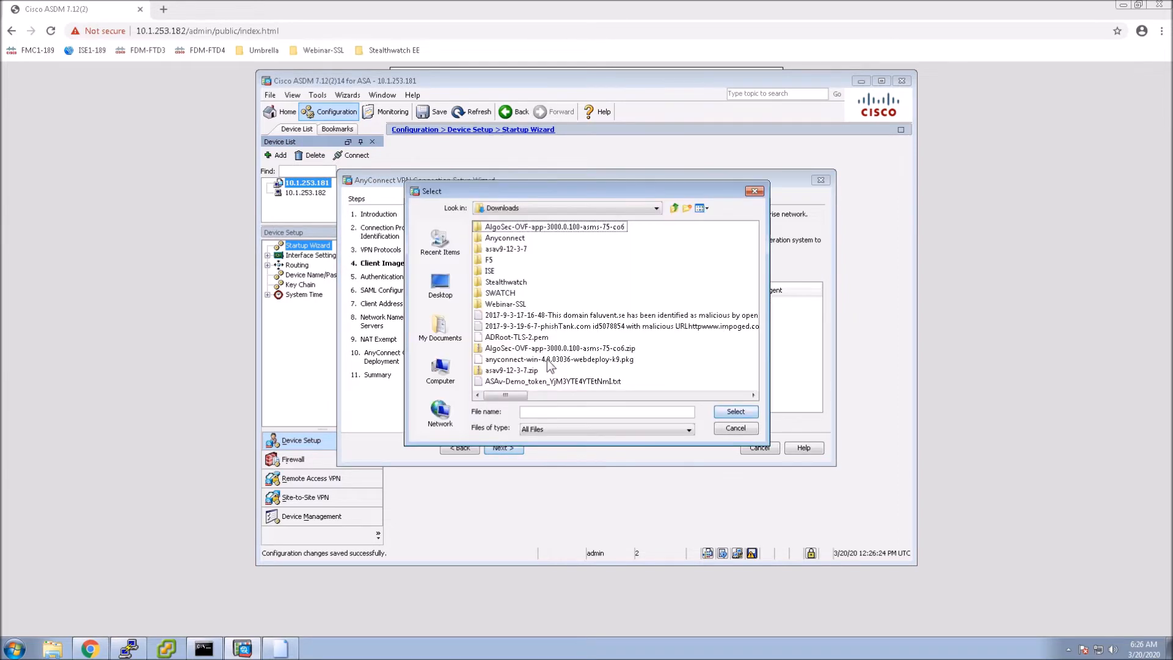
pyautogui.click(734, 411)
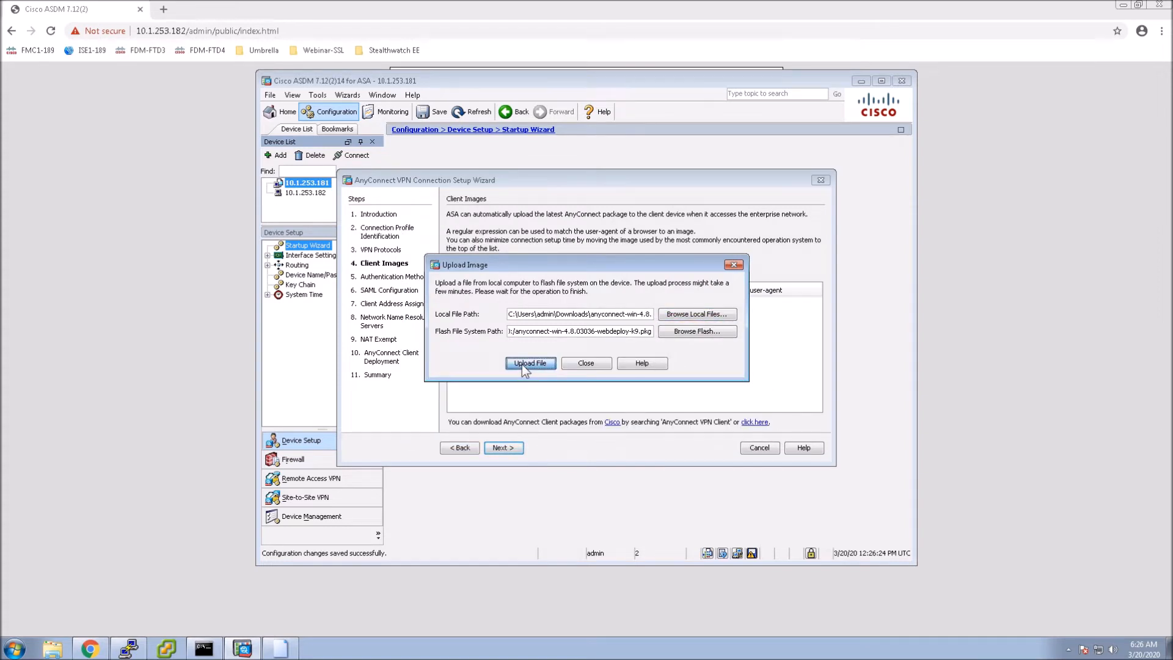
pyautogui.click(530, 363)
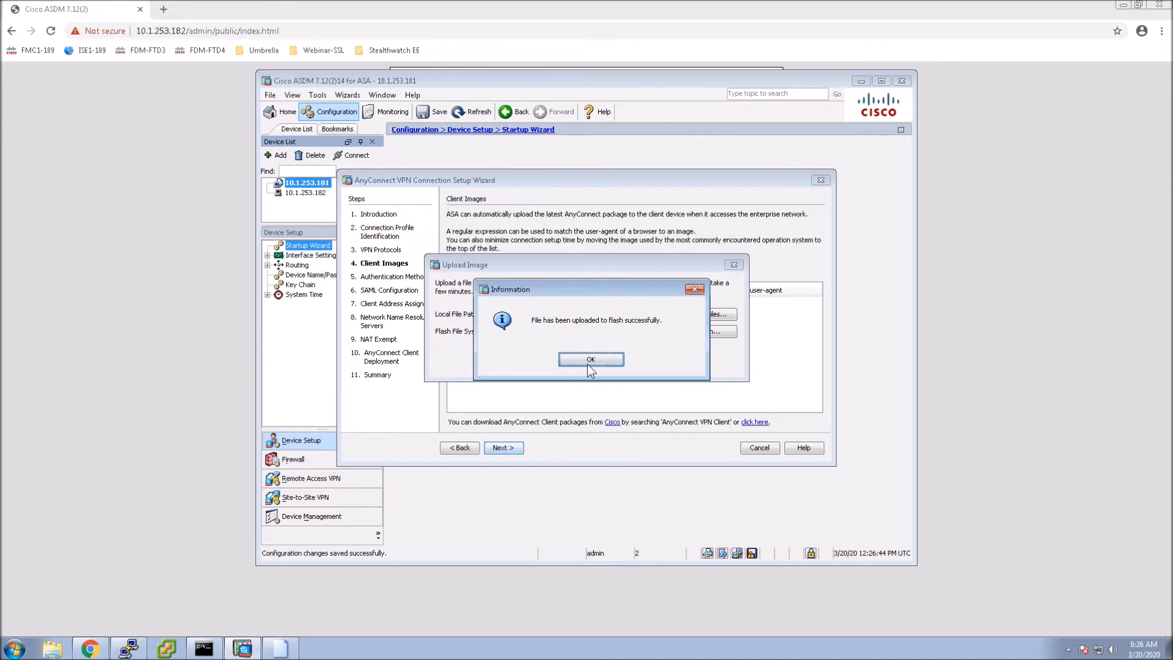
pyautogui.click(590, 360)
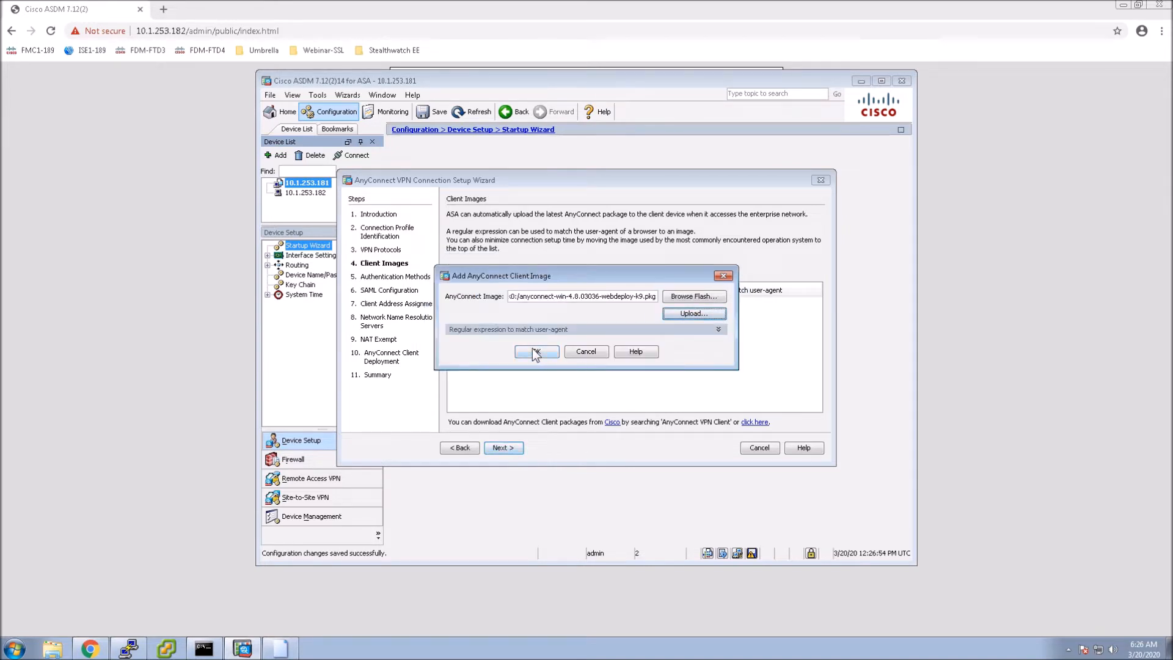
pyautogui.click(692, 296)
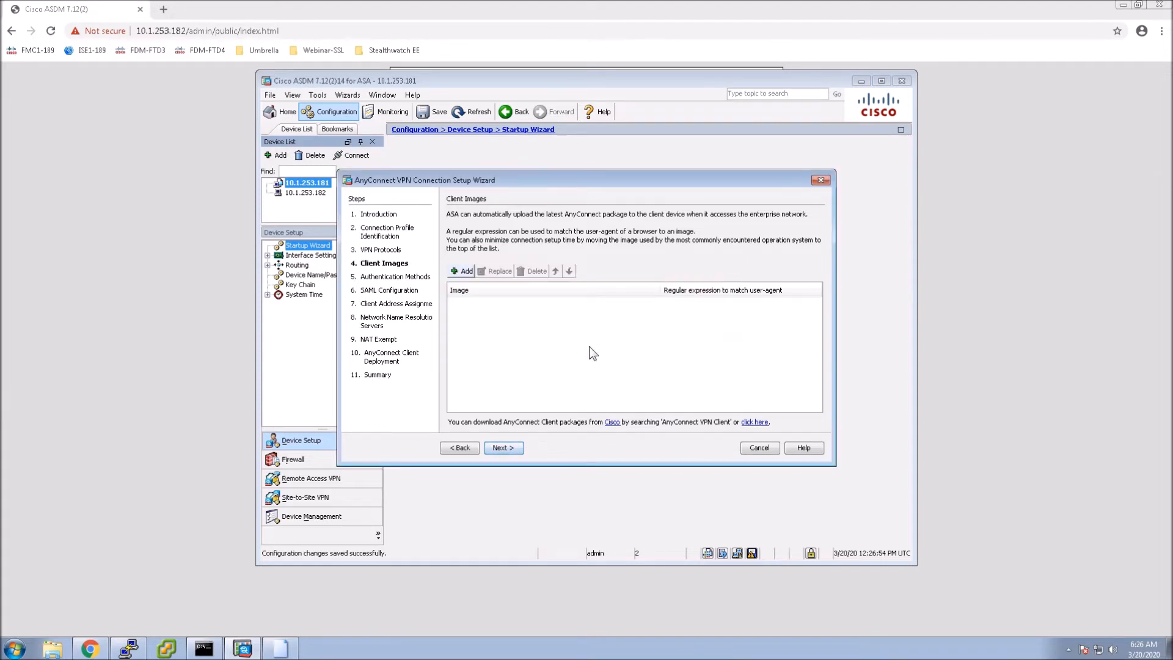
pyautogui.click(461, 271)
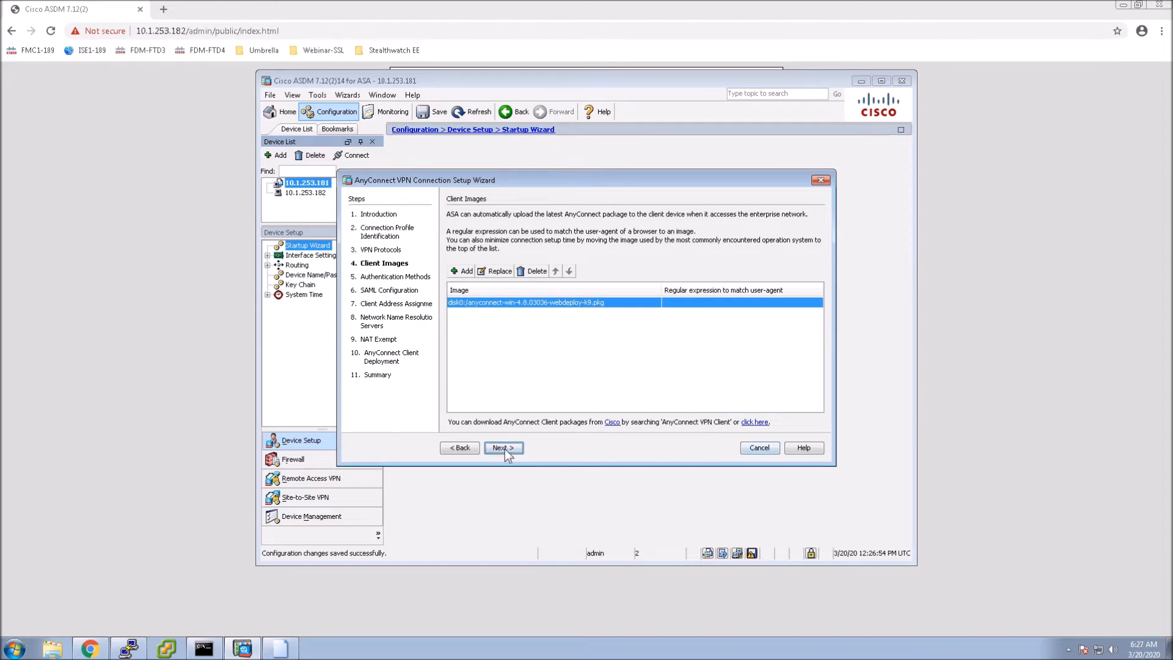
# Add local user sales1 with its password, then continue past SAML Configuration.
pyautogui.click(503, 448)
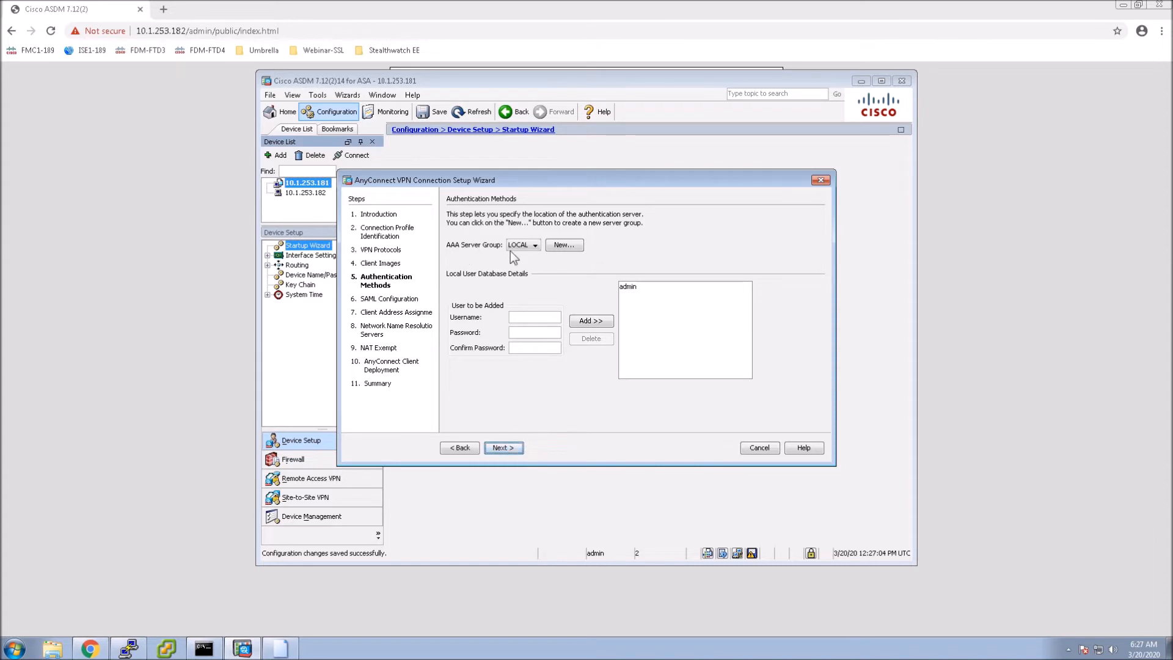
pyautogui.moveTo(520, 258)
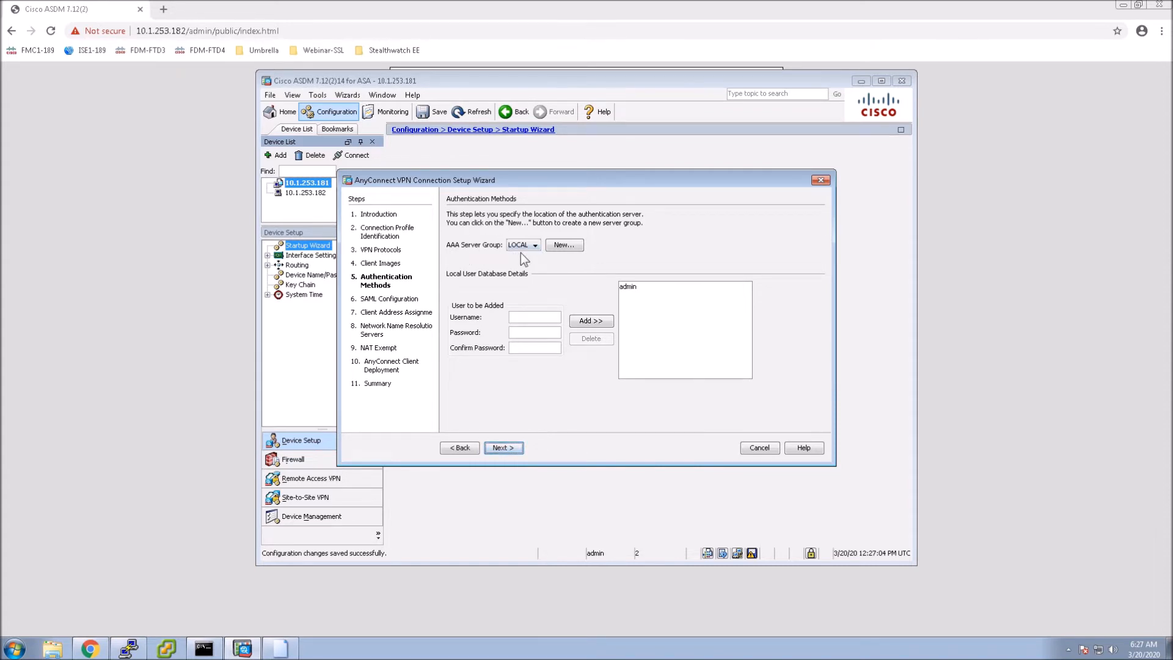
pyautogui.click(534, 316)
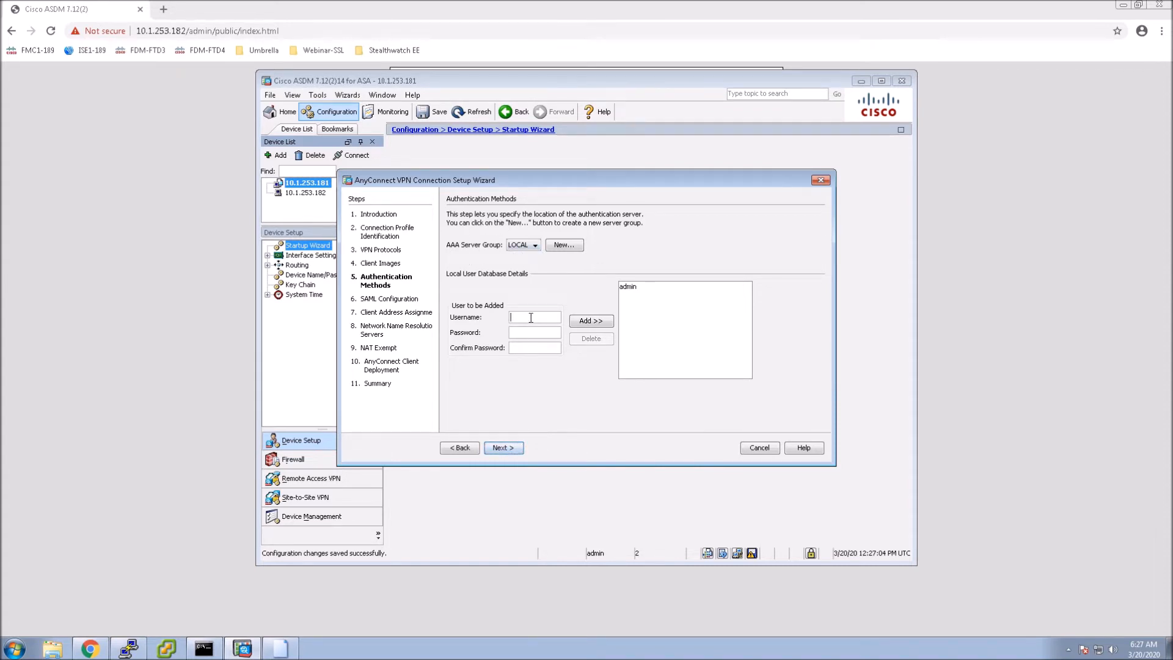
pyautogui.write('sales1')
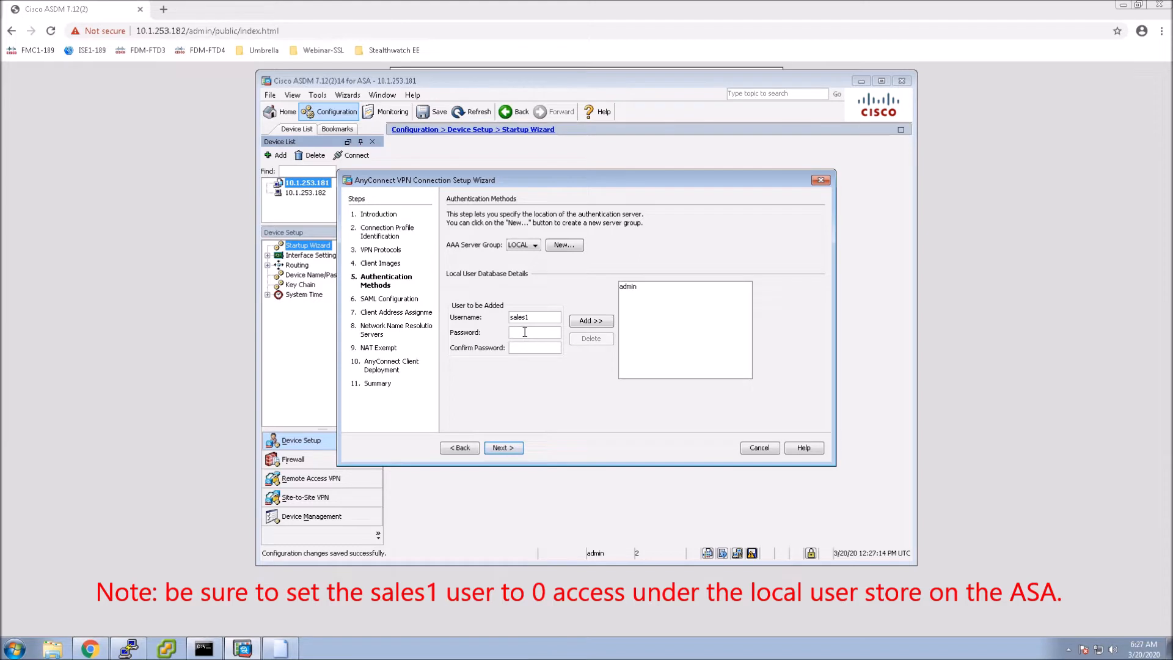
pyautogui.write('password')
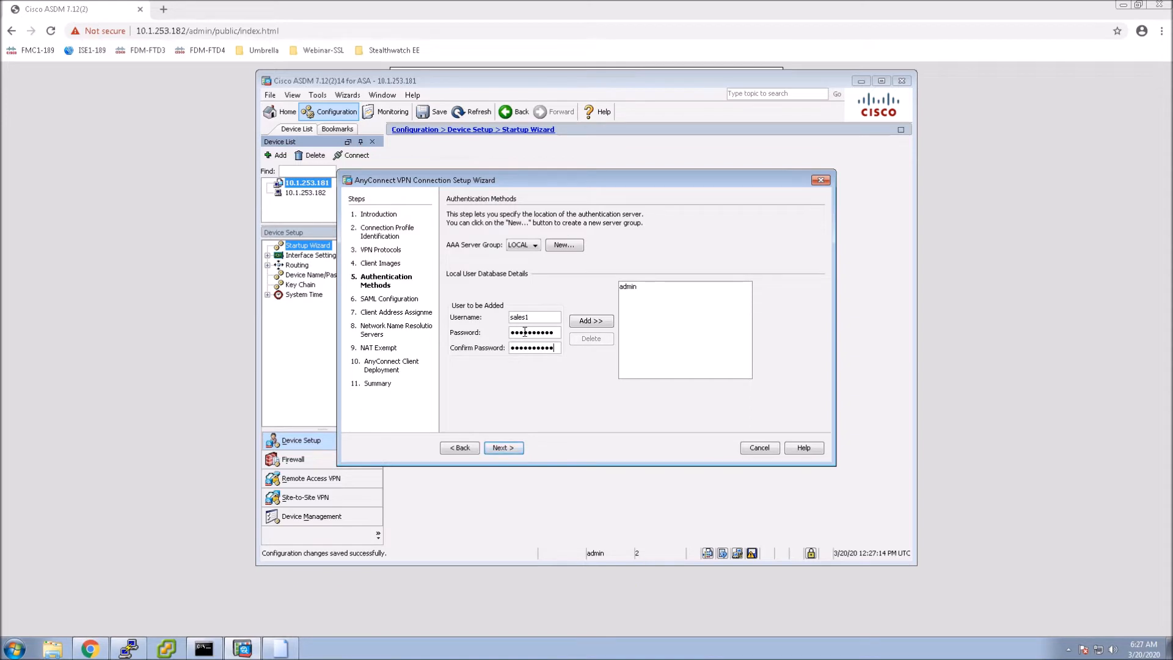
pyautogui.click(591, 320)
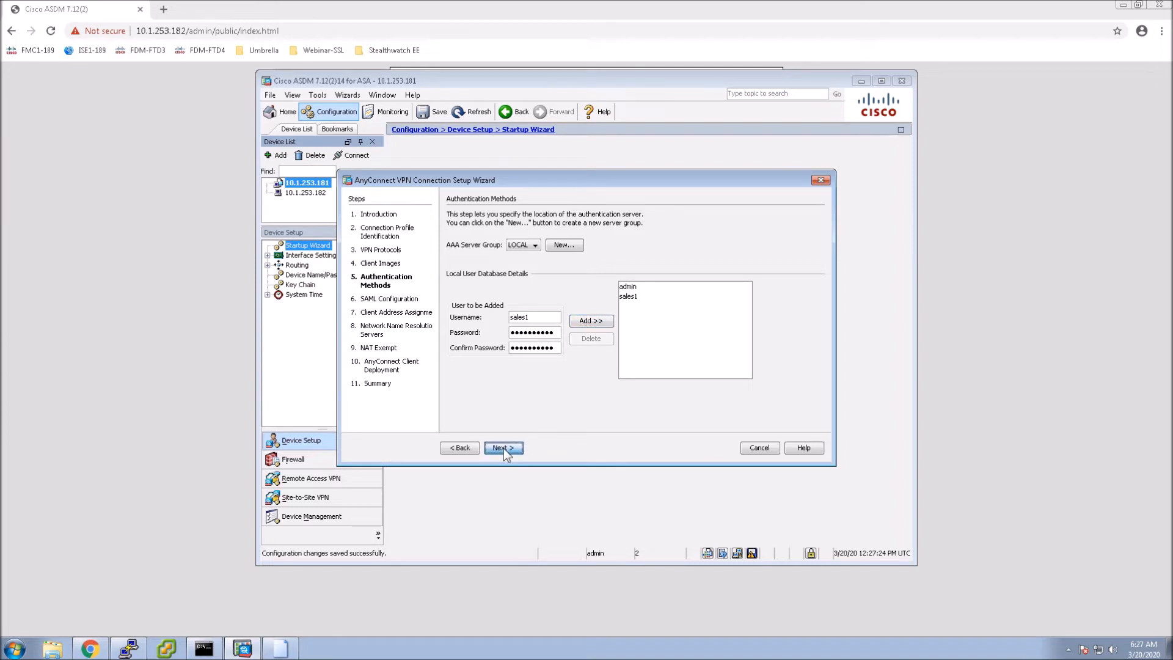
pyautogui.click(502, 448)
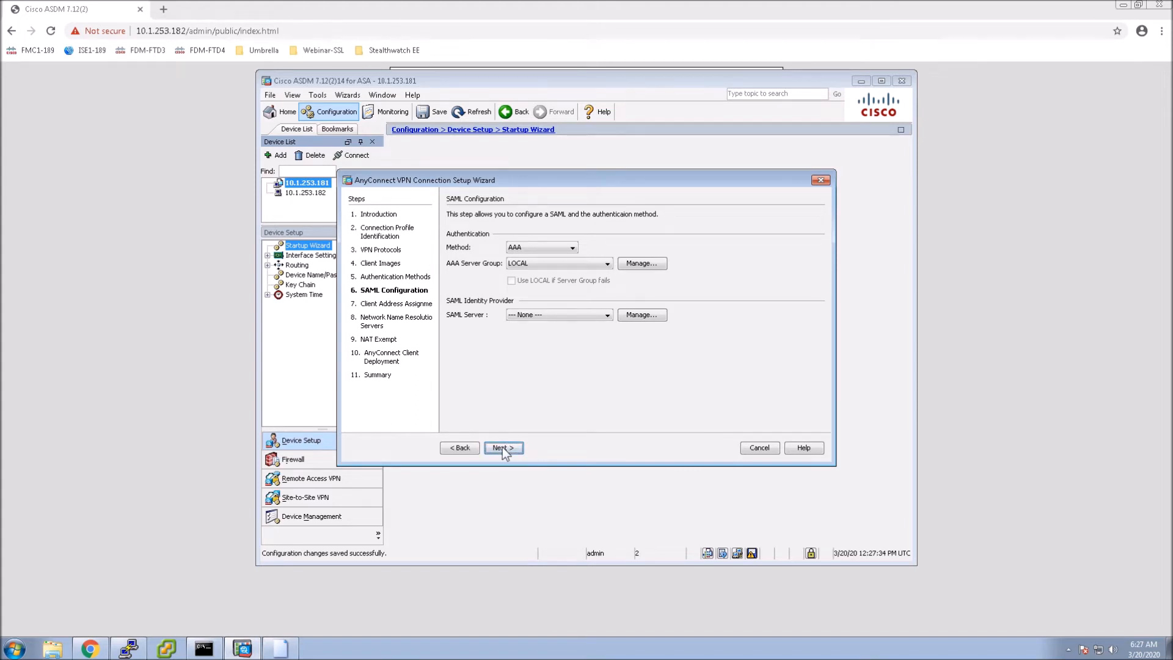
pyautogui.moveTo(507, 424)
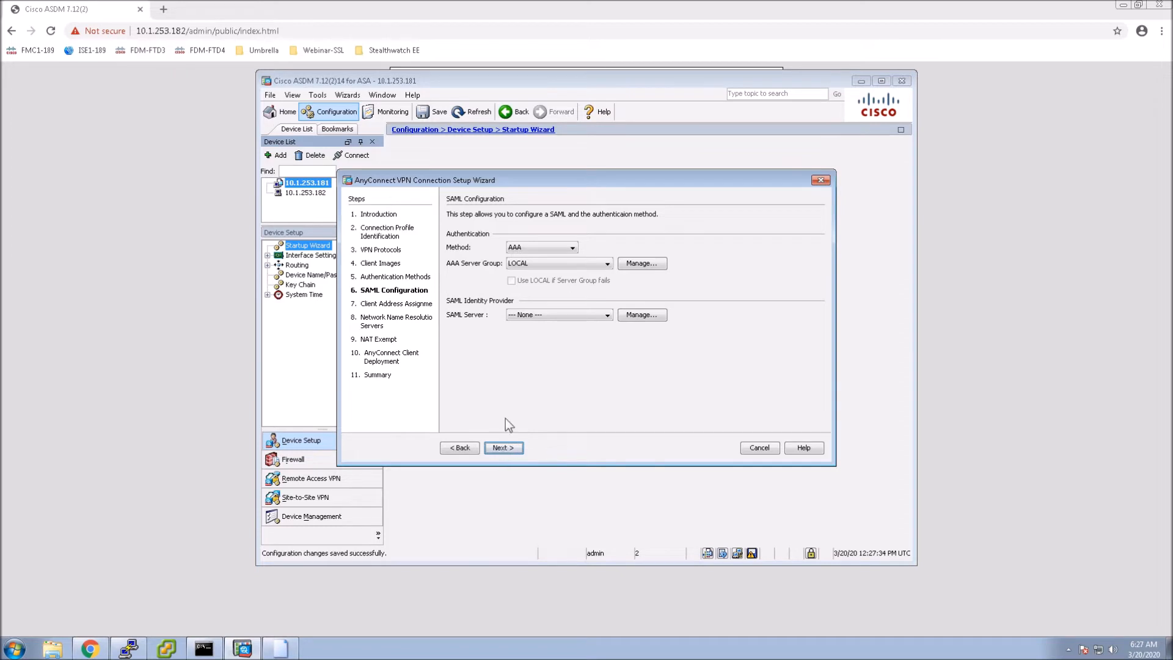
pyautogui.click(503, 448)
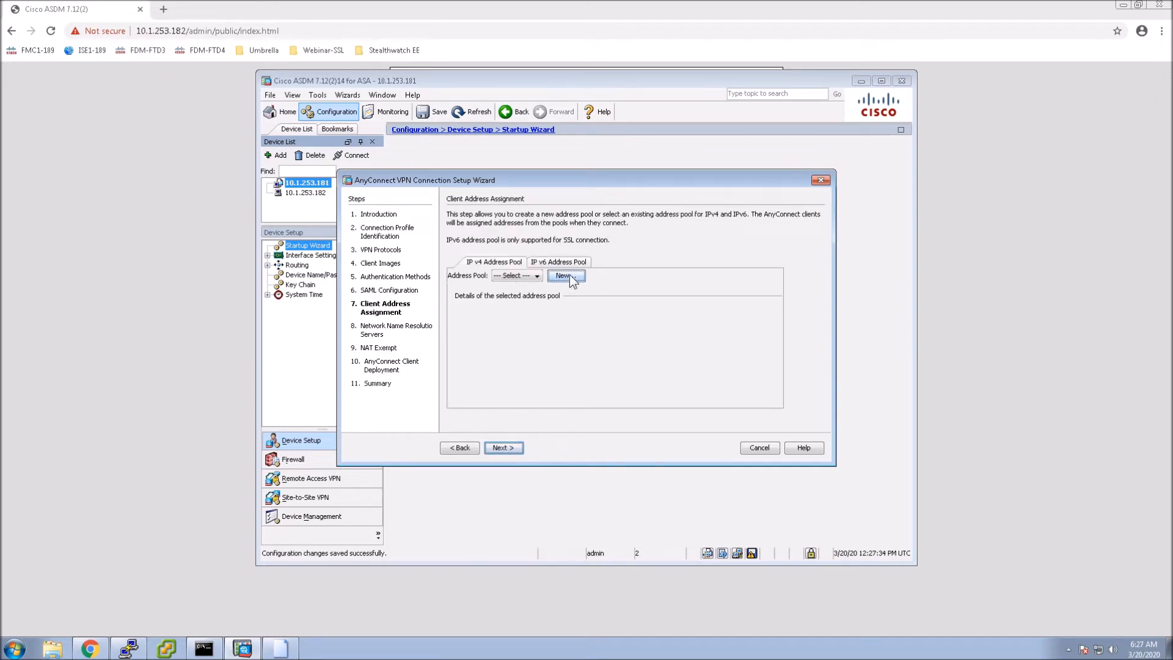
# Create pool RAVPN-Pool1, 172.16.1.1–172.16.1.254, mask 255.255.255.0.
pyautogui.click(564, 276)
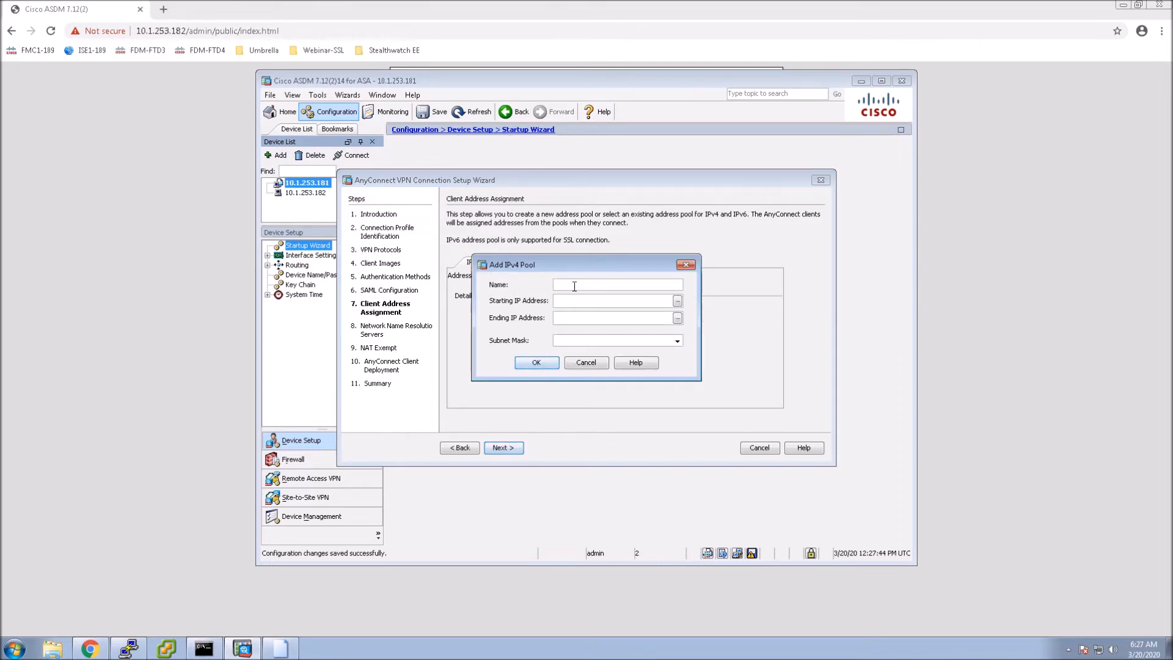
pyautogui.write('RAVPN-Pool1')
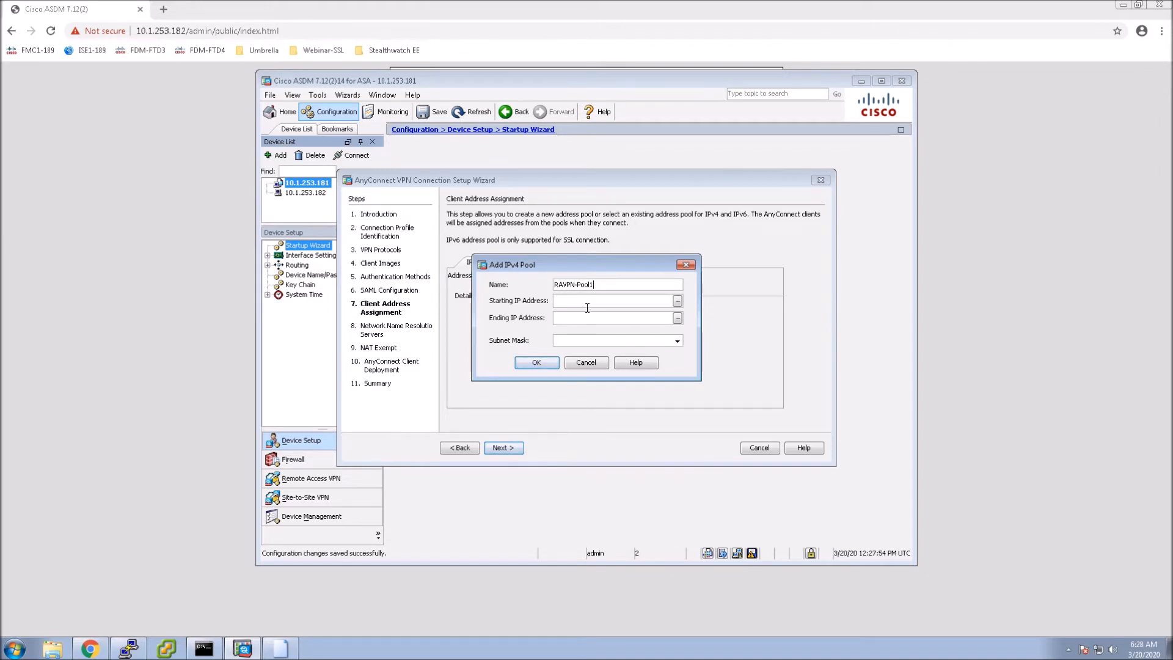
pyautogui.click(613, 300)
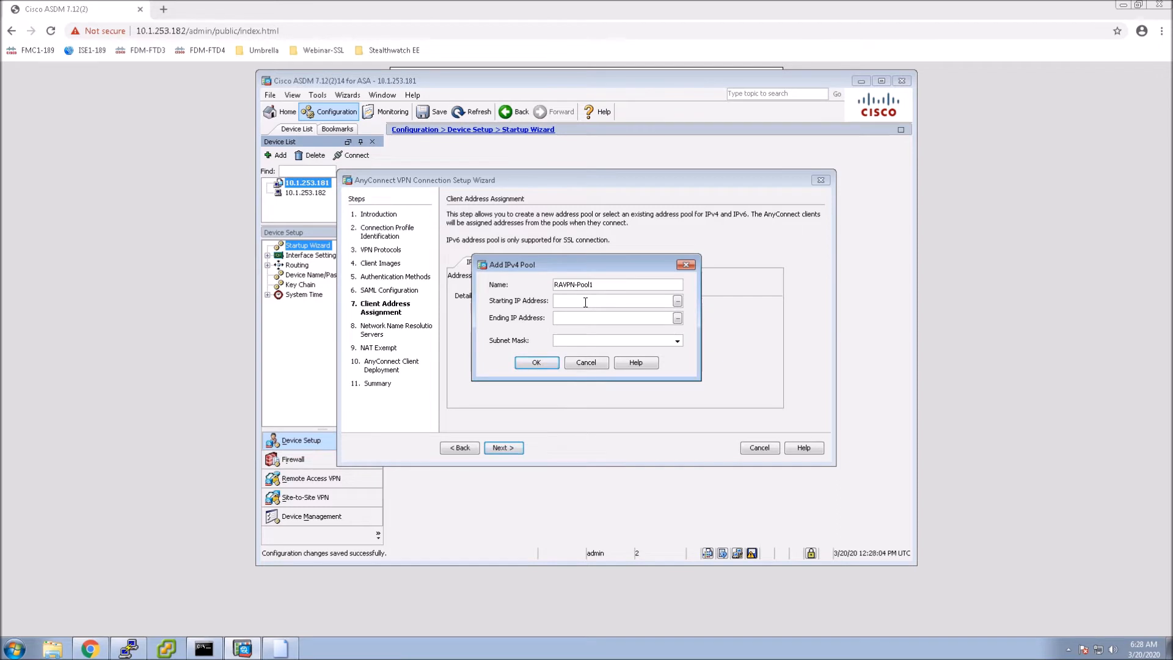
pyautogui.write('172.16.1.')
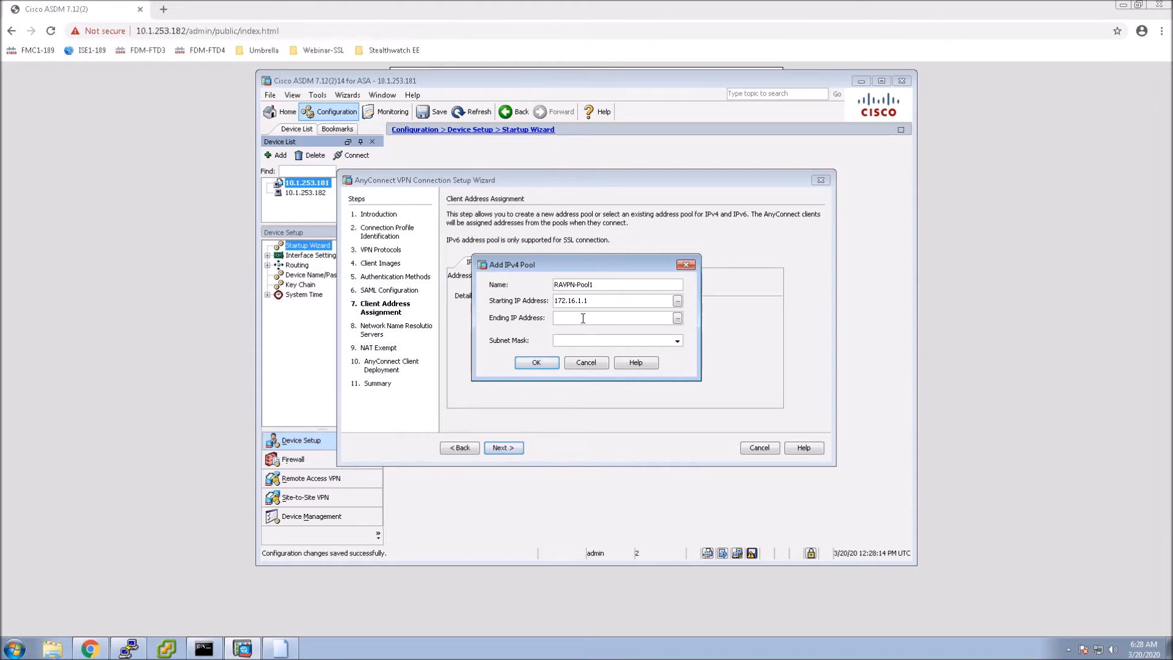
pyautogui.write('172.16.1.254')
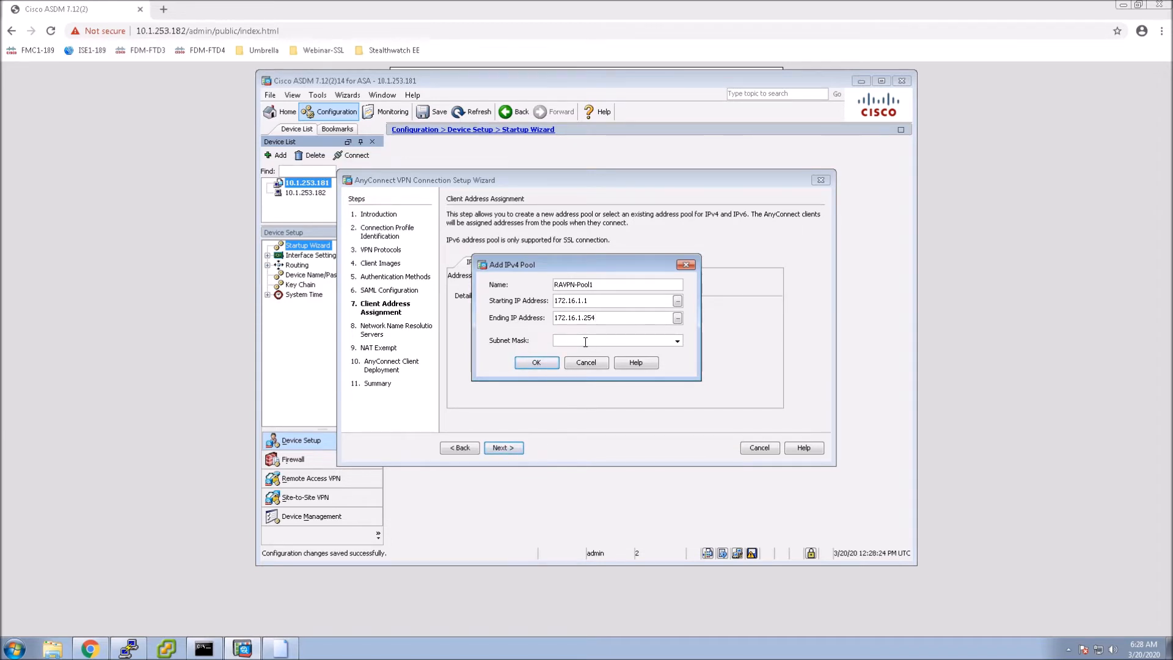
pyautogui.write('255.255.255.0')
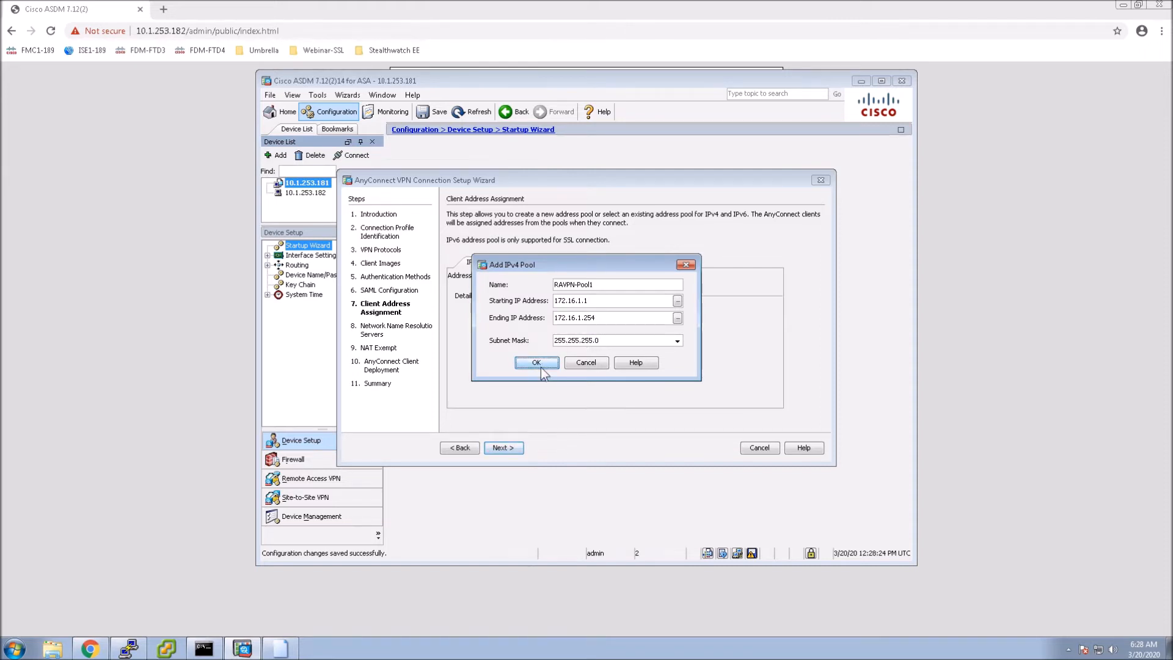
pyautogui.click(536, 363)
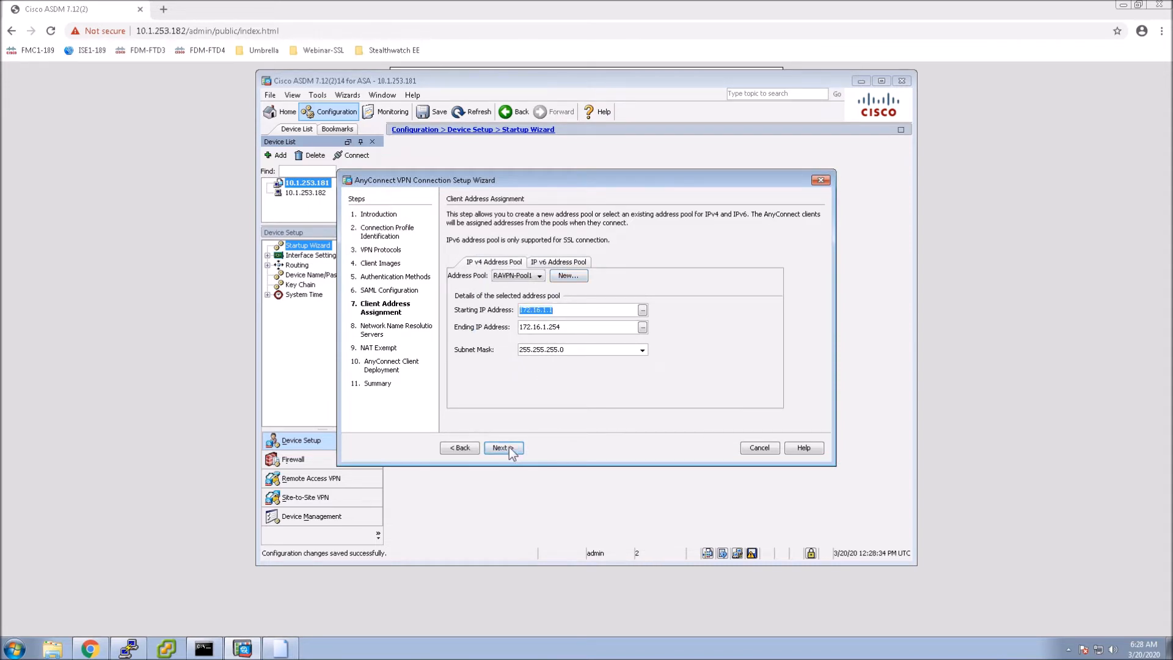
# Pass DNS, NAT Exempt and Client Deployment with defaults, review Summary, and finish.
pyautogui.click(500, 448)
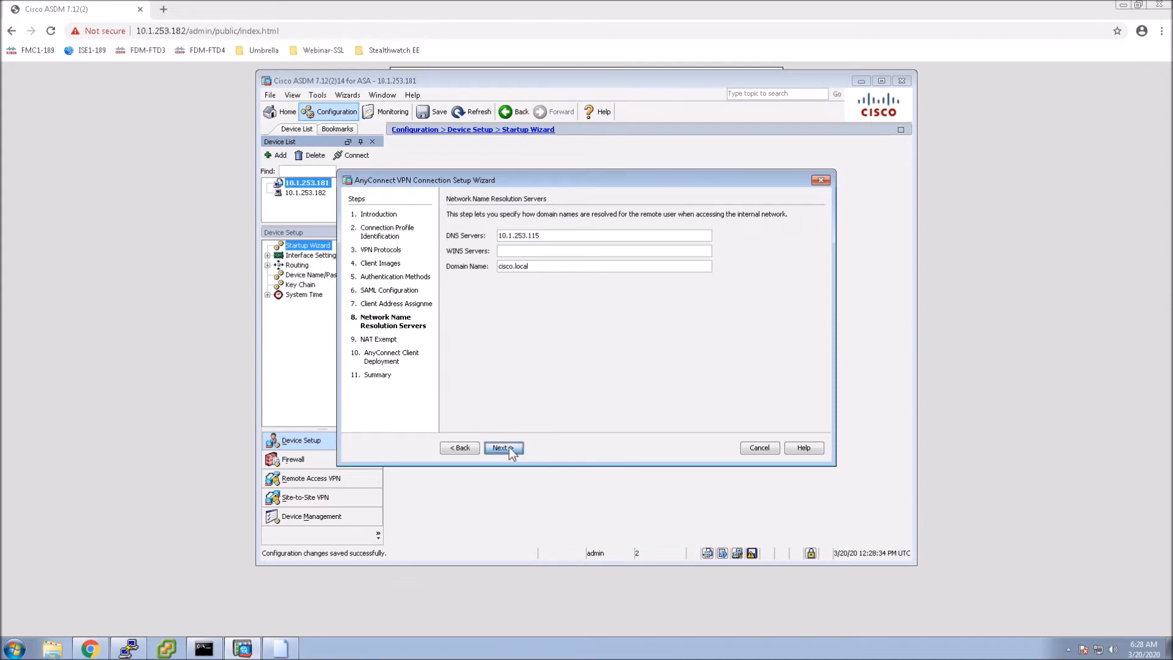
pyautogui.click(504, 447)
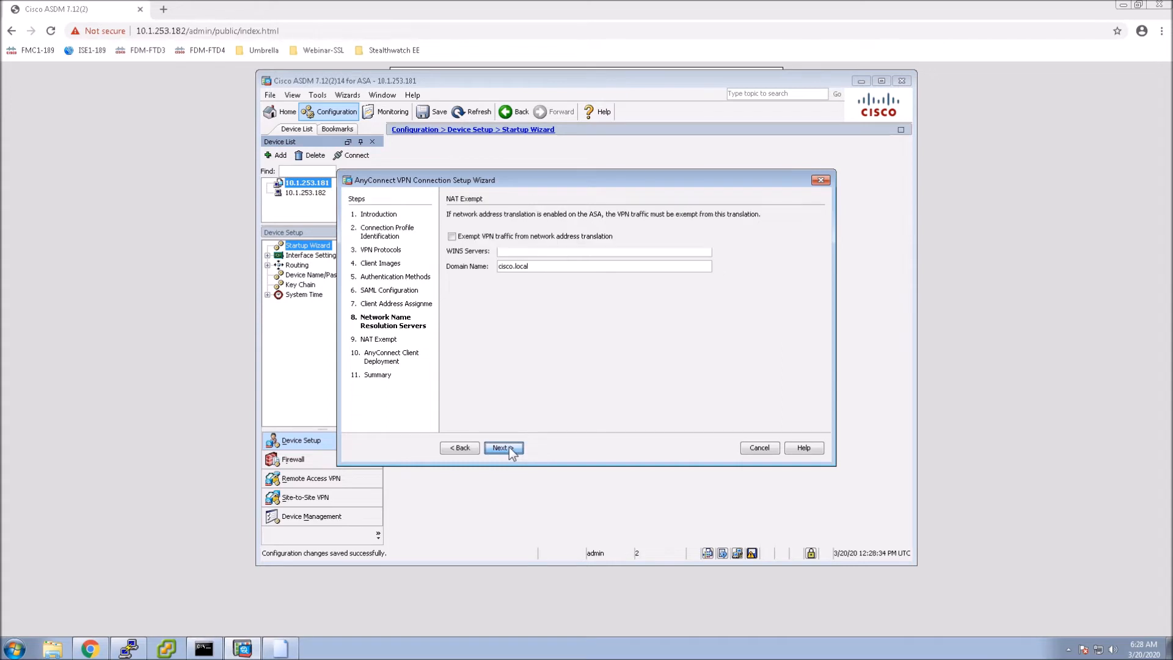
pyautogui.click(503, 447)
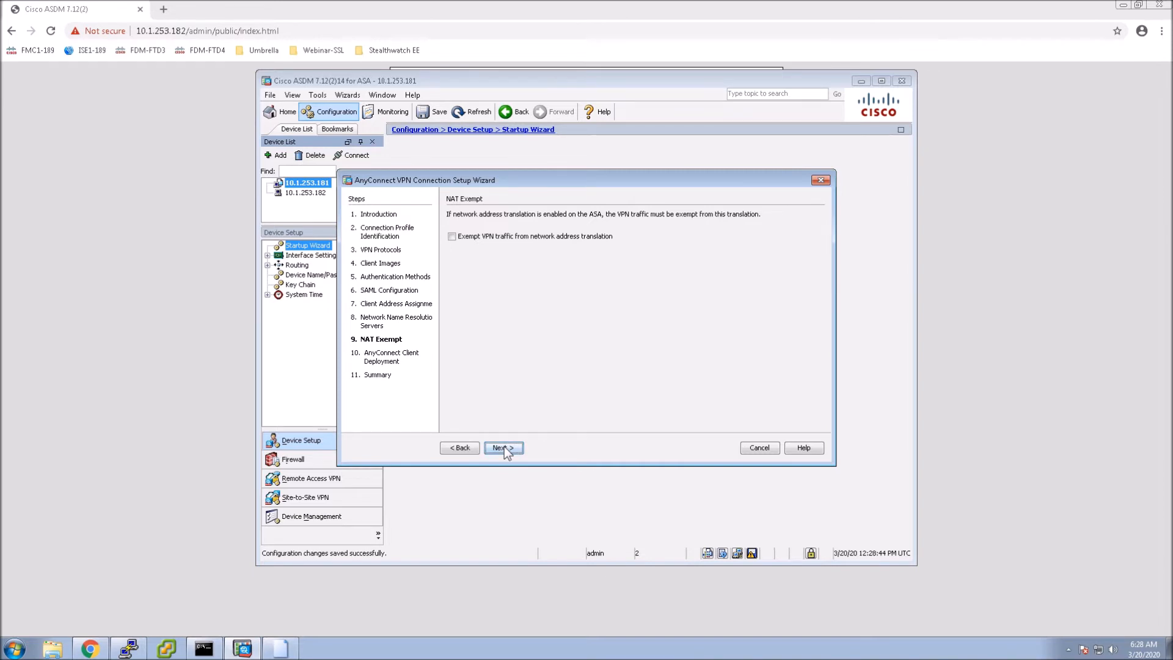
pyautogui.click(503, 447)
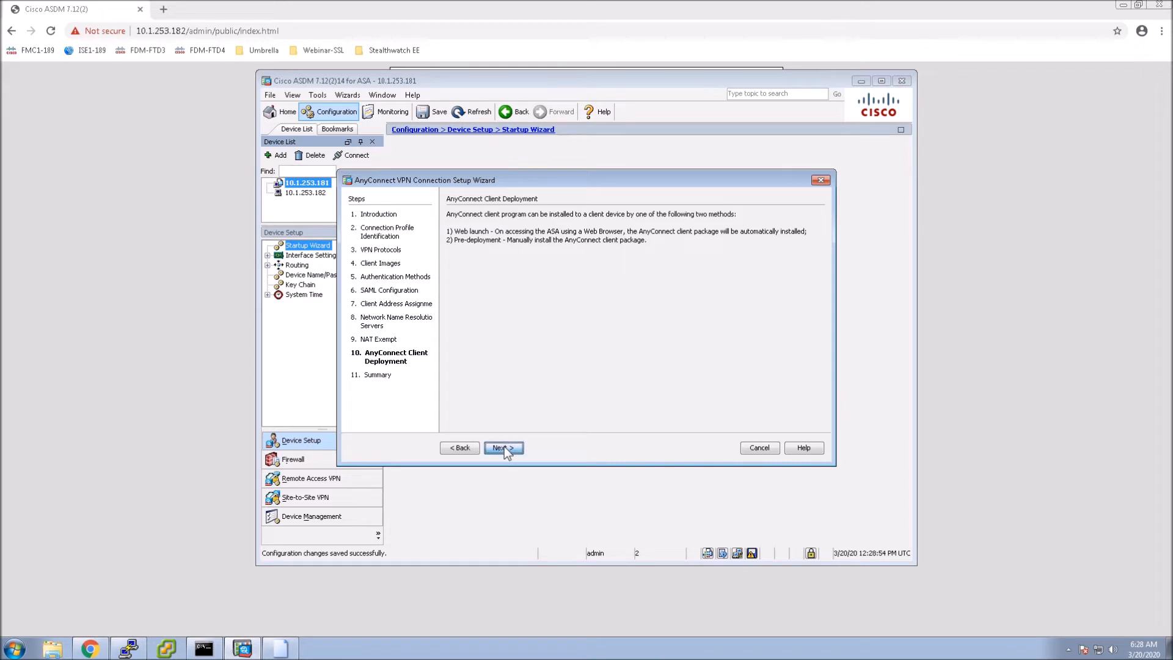
pyautogui.click(500, 447)
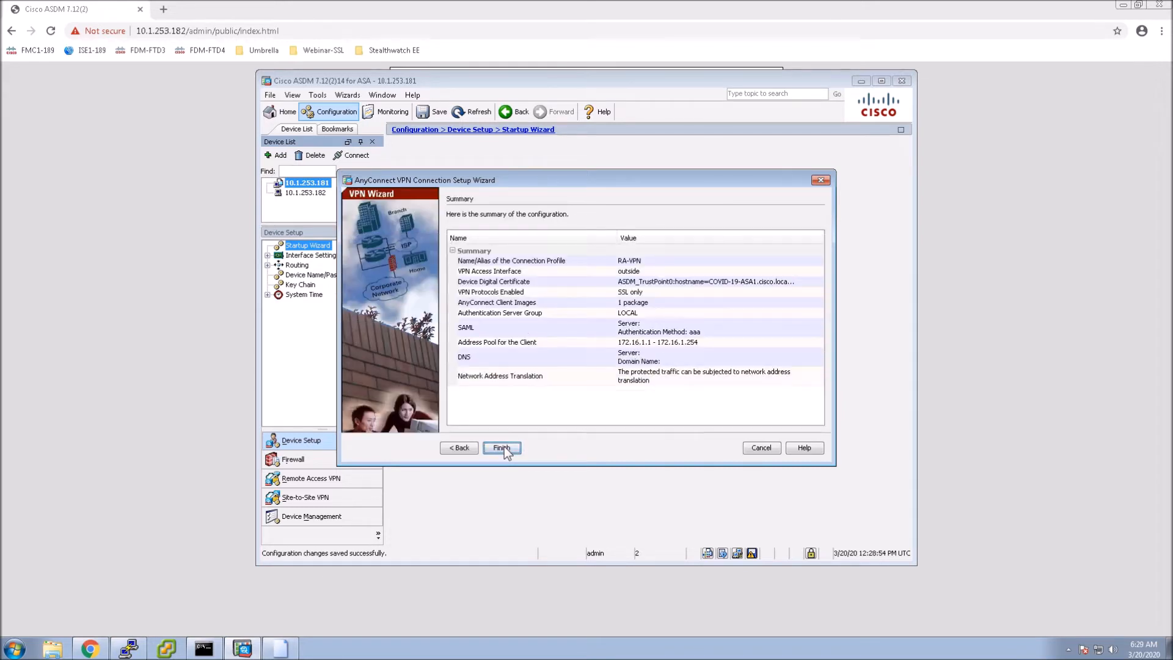
pyautogui.click(500, 448)
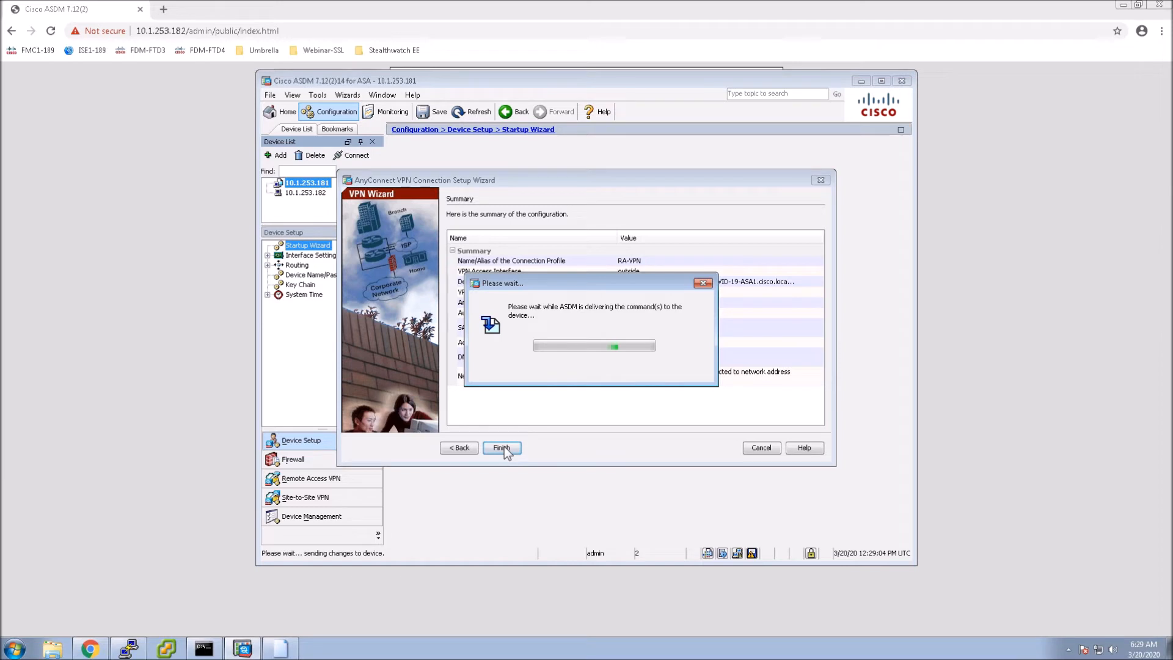
pyautogui.click(500, 447)
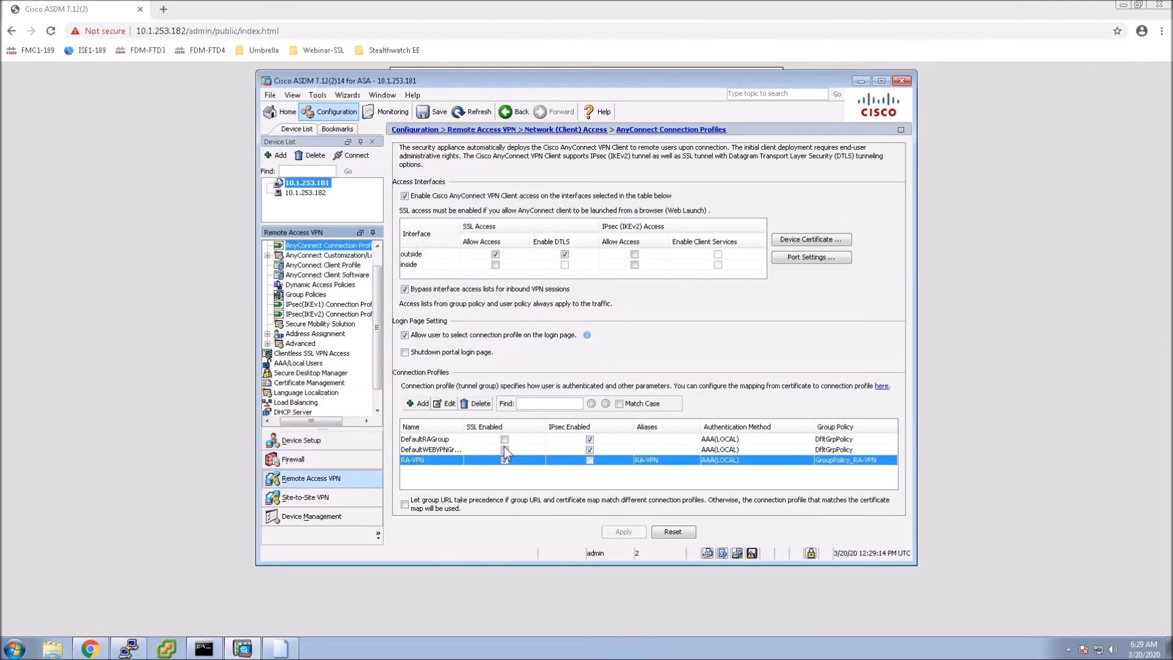
# Write the first ASA's running config to flash and connect to ASA 10.1.253.182.
pyautogui.click(505, 459)
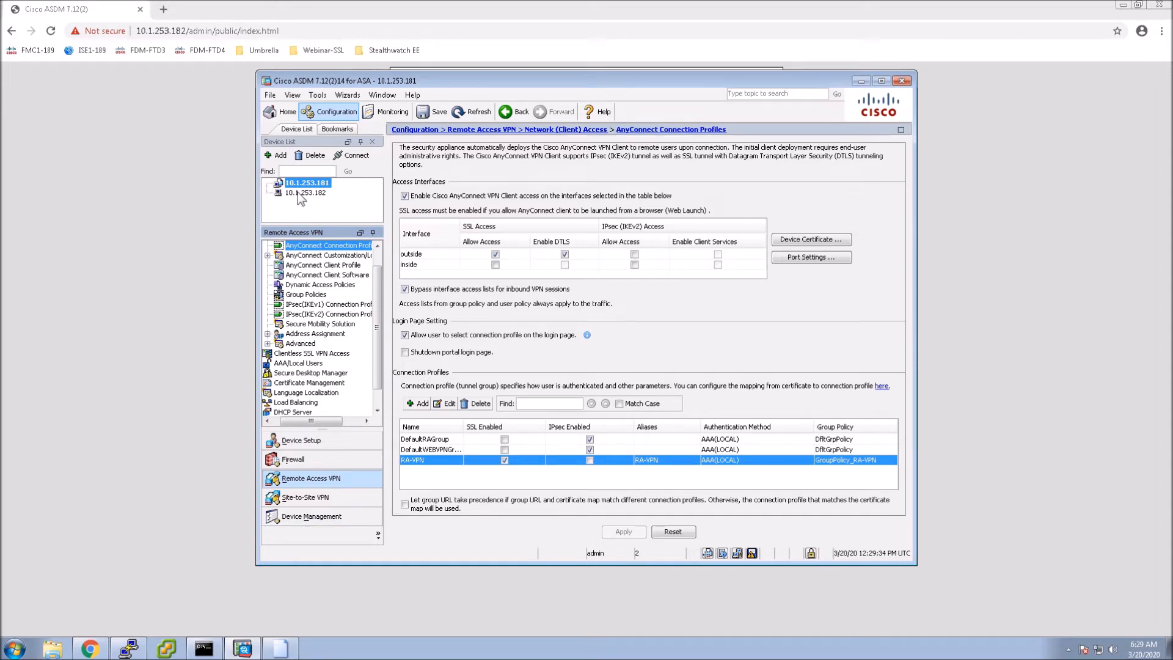
pyautogui.click(433, 111)
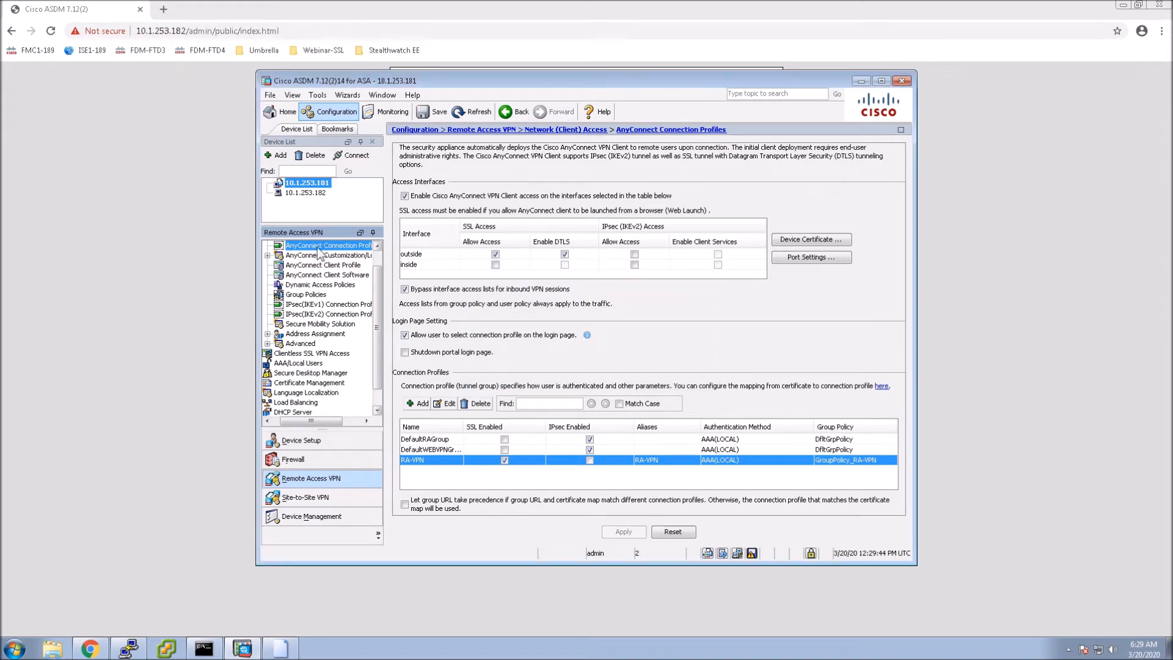
pyautogui.click(439, 111)
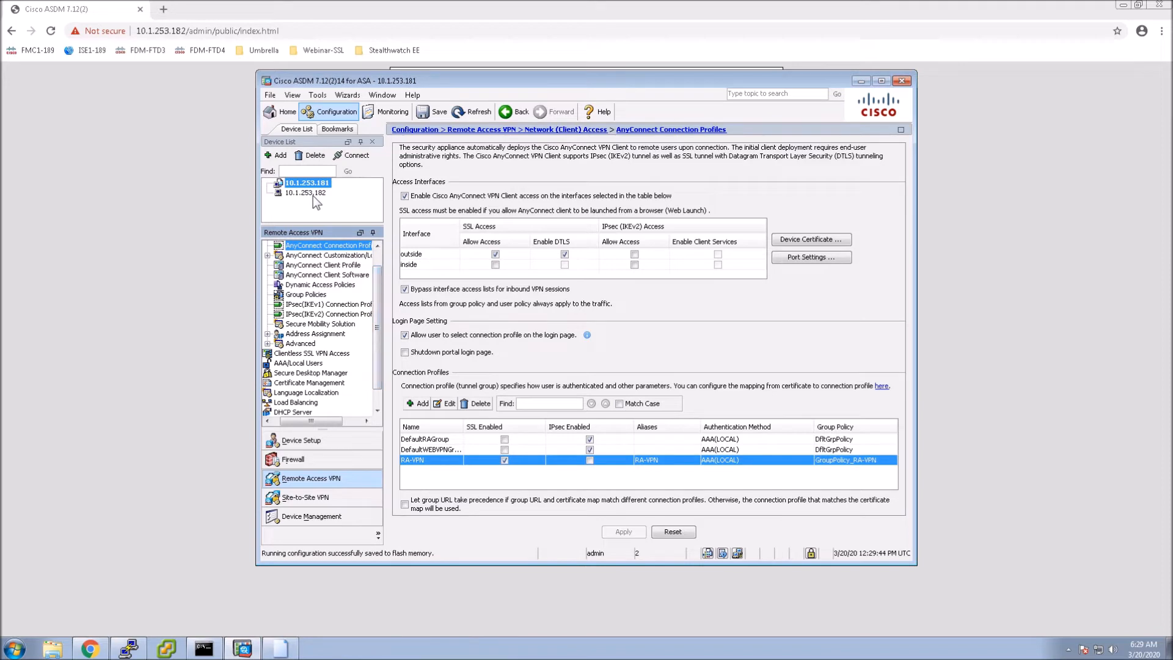
pyautogui.click(306, 193)
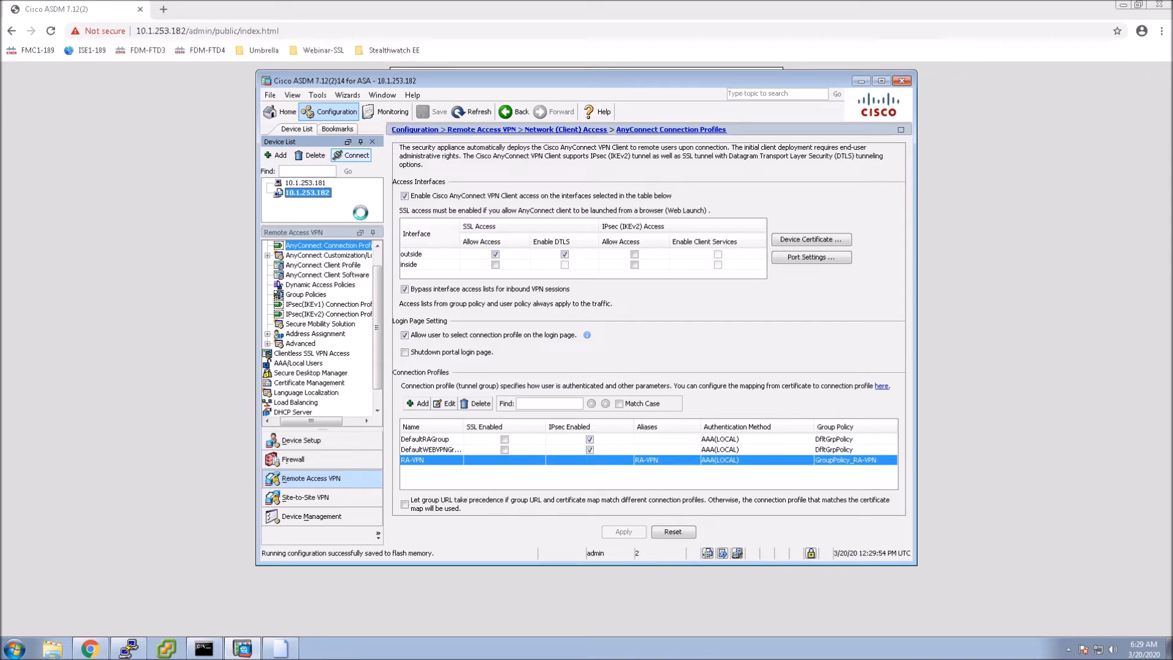
# Launch the AnyConnect VPN Wizard on the second ASA.
pyautogui.click(471, 111)
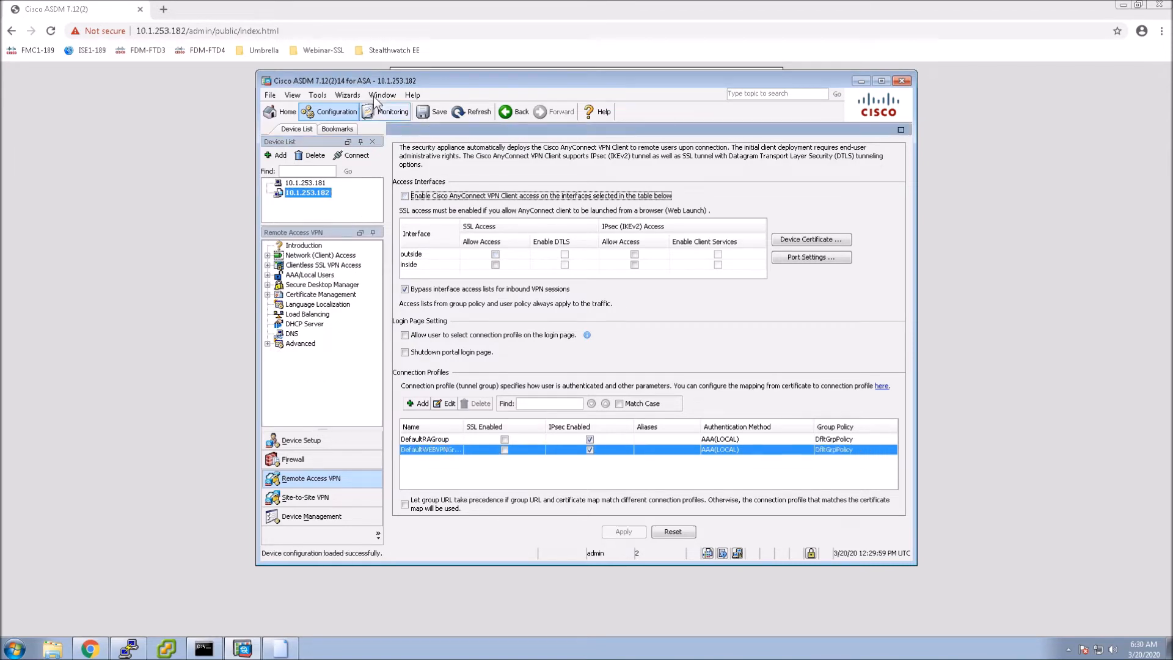
pyautogui.click(347, 94)
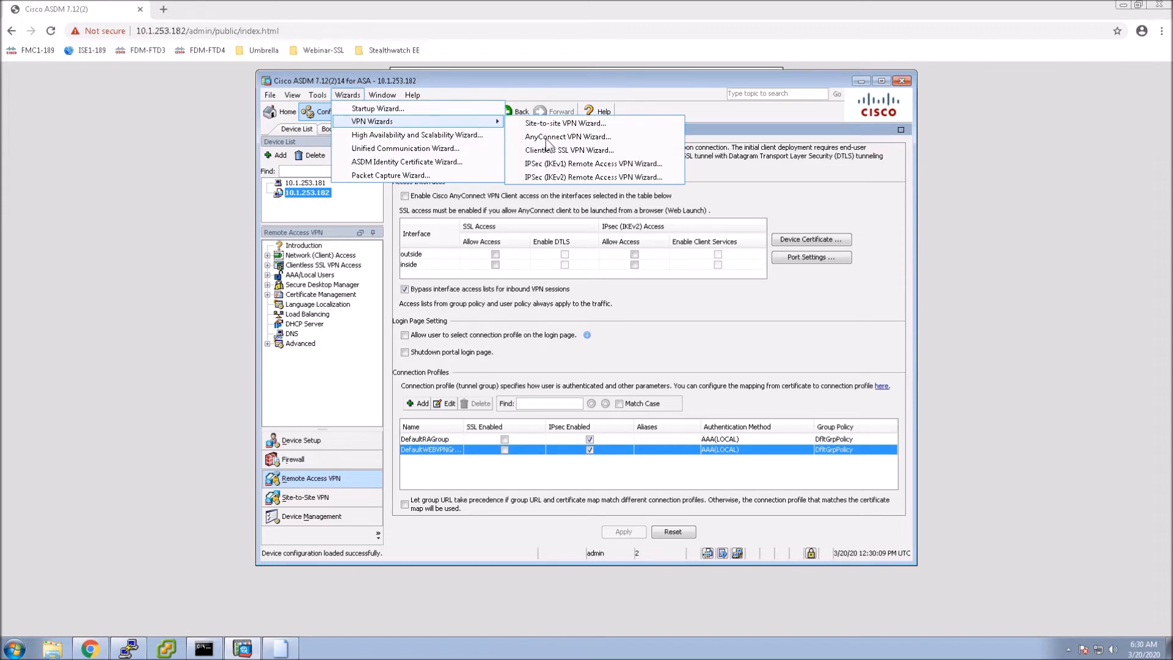
pyautogui.click(567, 136)
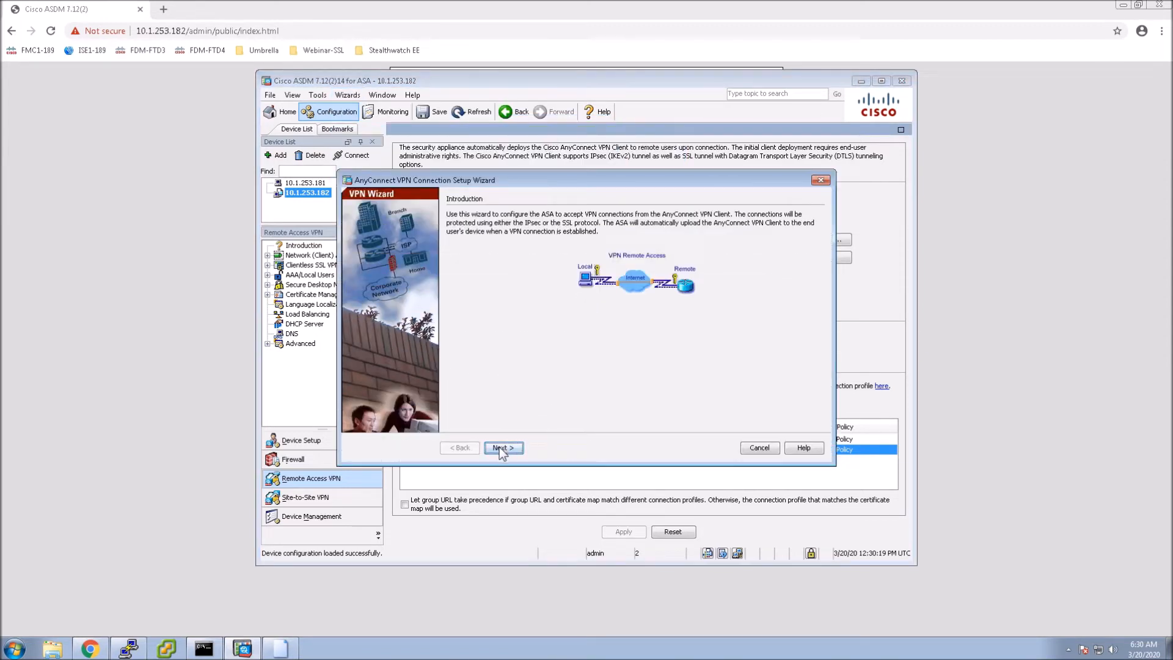
pyautogui.click(503, 447)
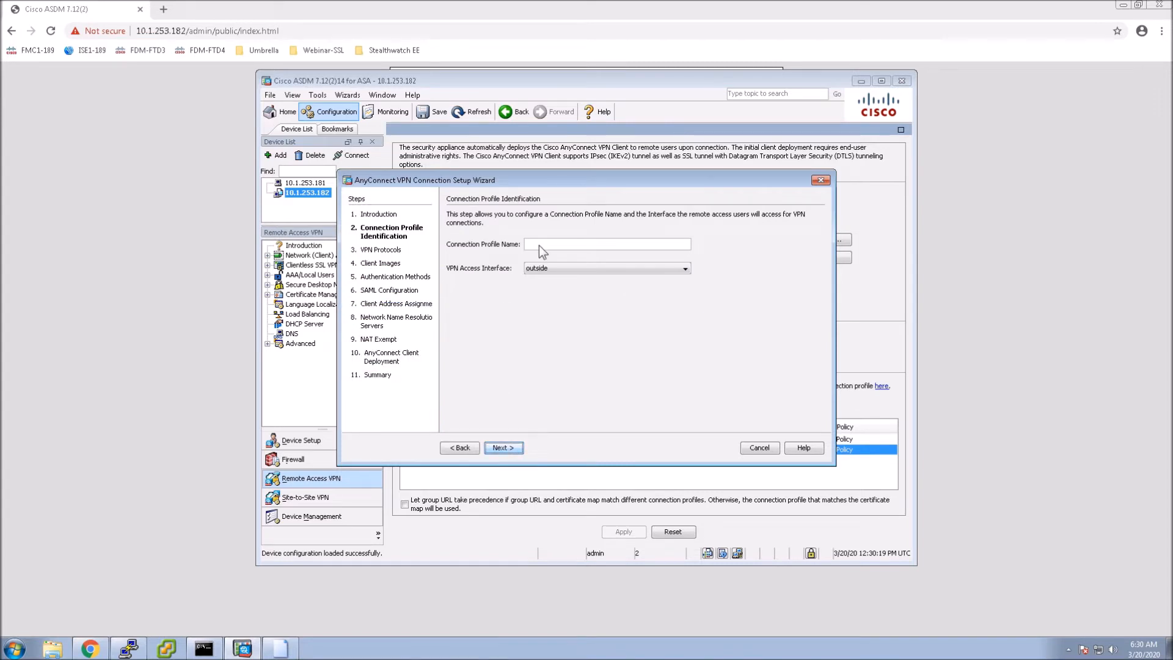
# Name the connection profile RA-VPN and leave SSL as the only VPN protocol.
pyautogui.write('R')
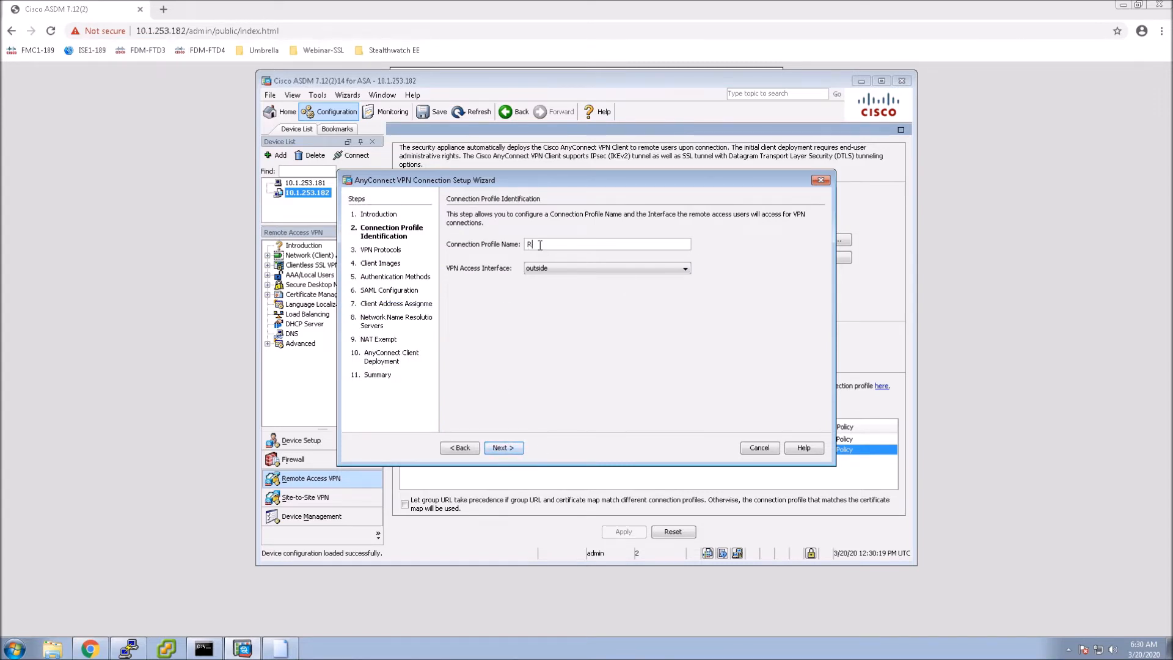
pyautogui.write('A-VPN')
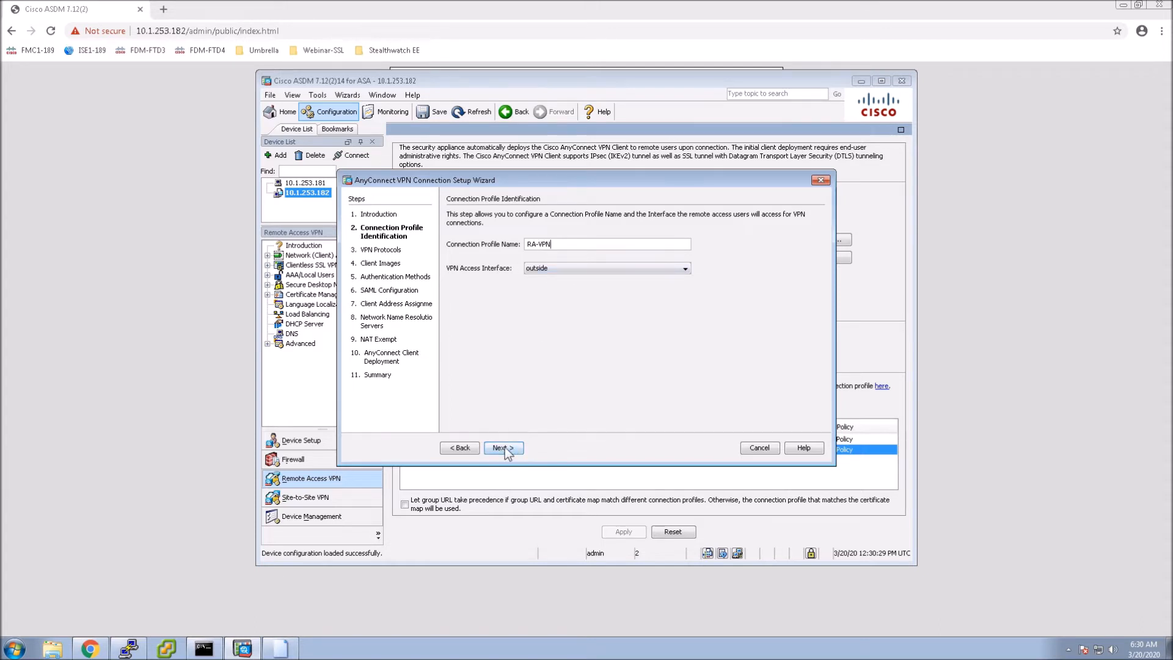
pyautogui.click(501, 447)
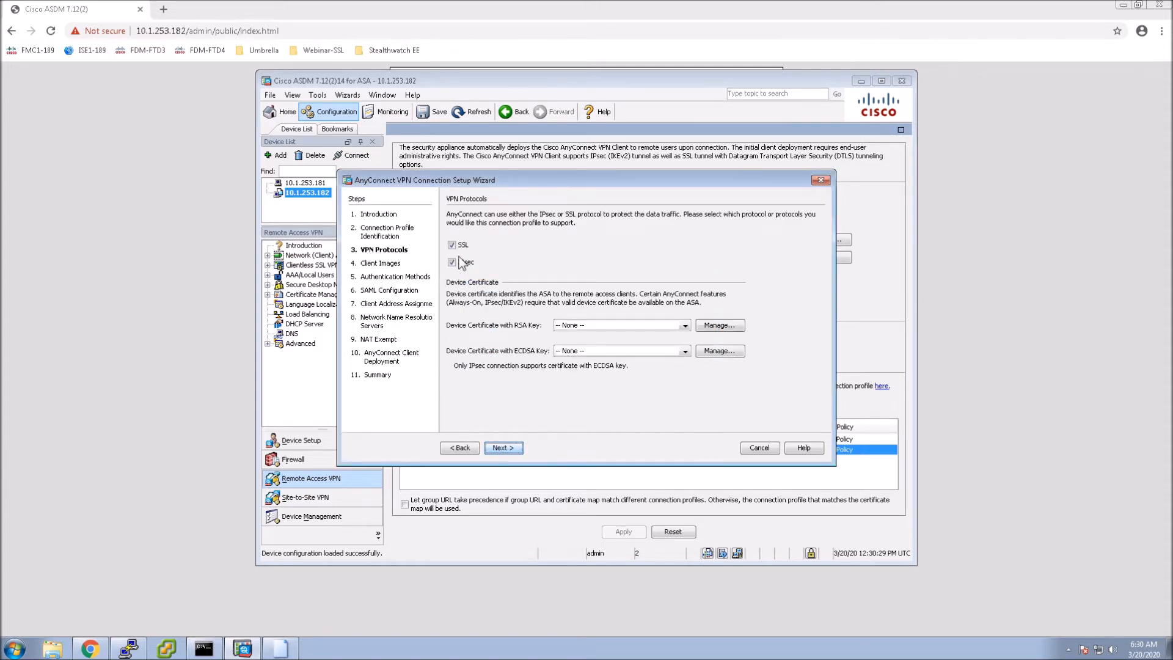
pyautogui.click(451, 262)
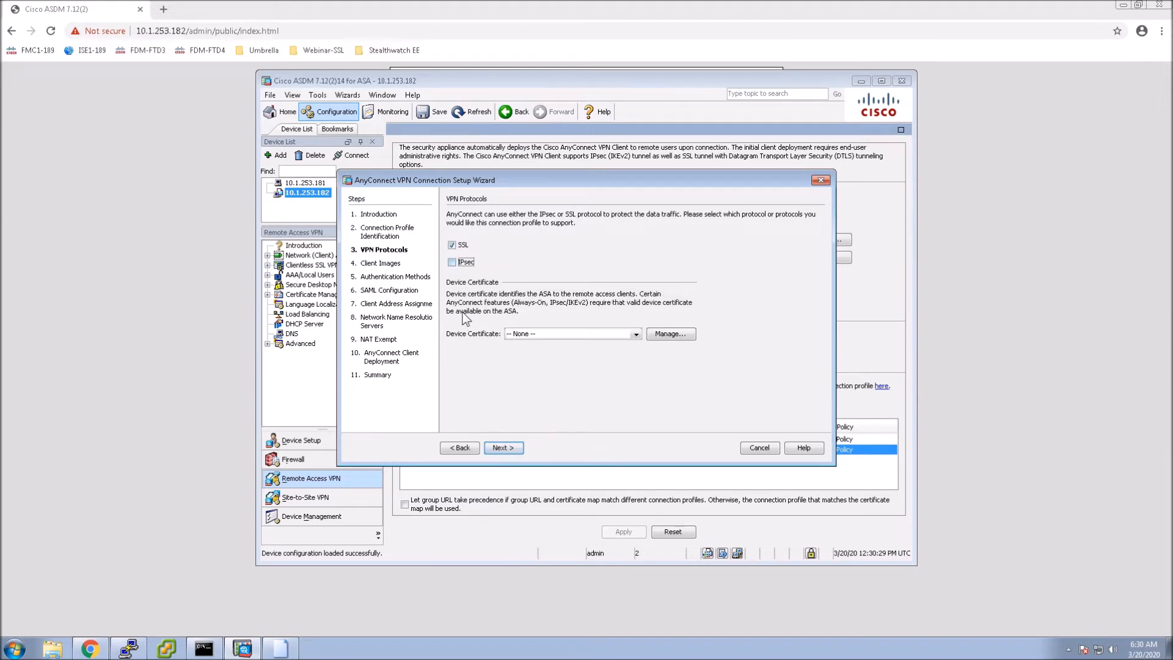
pyautogui.moveTo(666, 340)
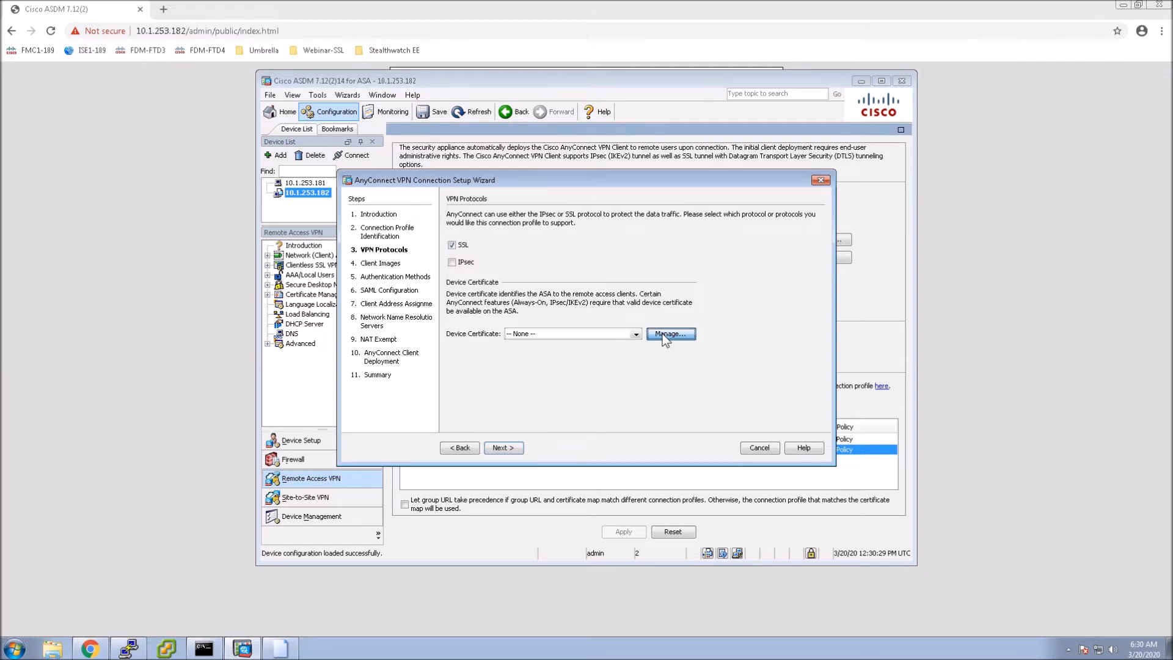
pyautogui.click(669, 333)
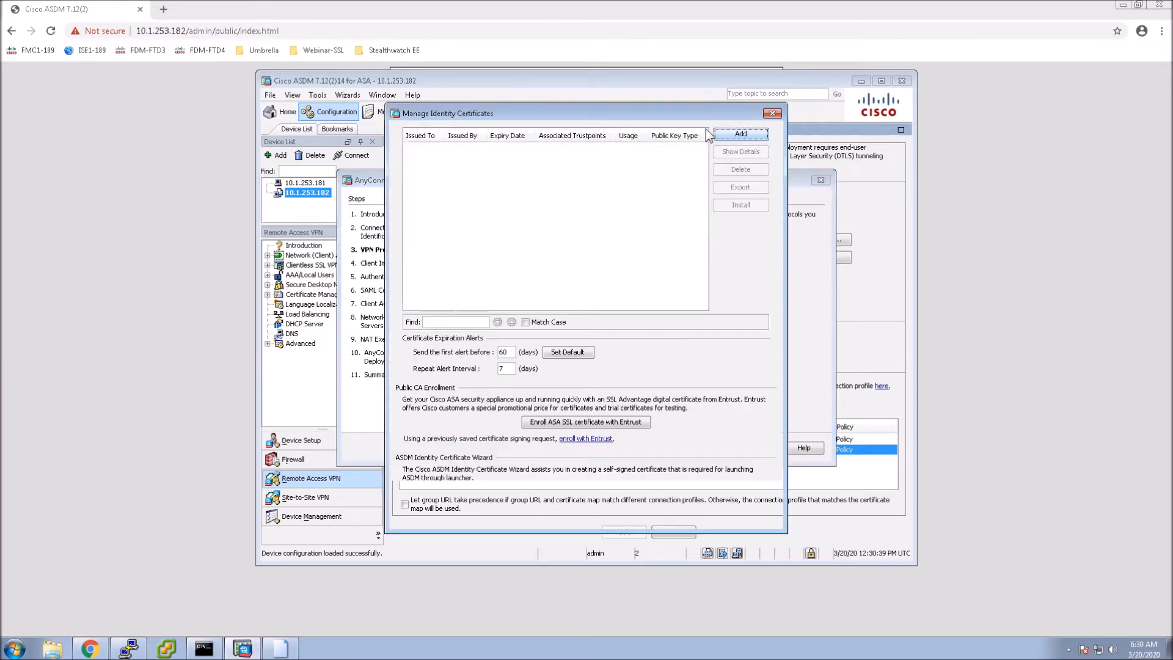
# Generate a self-signed ASDM_TrustPoint0 identity certificate and use it as the device certificate.
pyautogui.click(740, 134)
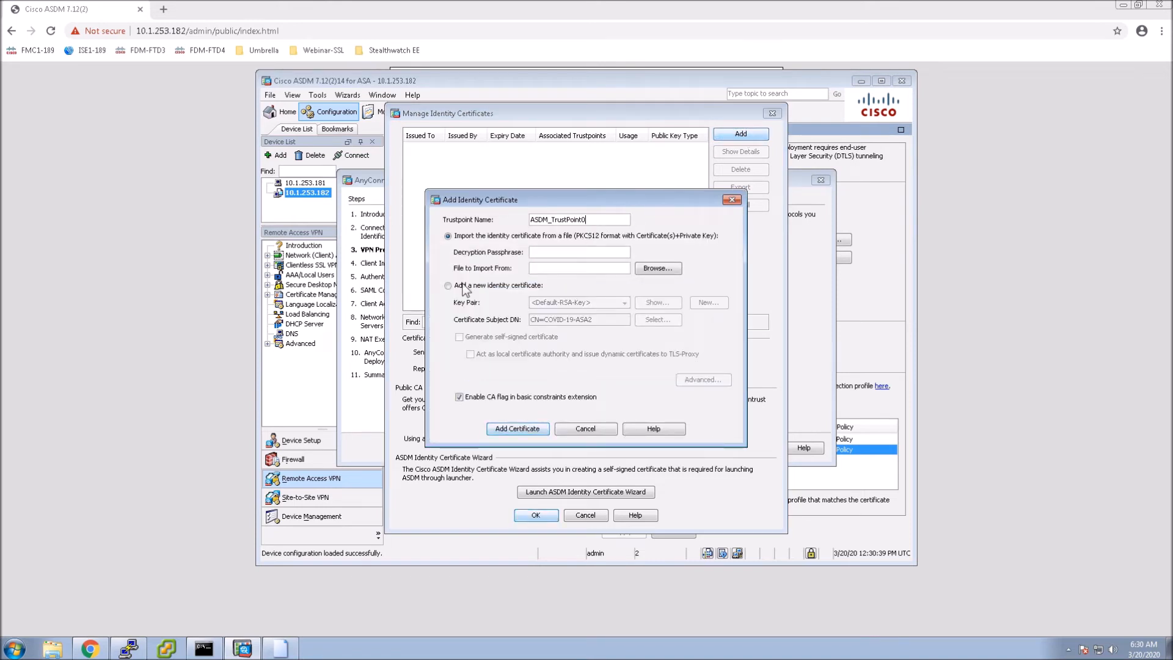
pyautogui.click(448, 286)
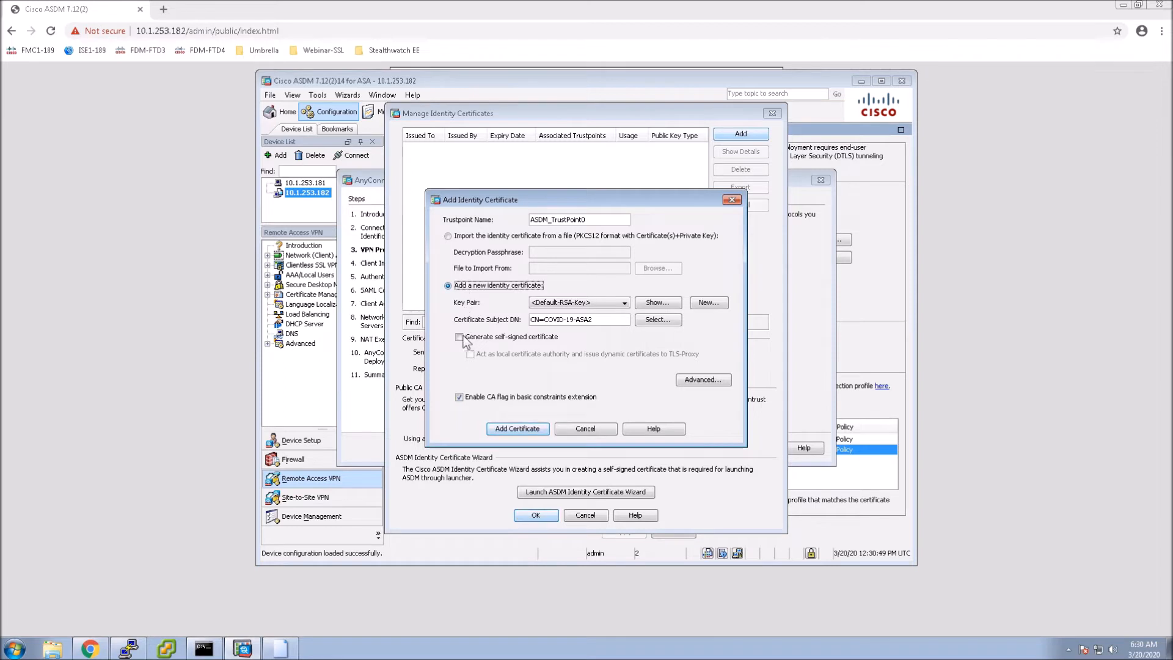
pyautogui.click(459, 337)
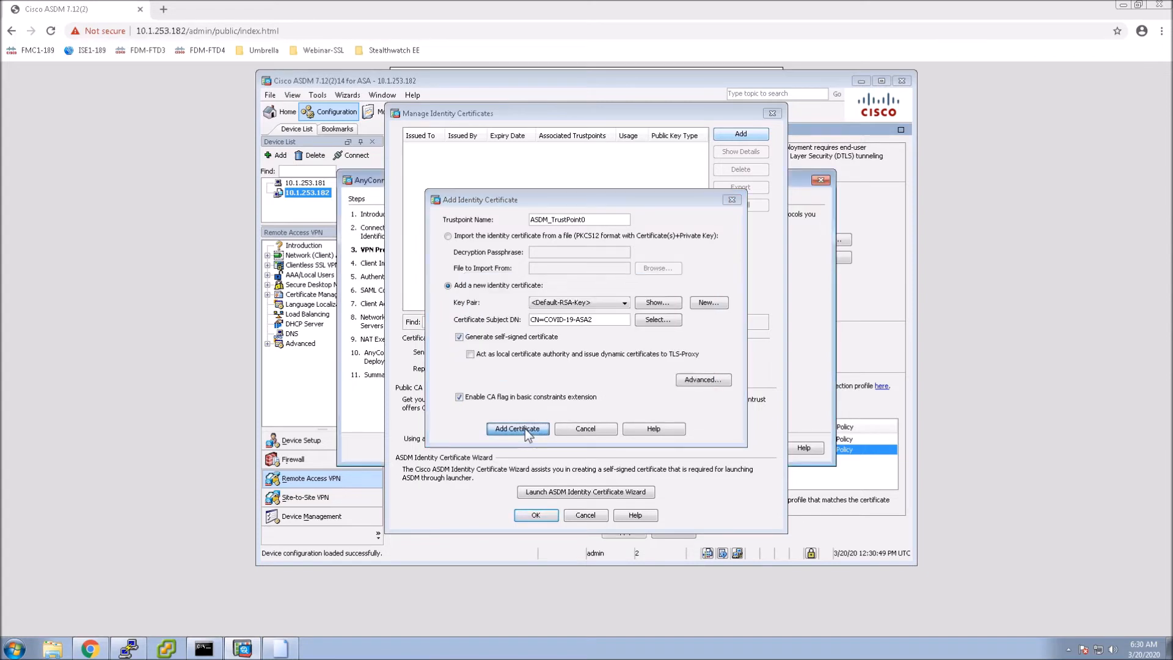
pyautogui.click(517, 429)
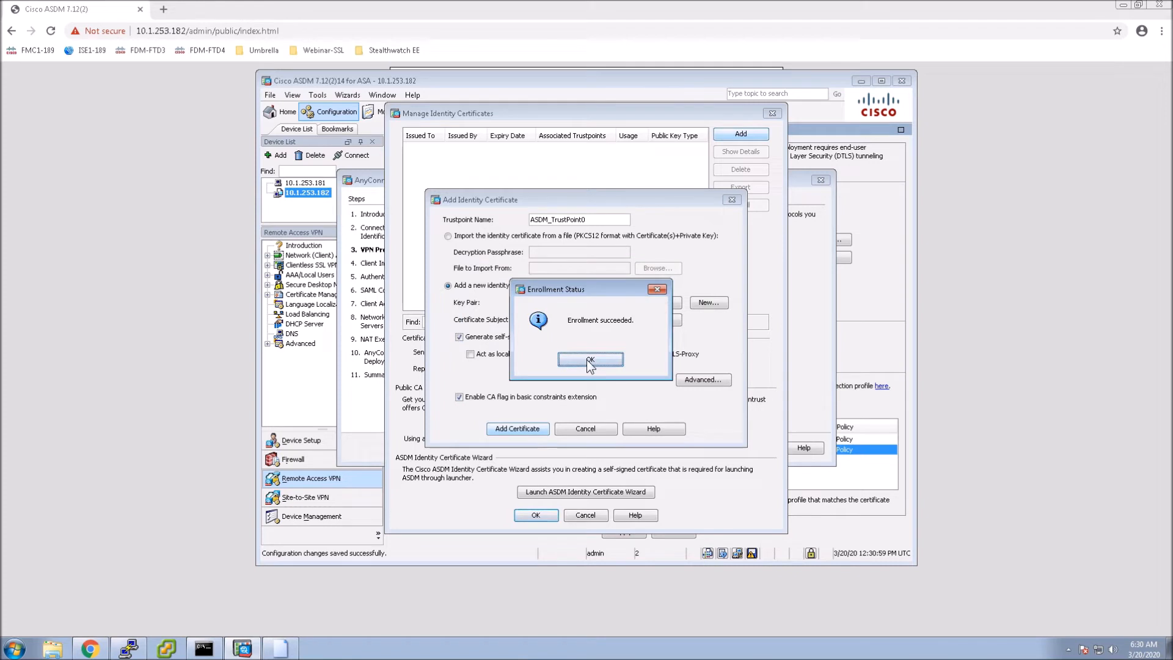
pyautogui.click(590, 360)
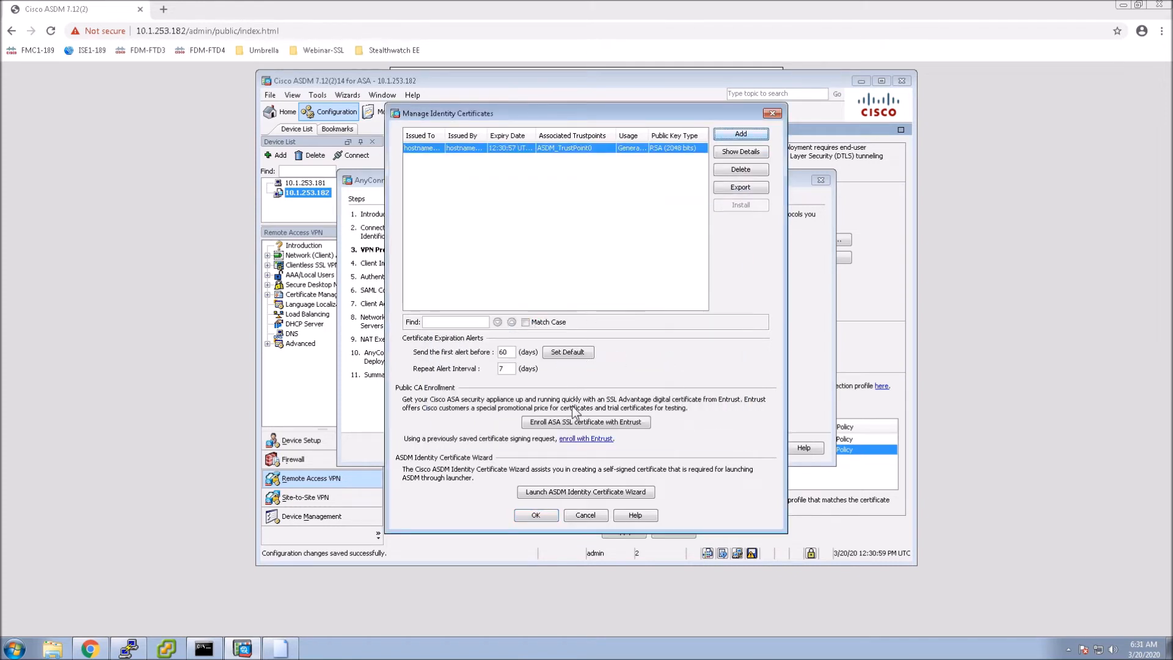
pyautogui.click(536, 516)
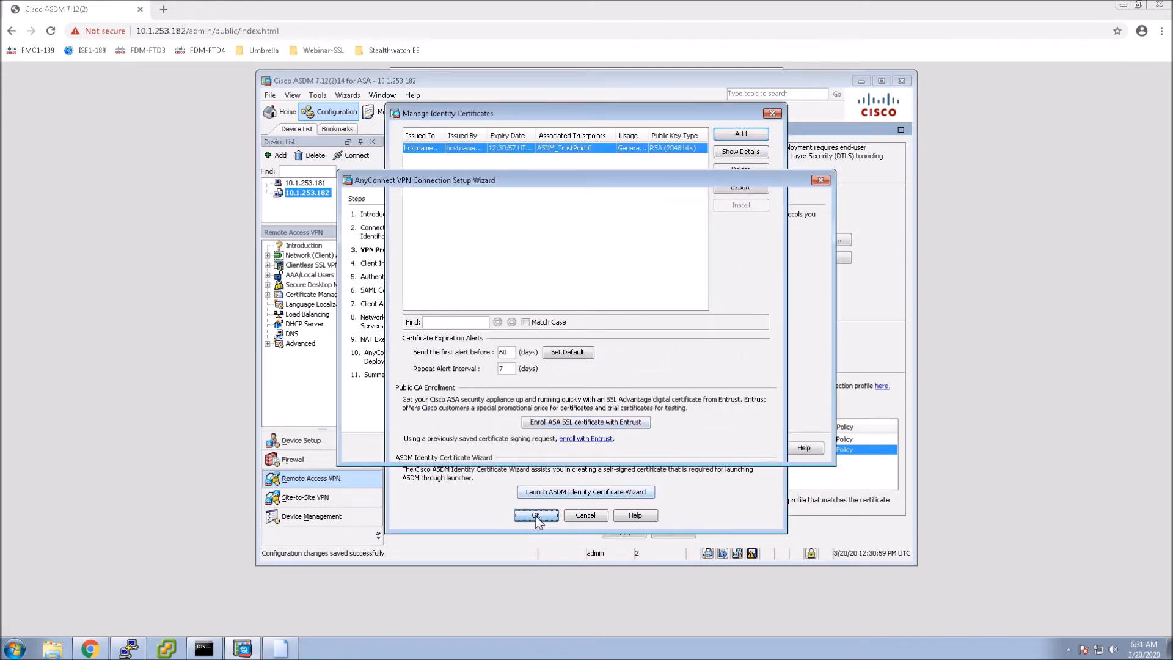
pyautogui.click(536, 514)
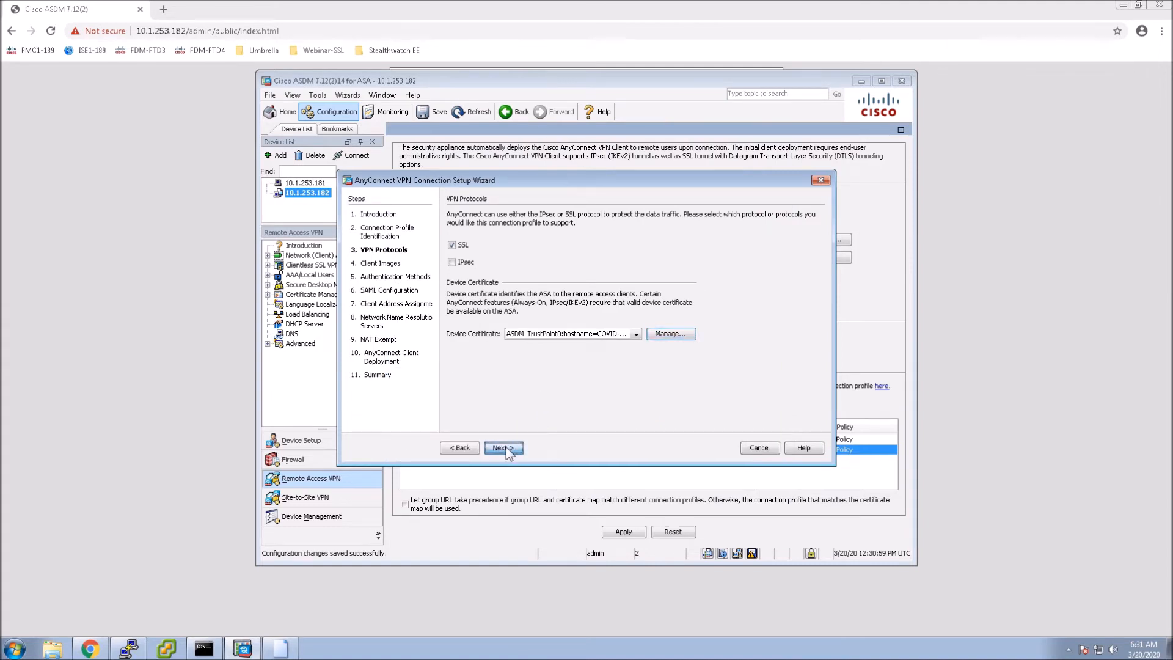
pyautogui.click(501, 447)
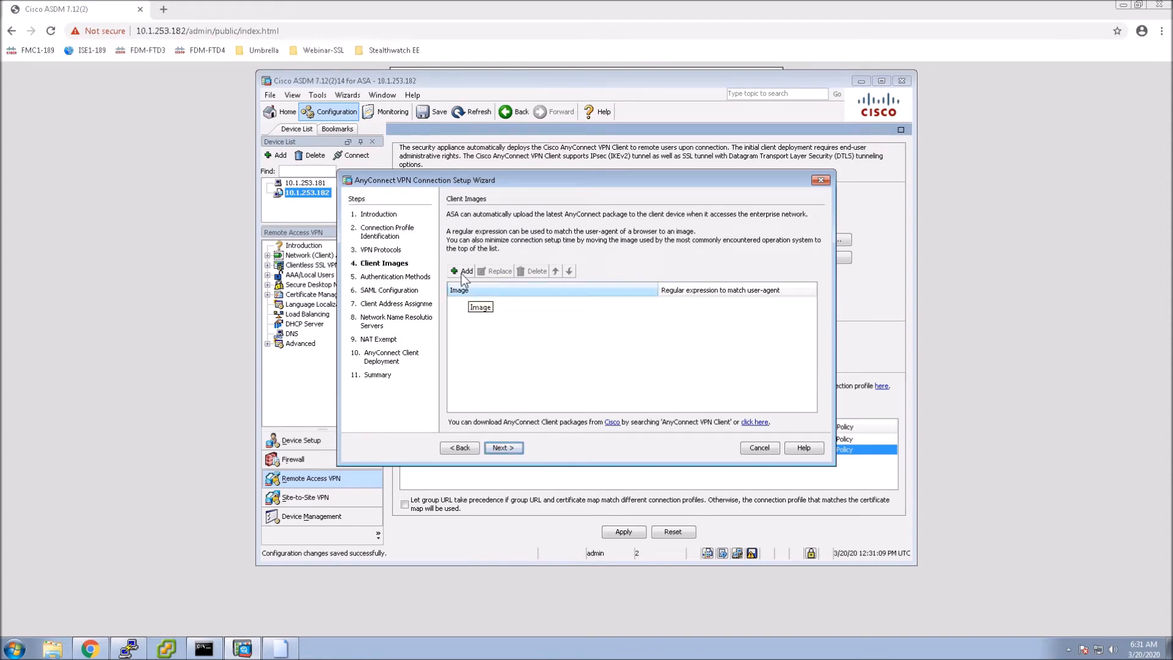
# Upload anyconnect-win-4.8.03036-webdeploy-k9.pkg to flash and add it as the client image.
pyautogui.click(462, 271)
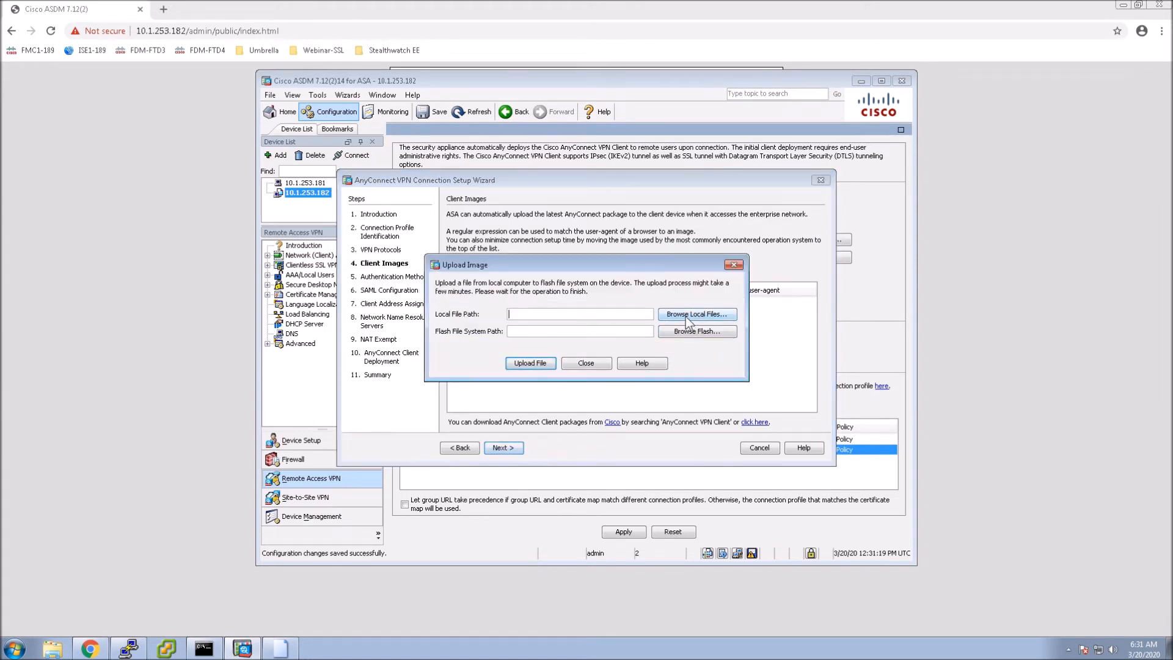
pyautogui.click(695, 314)
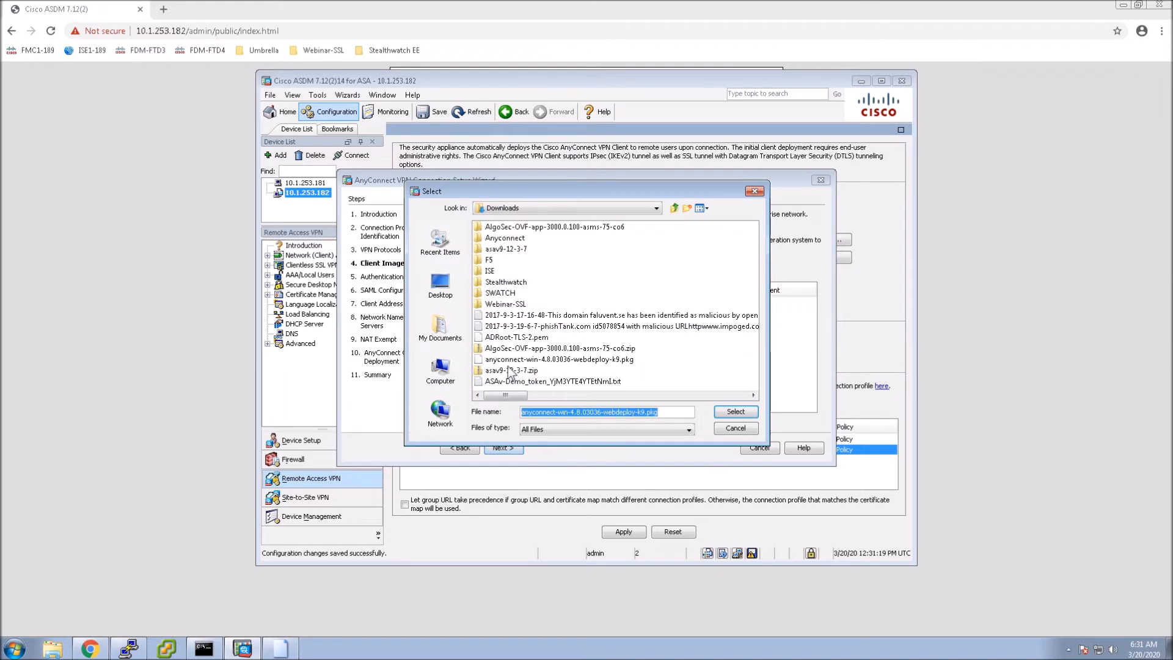
pyautogui.click(557, 359)
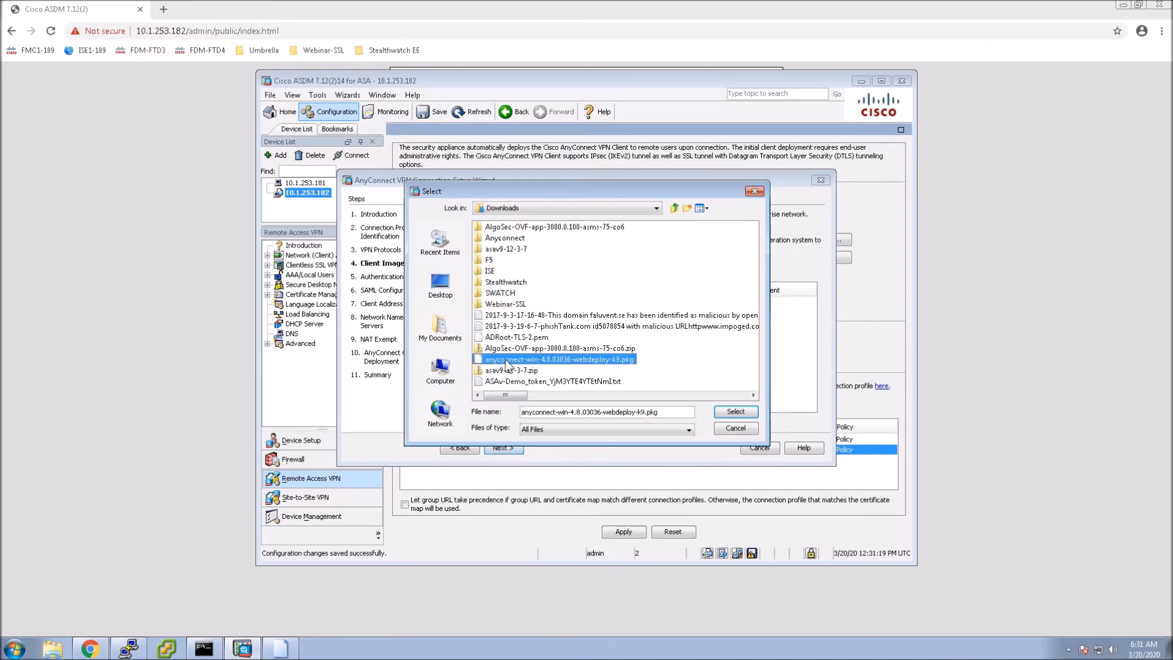
pyautogui.click(735, 412)
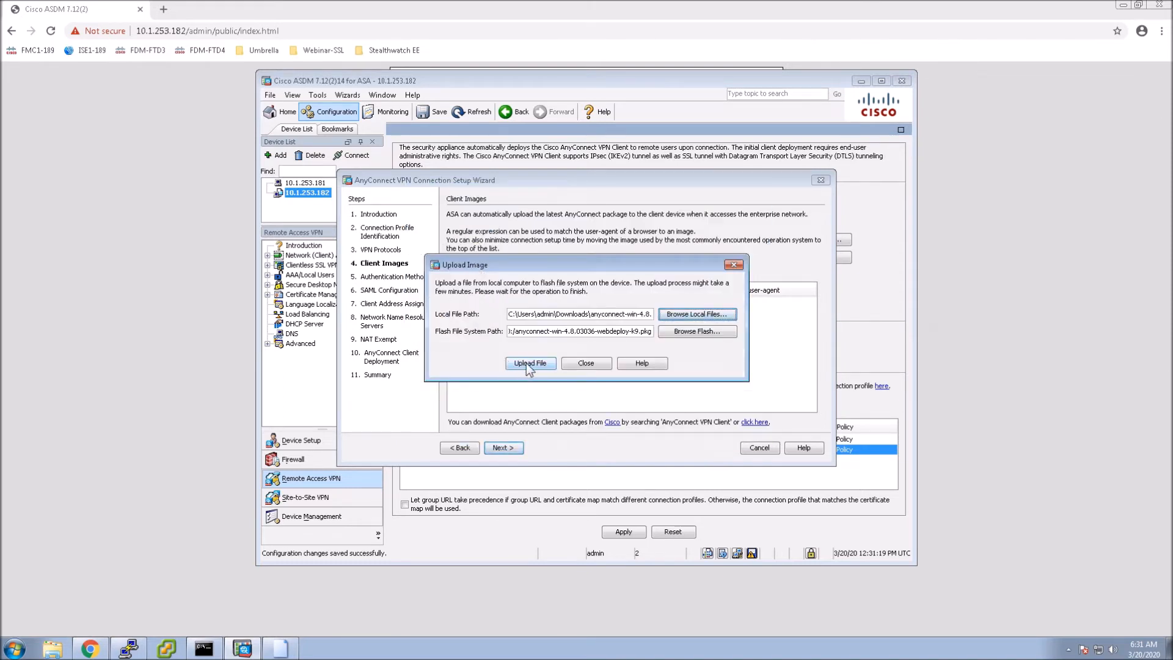
pyautogui.click(530, 363)
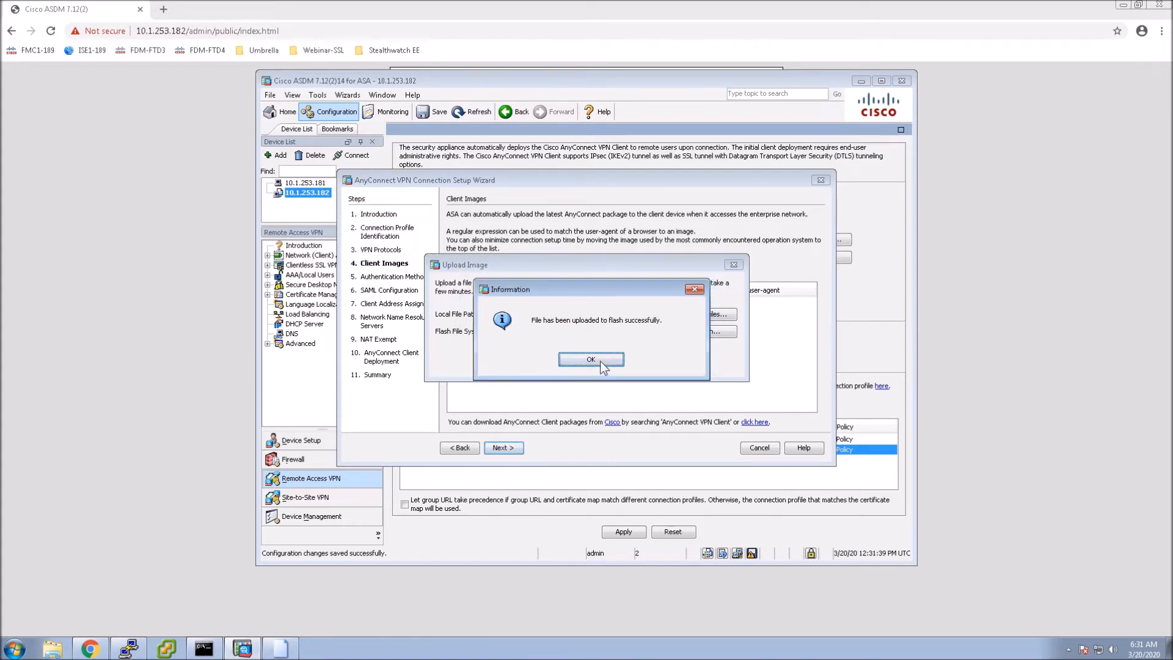
pyautogui.click(590, 359)
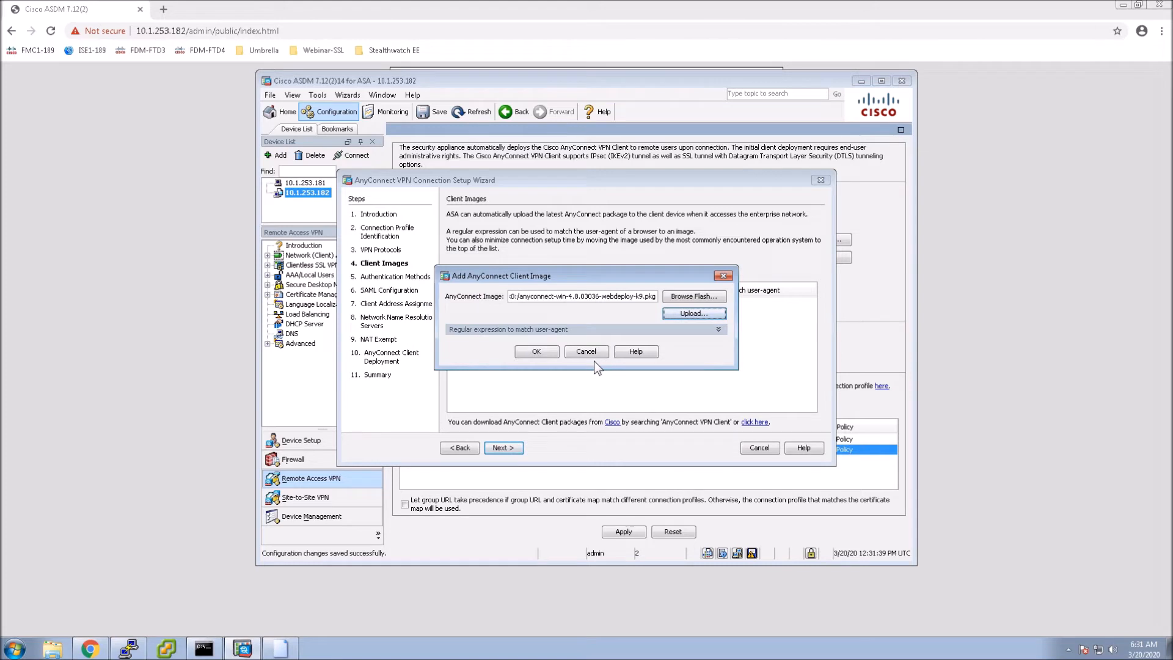
pyautogui.click(693, 296)
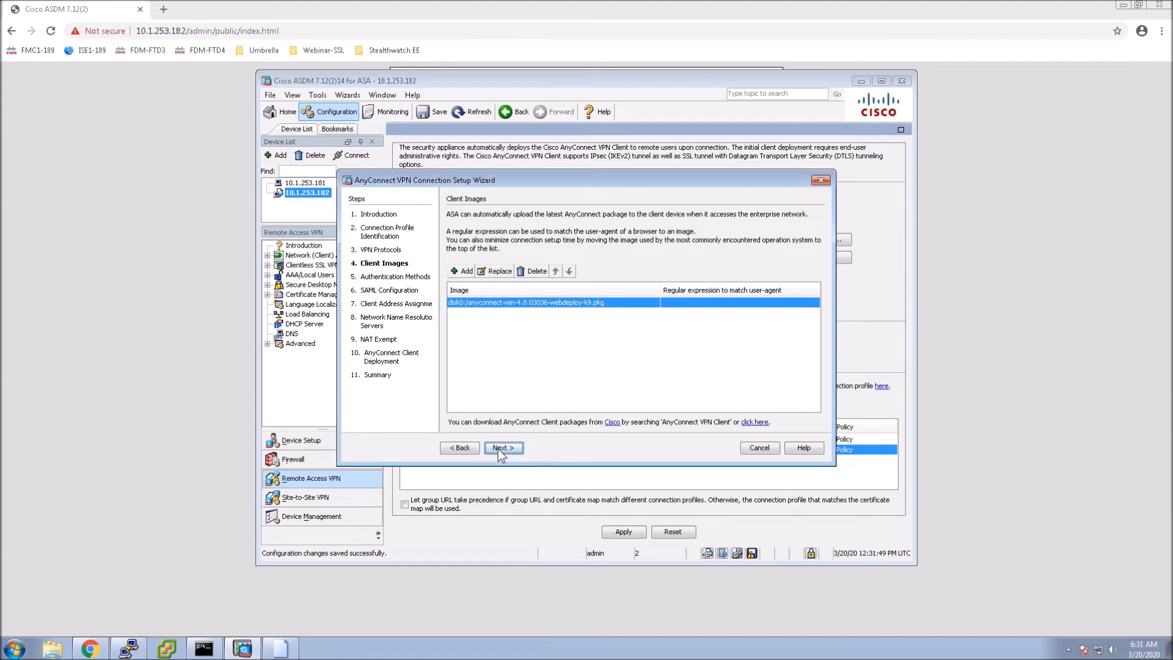
pyautogui.click(503, 448)
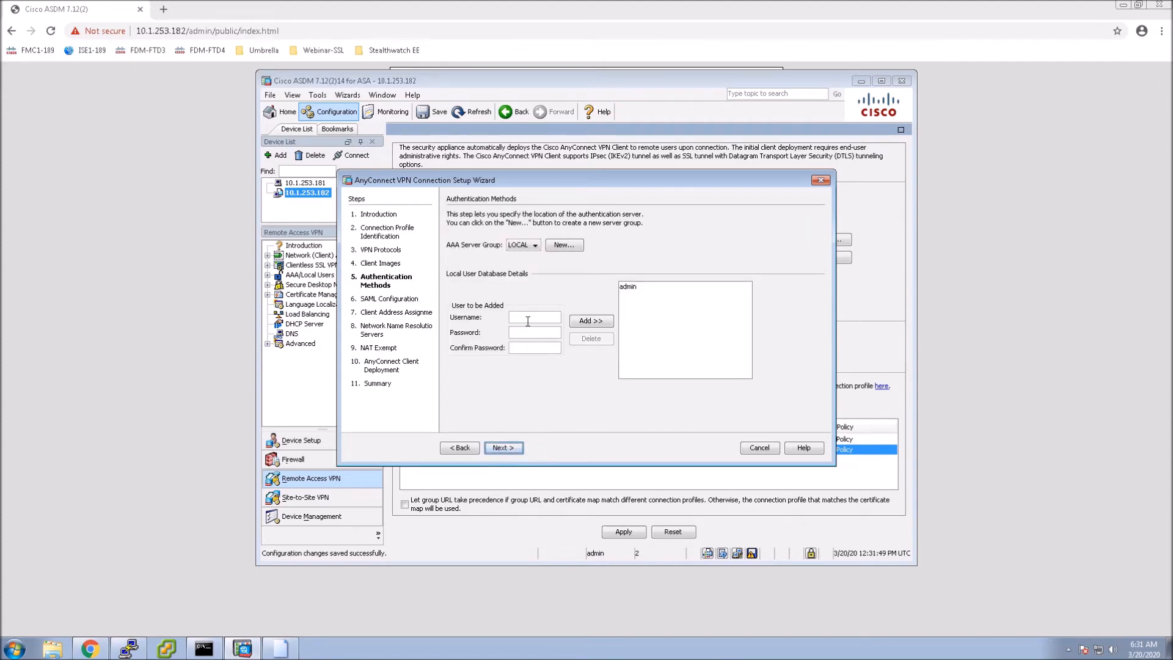
# Add local user sales1 with its password, then skip past SAML configuration.
pyautogui.click(533, 317)
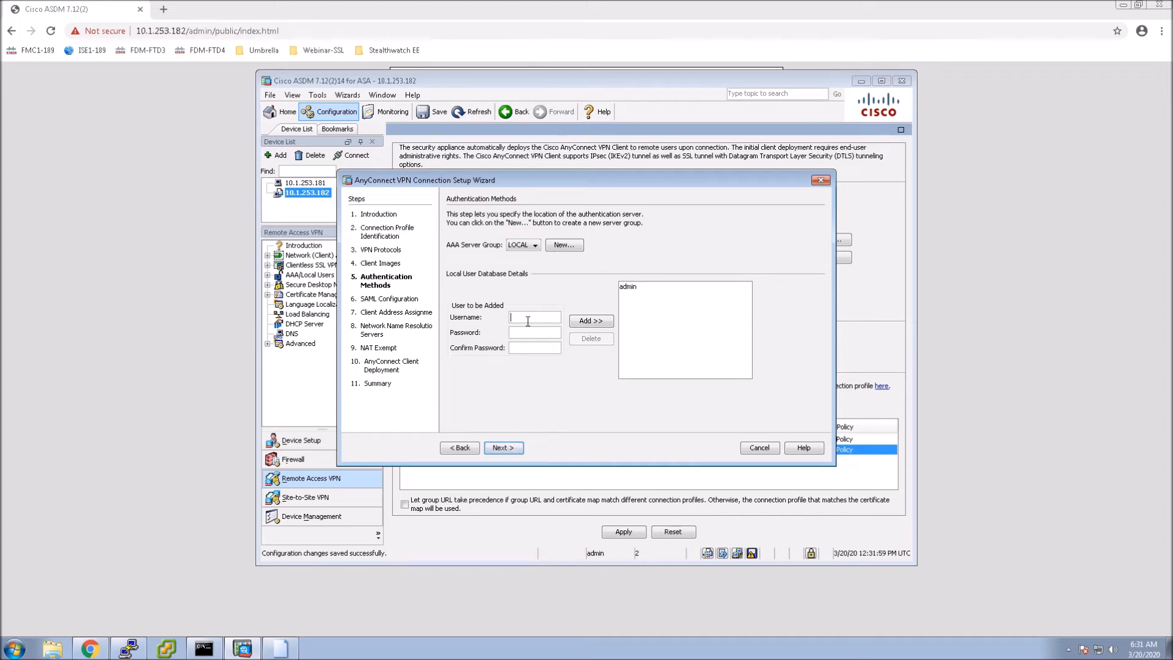
pyautogui.write('sales1')
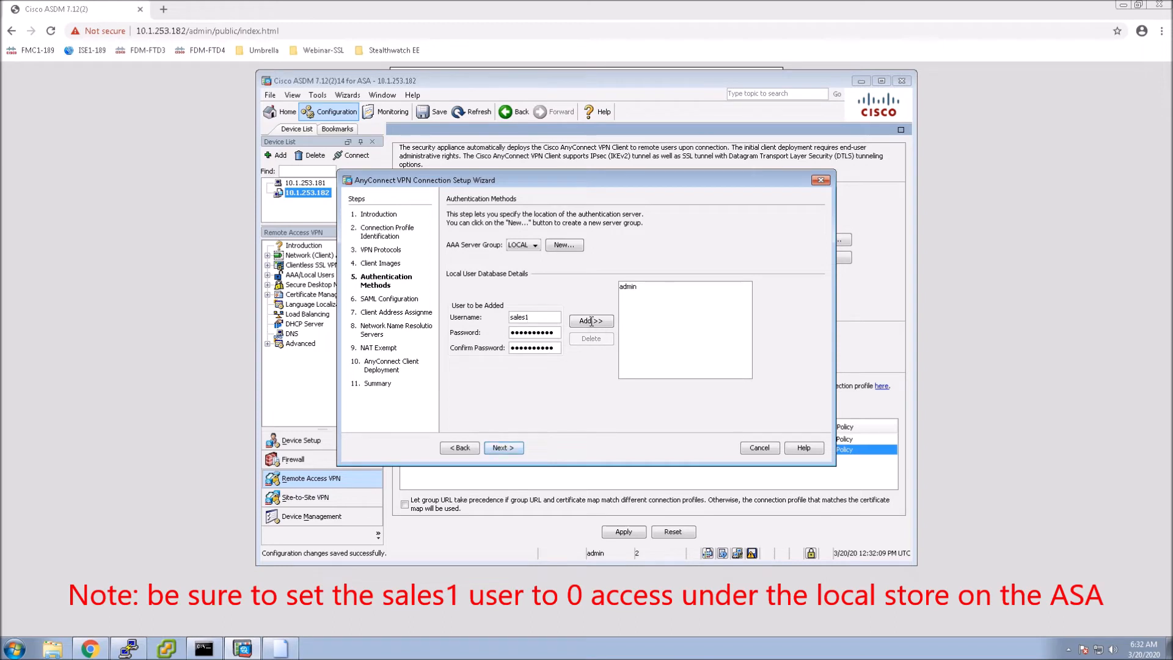
pyautogui.click(591, 320)
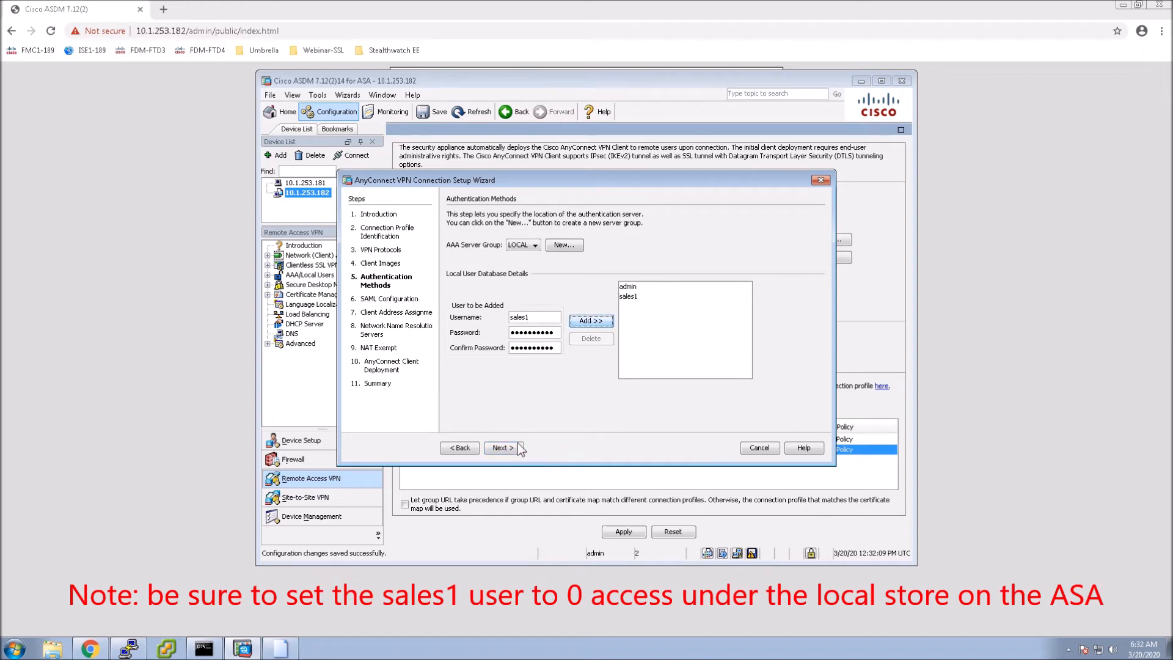
pyautogui.click(501, 447)
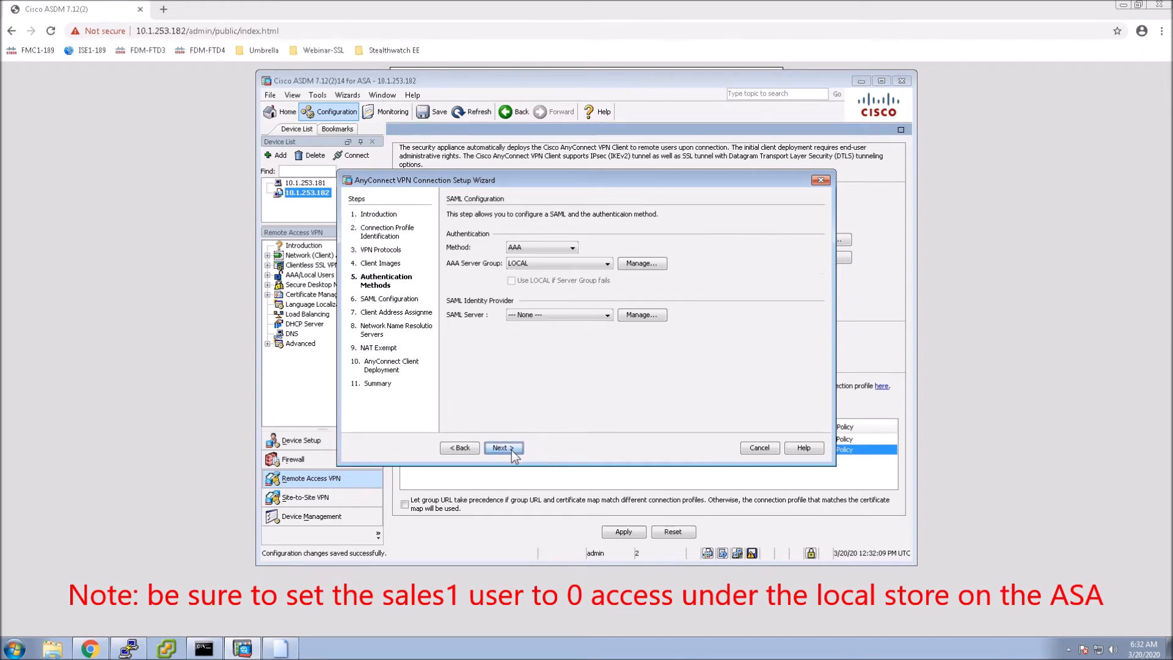
pyautogui.click(503, 448)
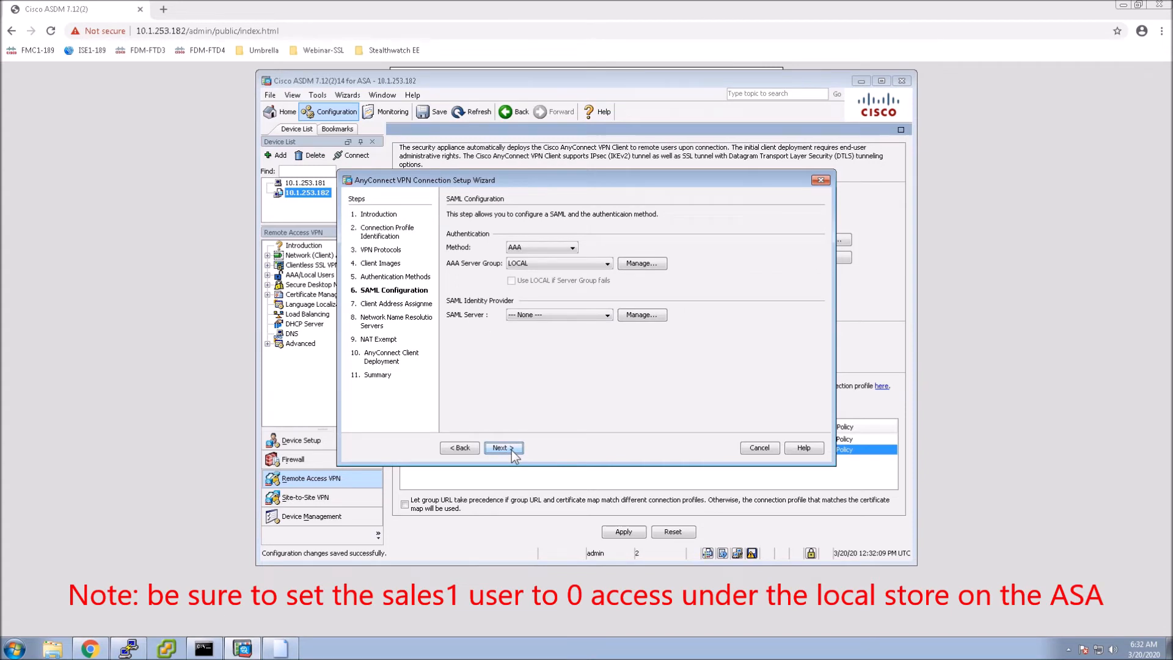
pyautogui.click(503, 447)
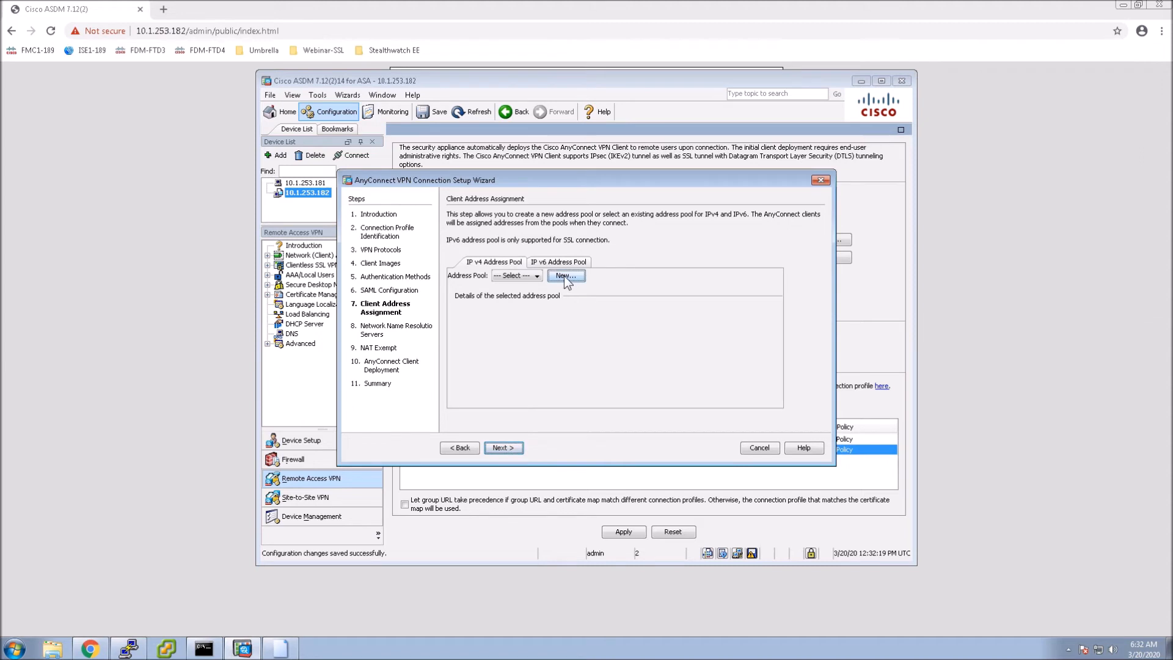
# Create pool RAVPN-POOL1 from 172.16.2.1 to 172.16.2.254 with mask 255.255.255.0.
pyautogui.click(565, 276)
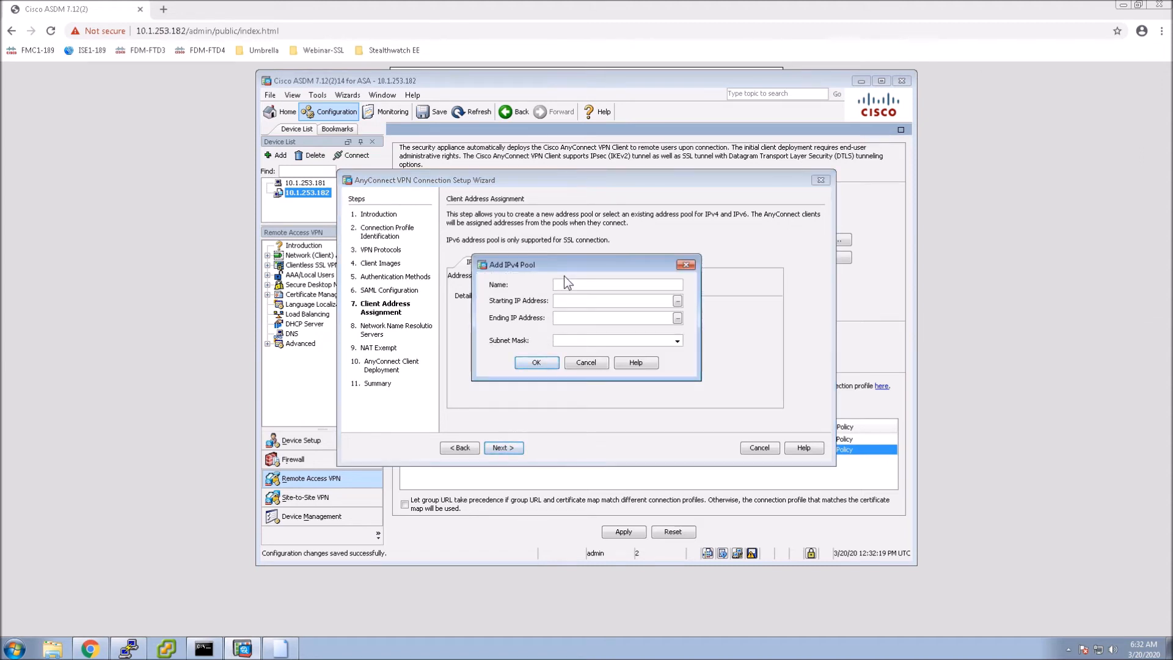
pyautogui.write('RA-VPN-PO')
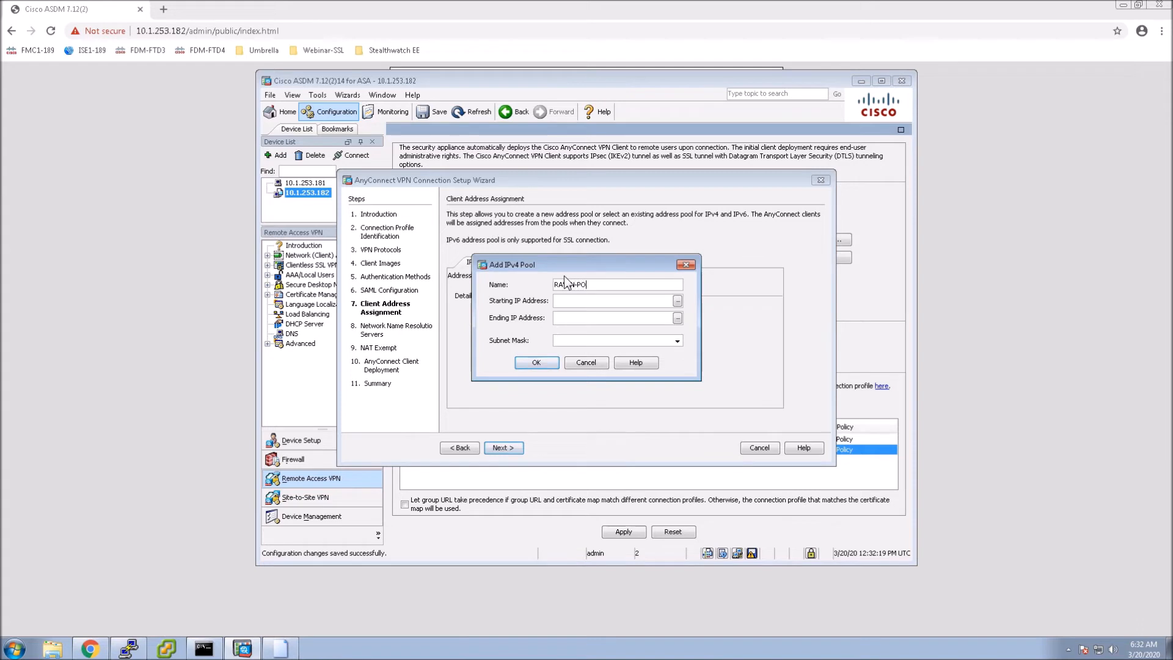
pyautogui.click(614, 300)
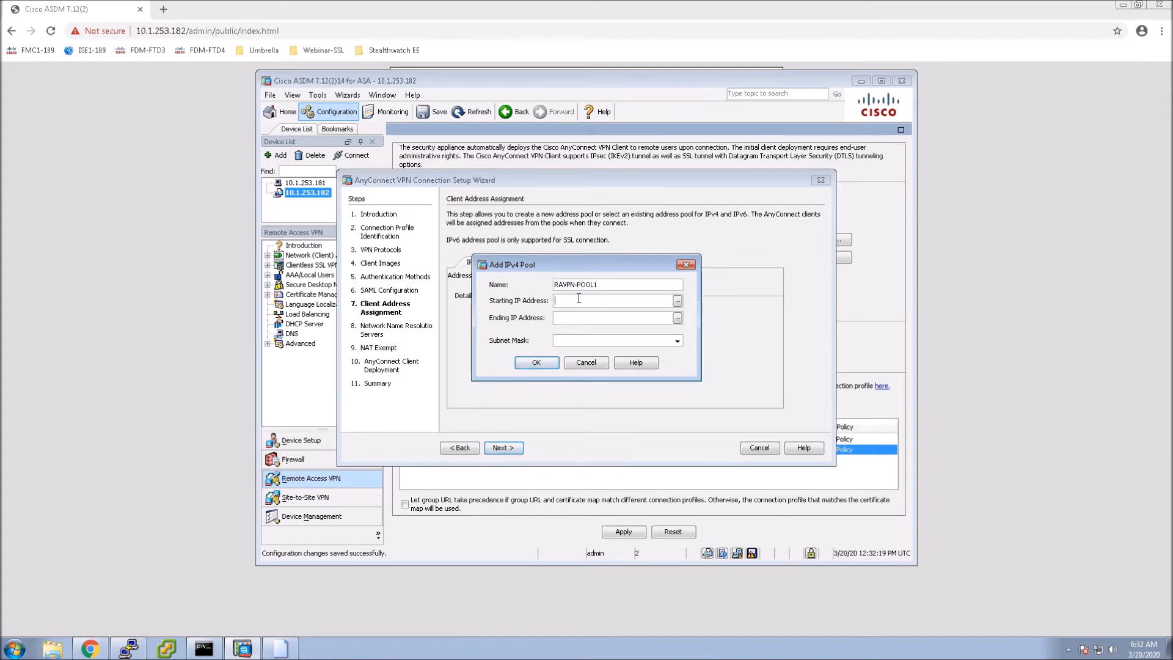
pyautogui.write('172.16.2.')
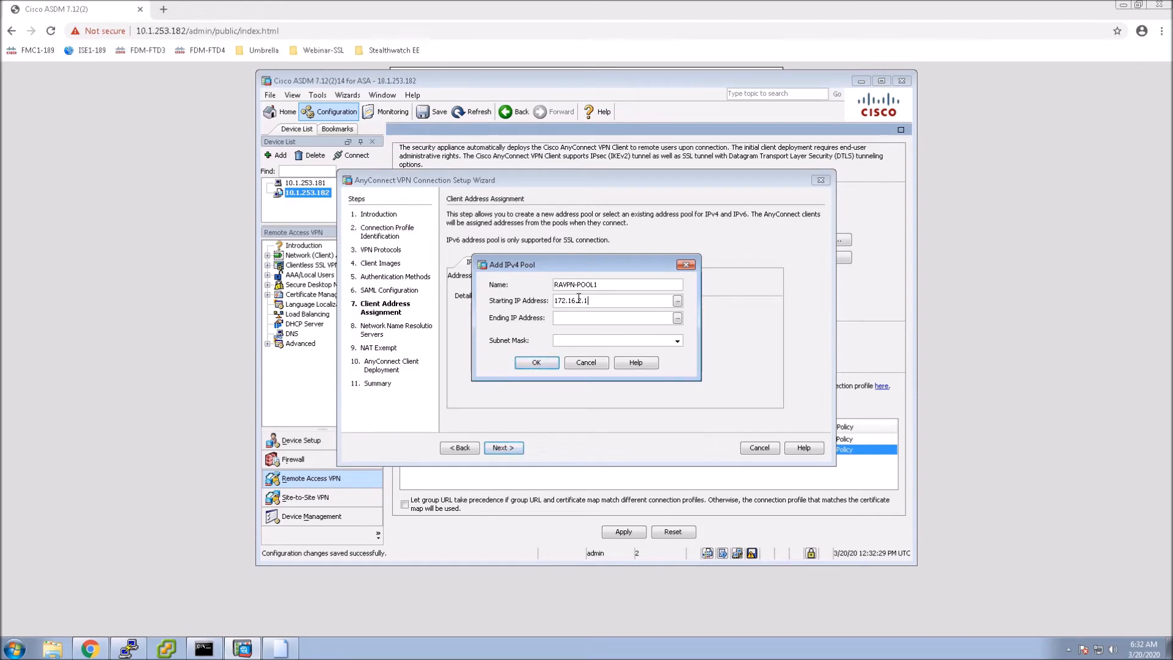
pyautogui.write('1')
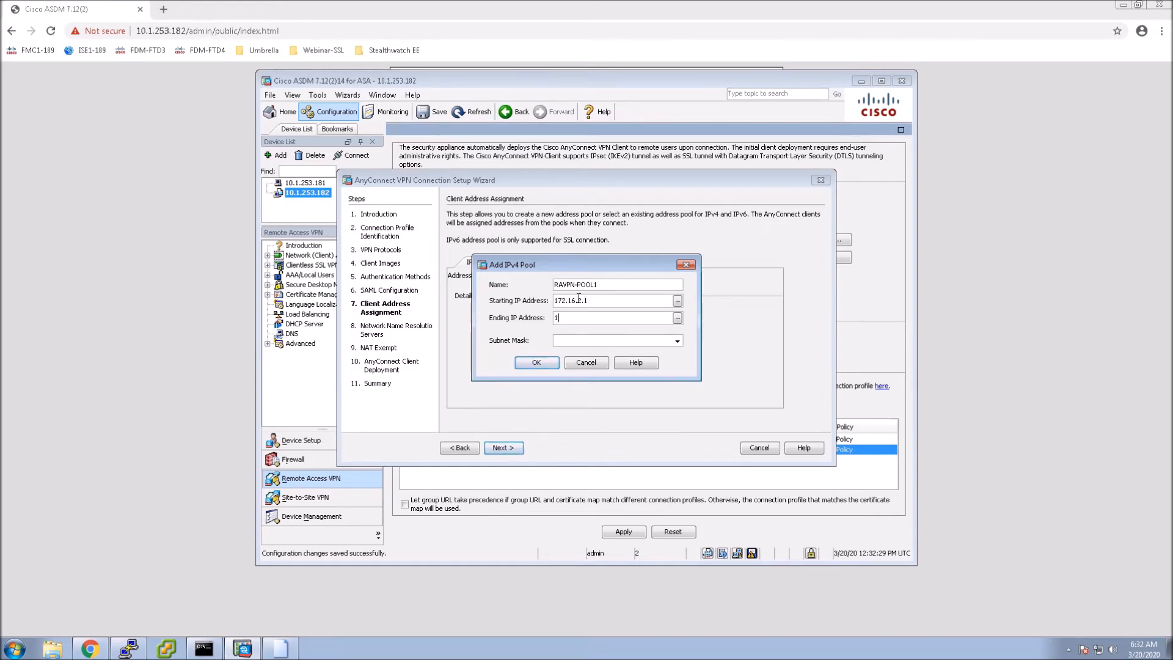
pyautogui.write('172.16.2.')
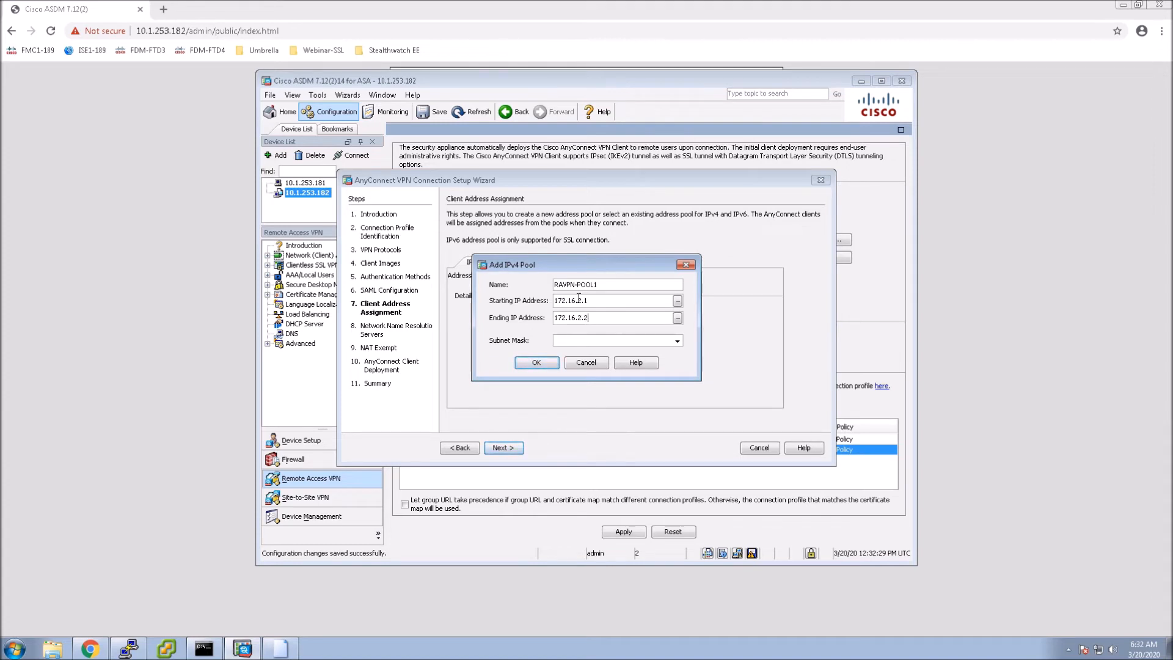
pyautogui.write('2')
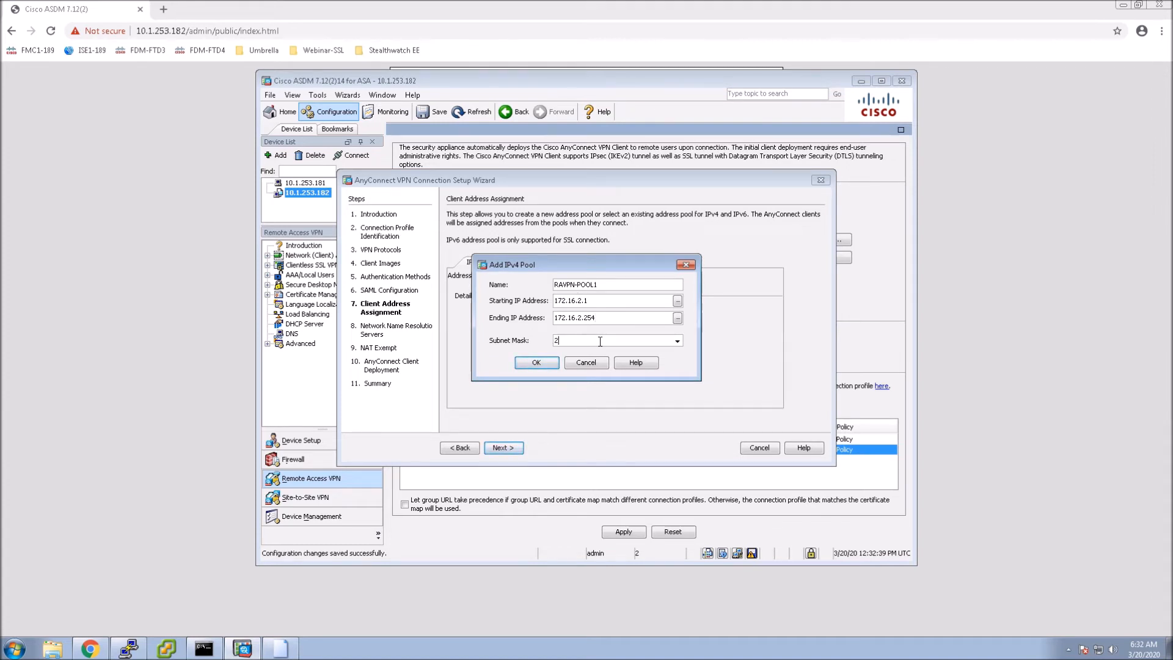
pyautogui.write('255.255.255.0')
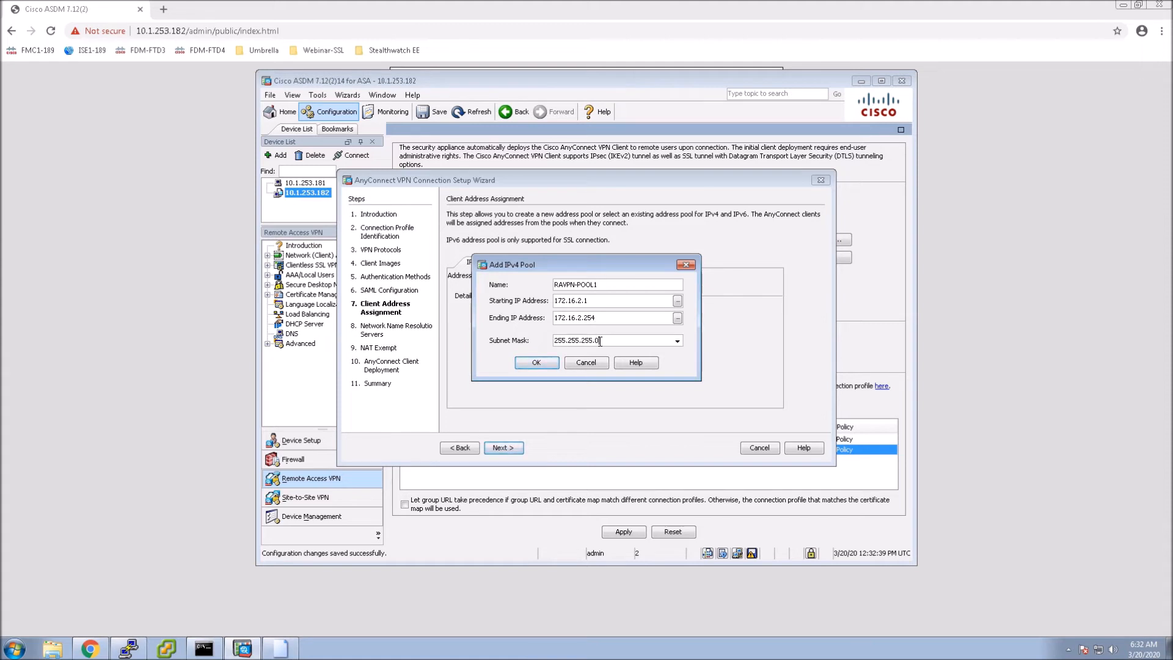
pyautogui.click(535, 363)
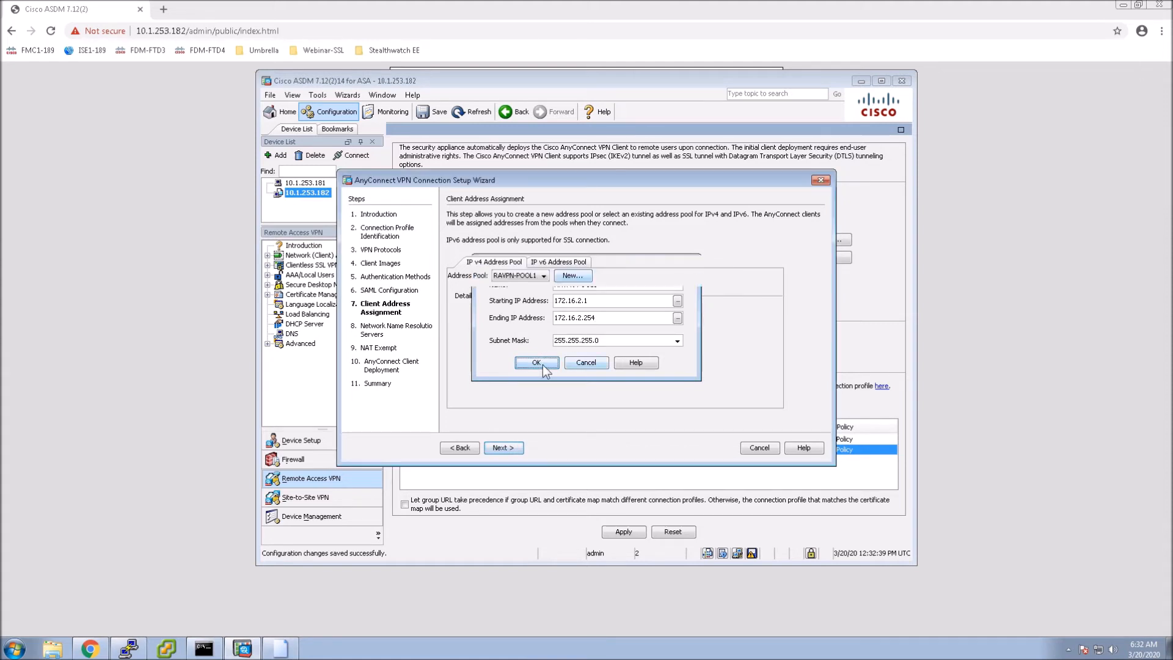
pyautogui.click(536, 362)
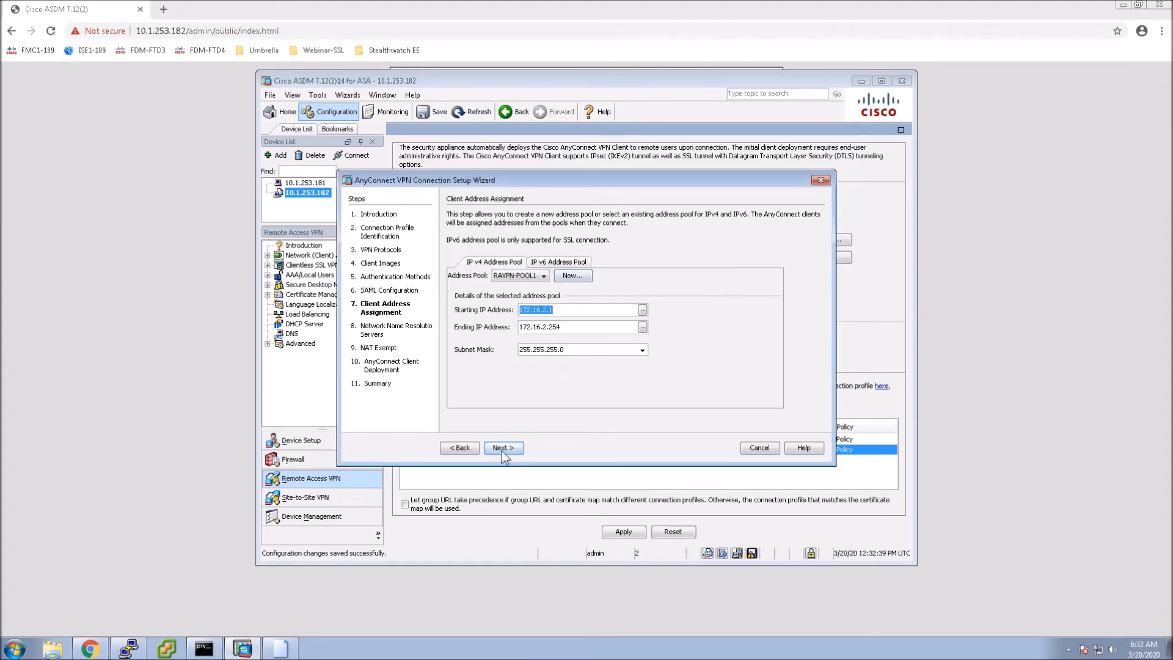
pyautogui.click(503, 447)
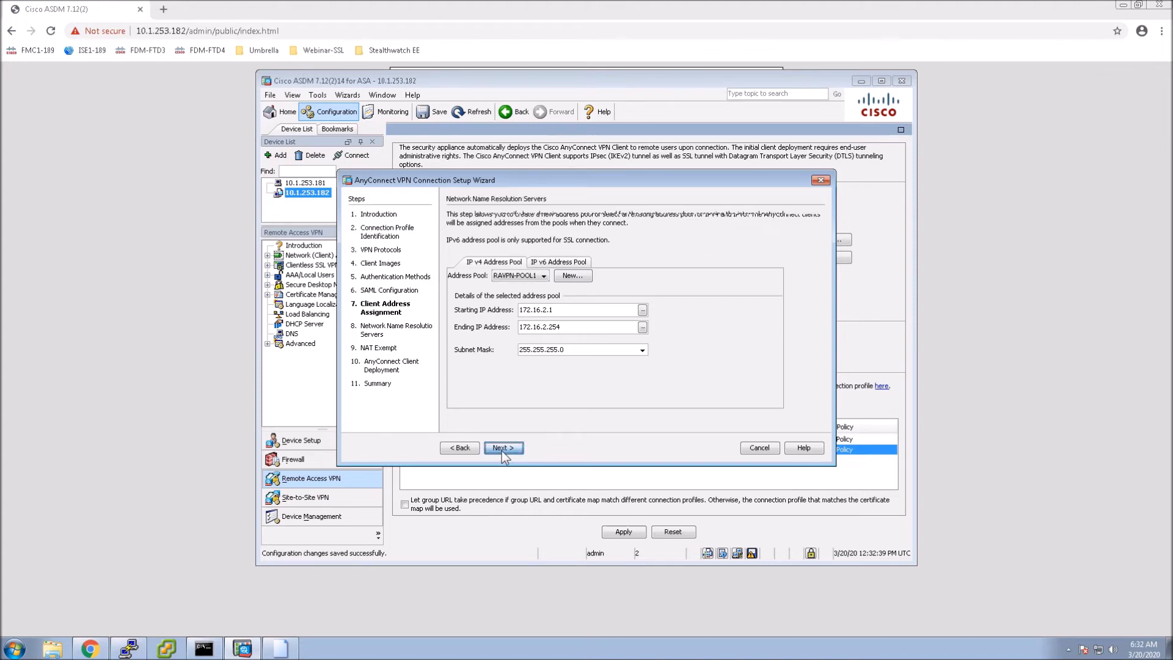
pyautogui.click(503, 447)
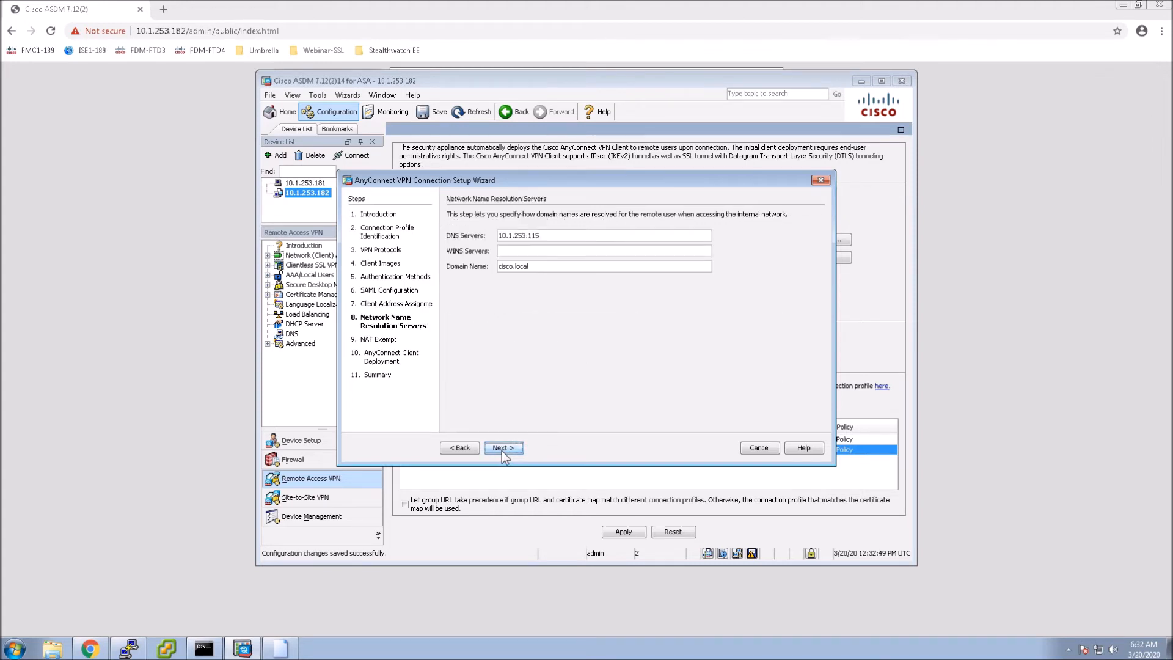
# Accept defaults for name resolution, NAT exemption and client deployment, then finish the wizard.
pyautogui.click(503, 447)
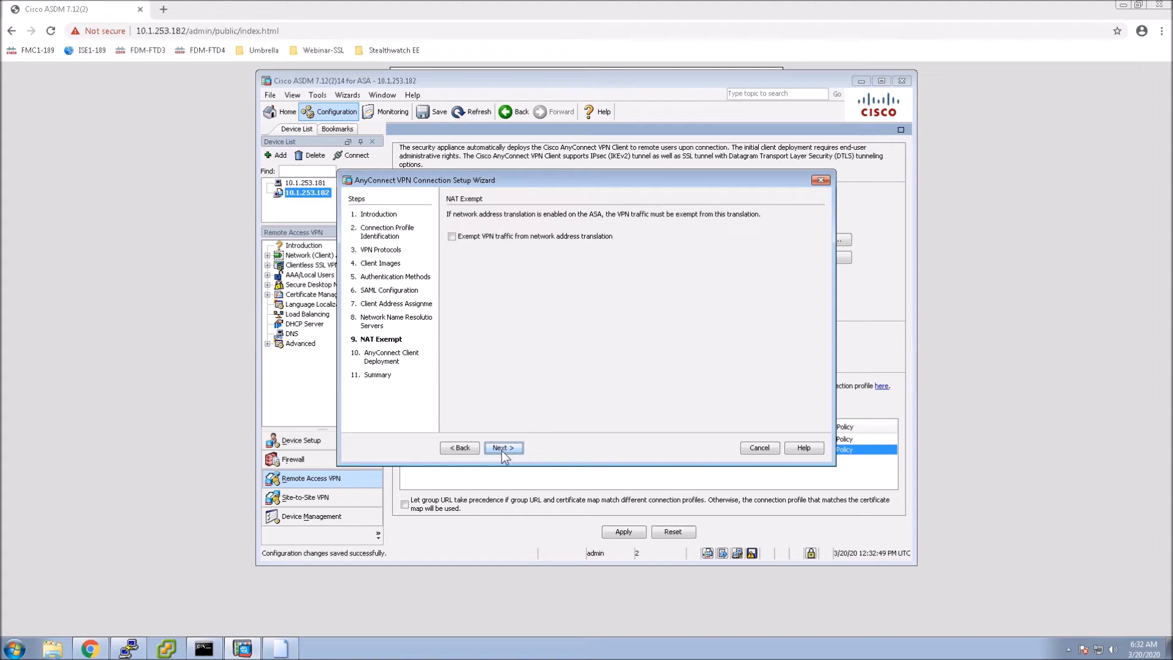
pyautogui.click(503, 447)
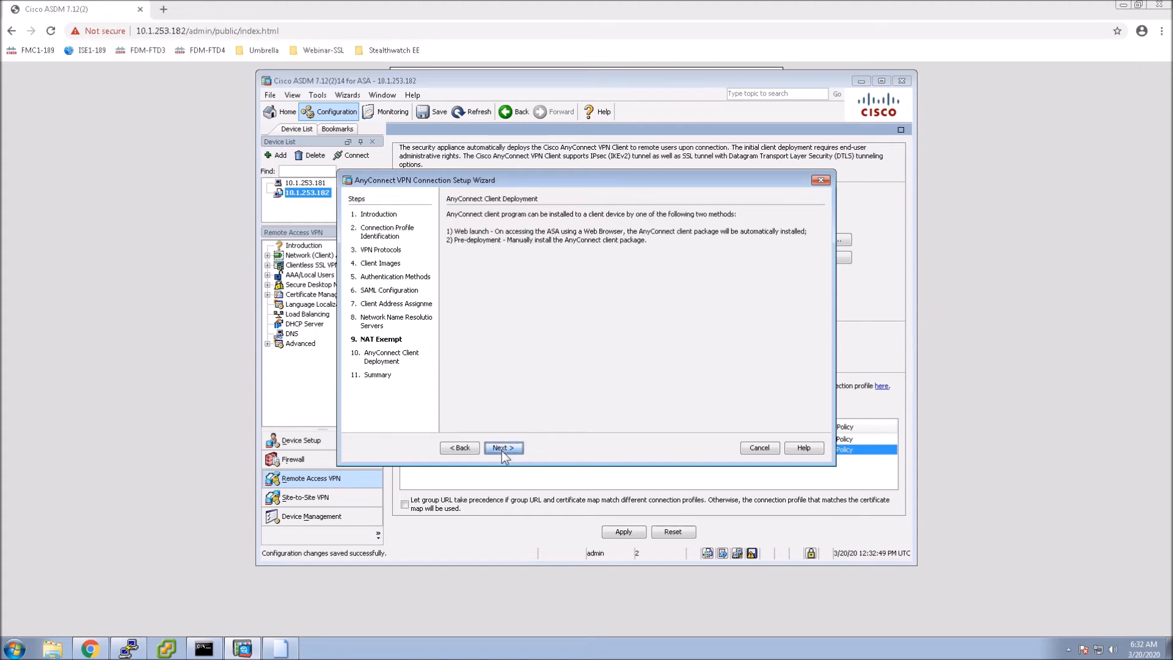
pyautogui.click(503, 447)
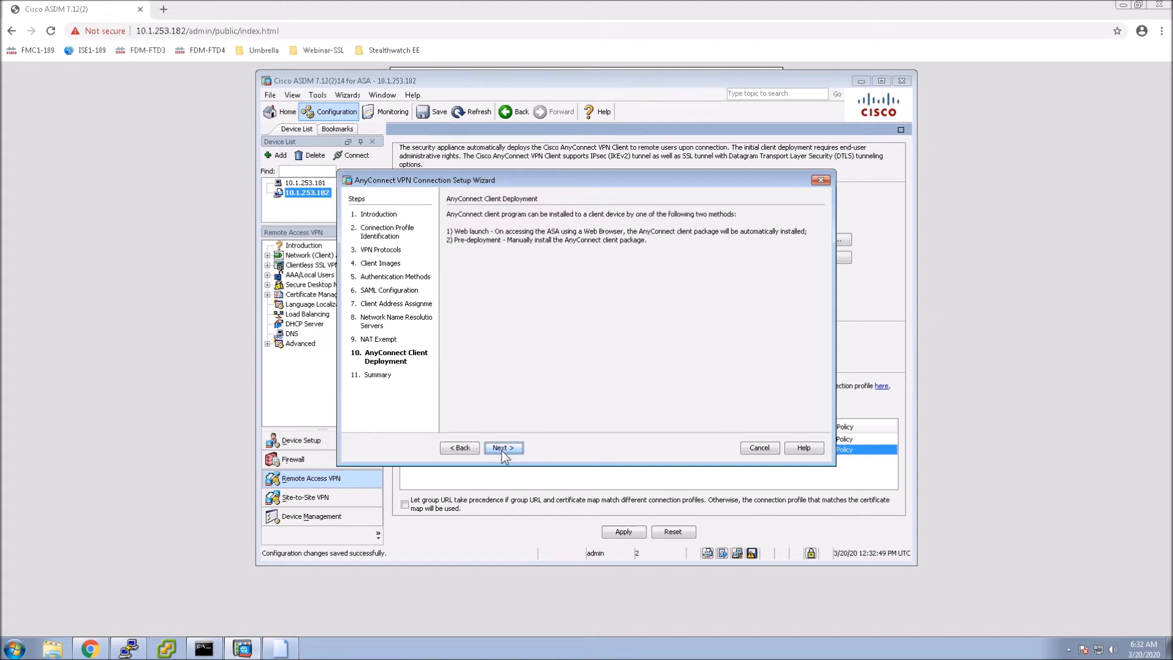
pyautogui.click(503, 448)
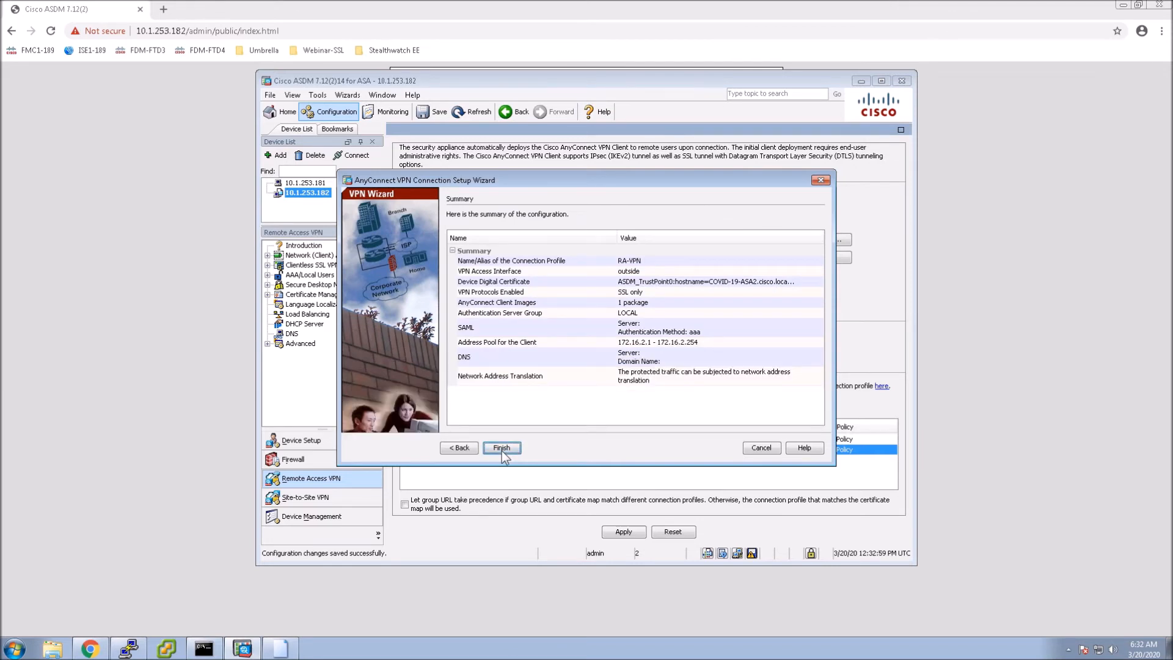
pyautogui.click(500, 448)
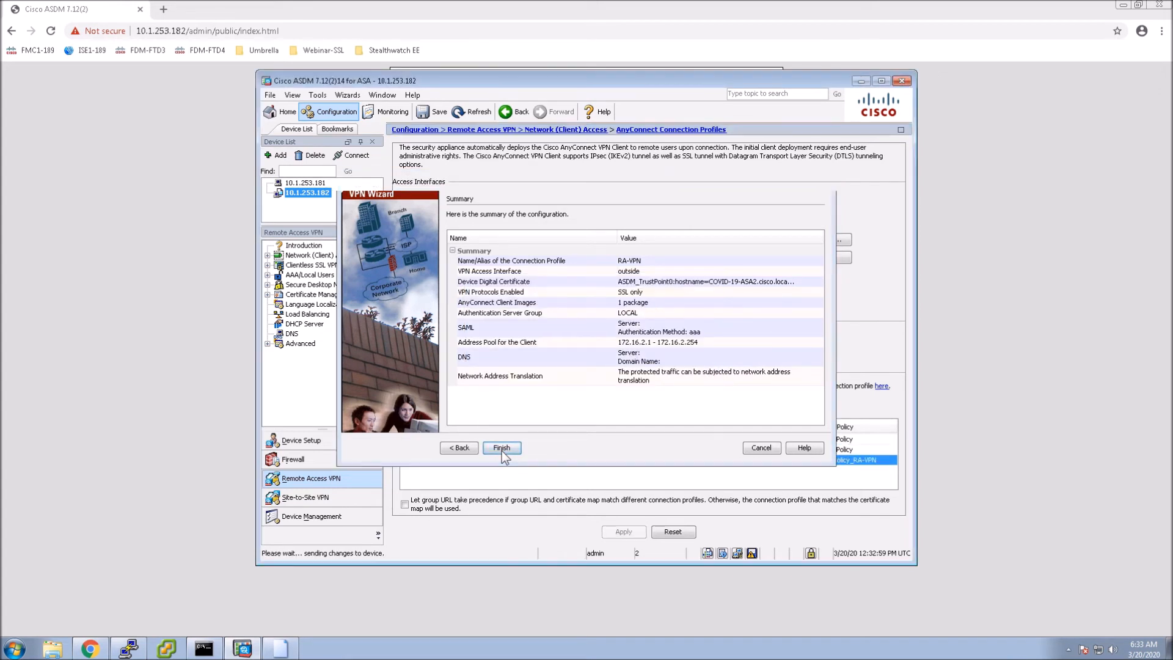
pyautogui.click(501, 447)
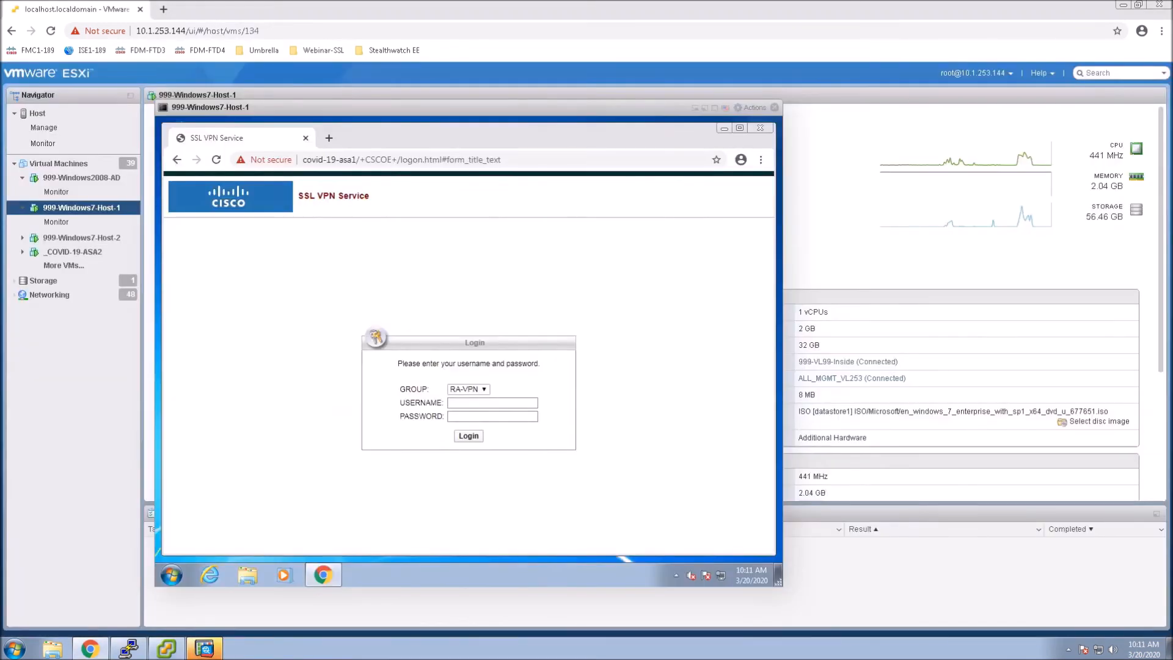
pyautogui.moveTo(356, 399)
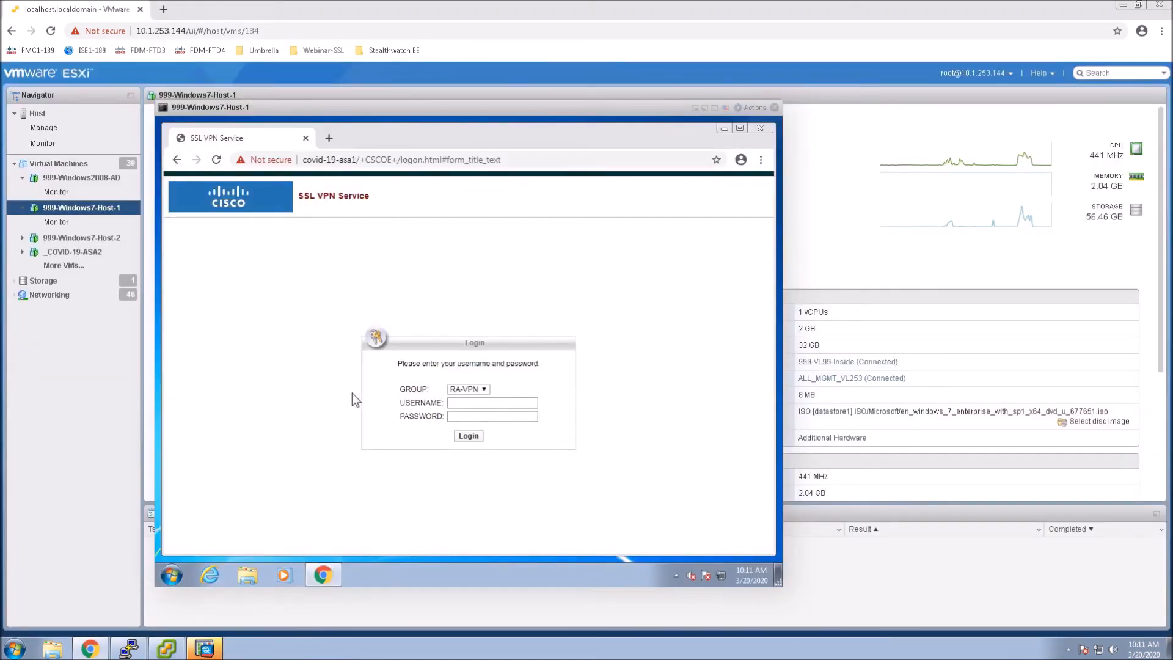
# Log in to the SSL VPN portal as sales1 with group RA-VPN.
pyautogui.click(493, 403)
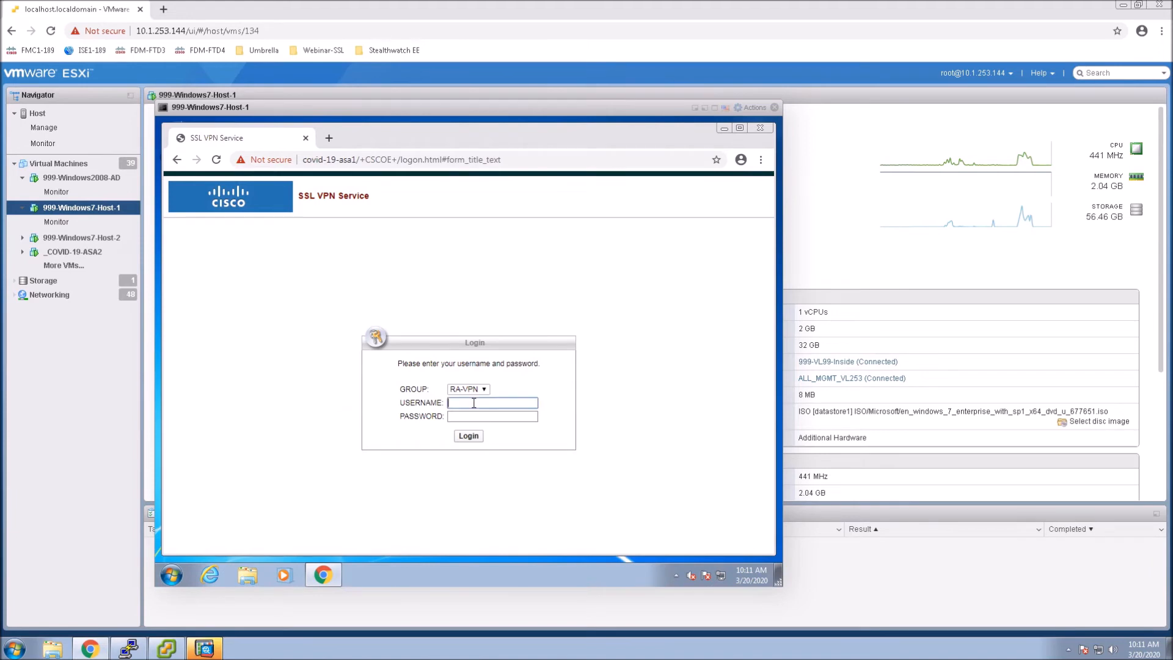
pyautogui.write('sales1')
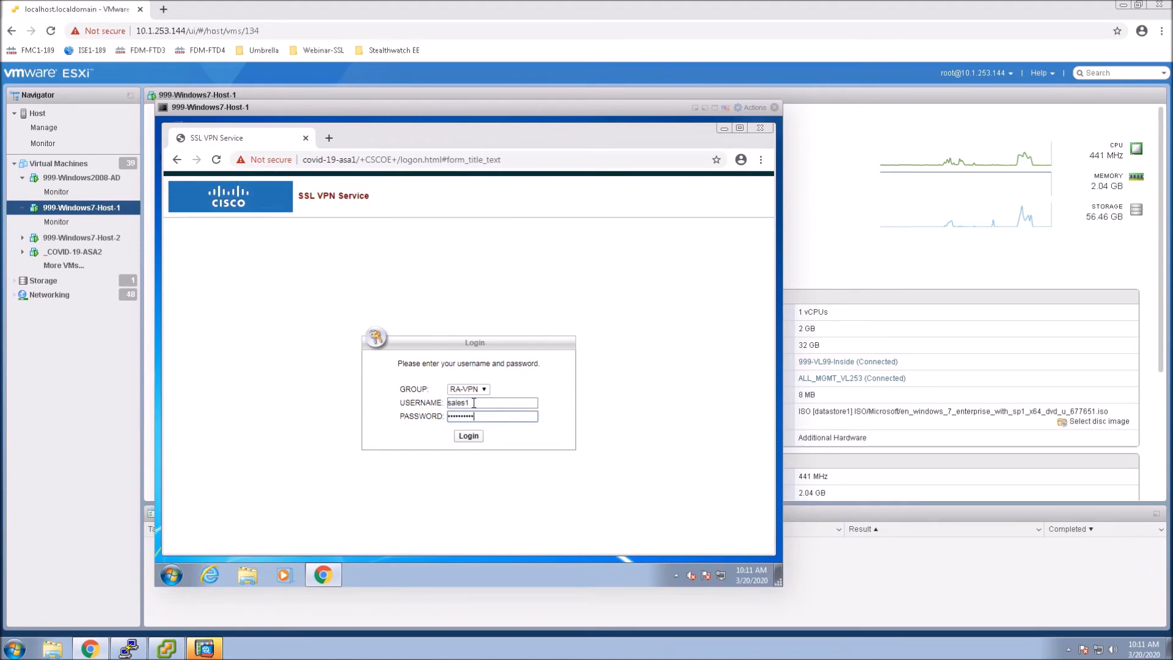
pyautogui.click(468, 436)
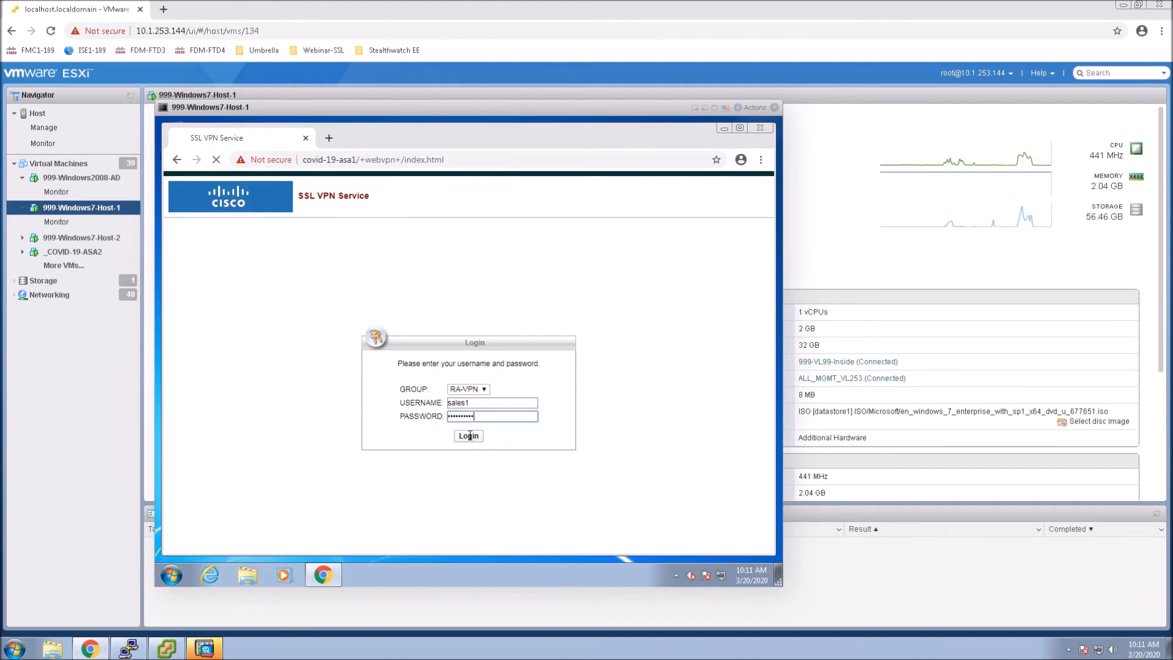
pyautogui.click(467, 435)
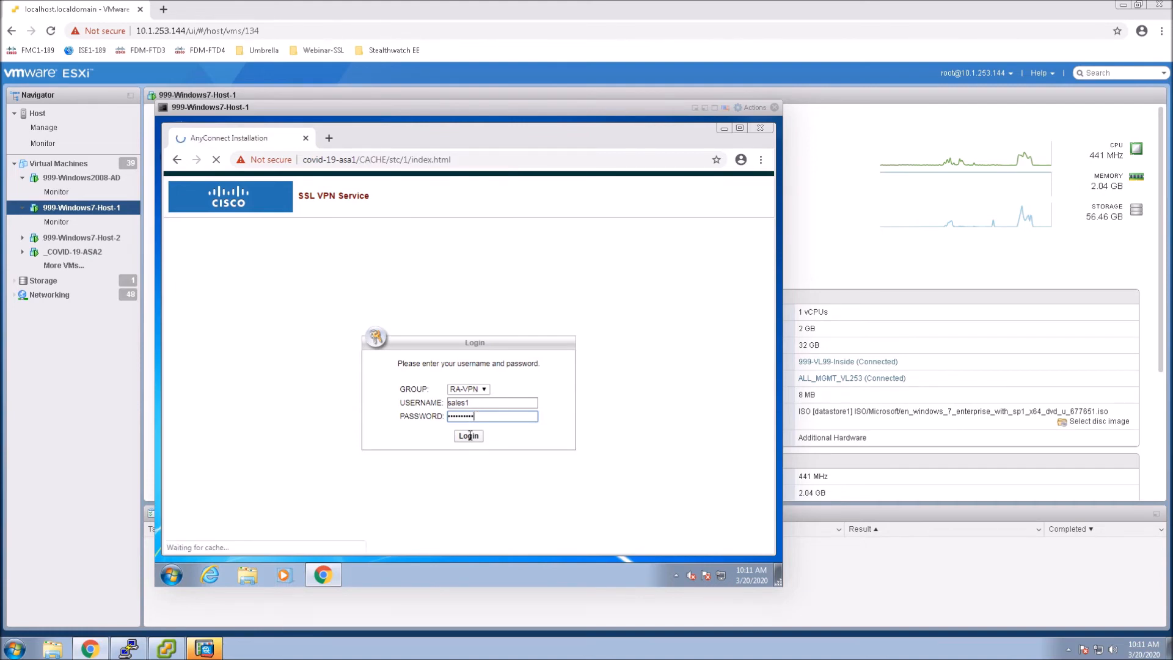
pyautogui.click(467, 436)
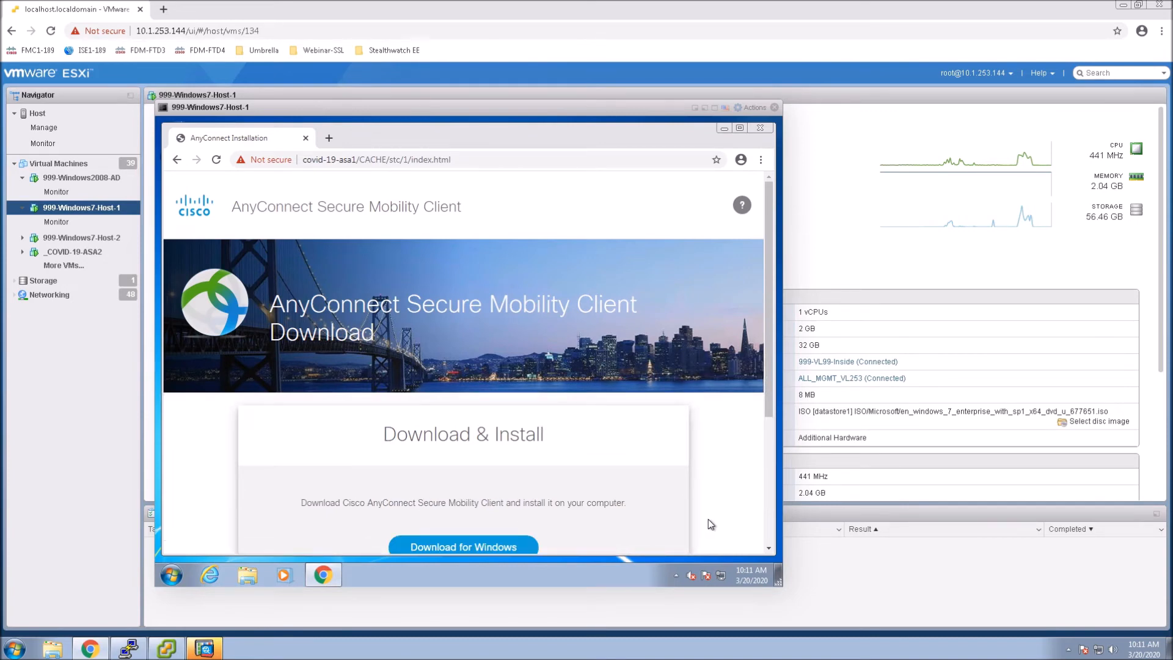
pyautogui.moveTo(586, 499)
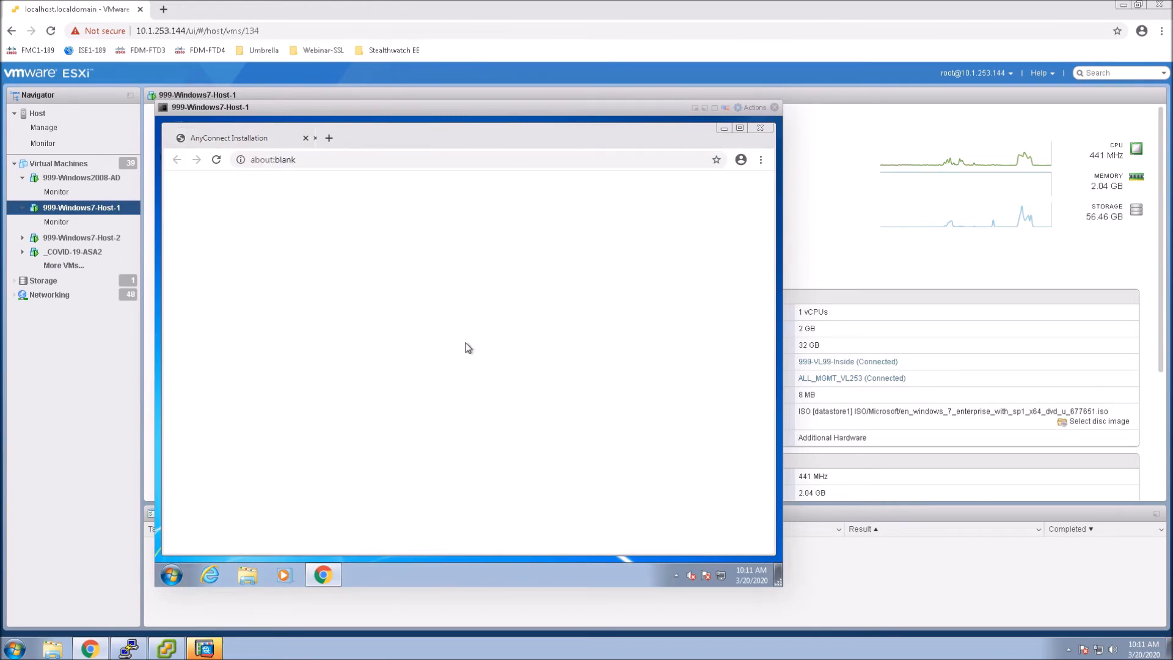
# Download the AnyConnect Windows installer and run it from Chrome's download bar.
pyautogui.click(463, 341)
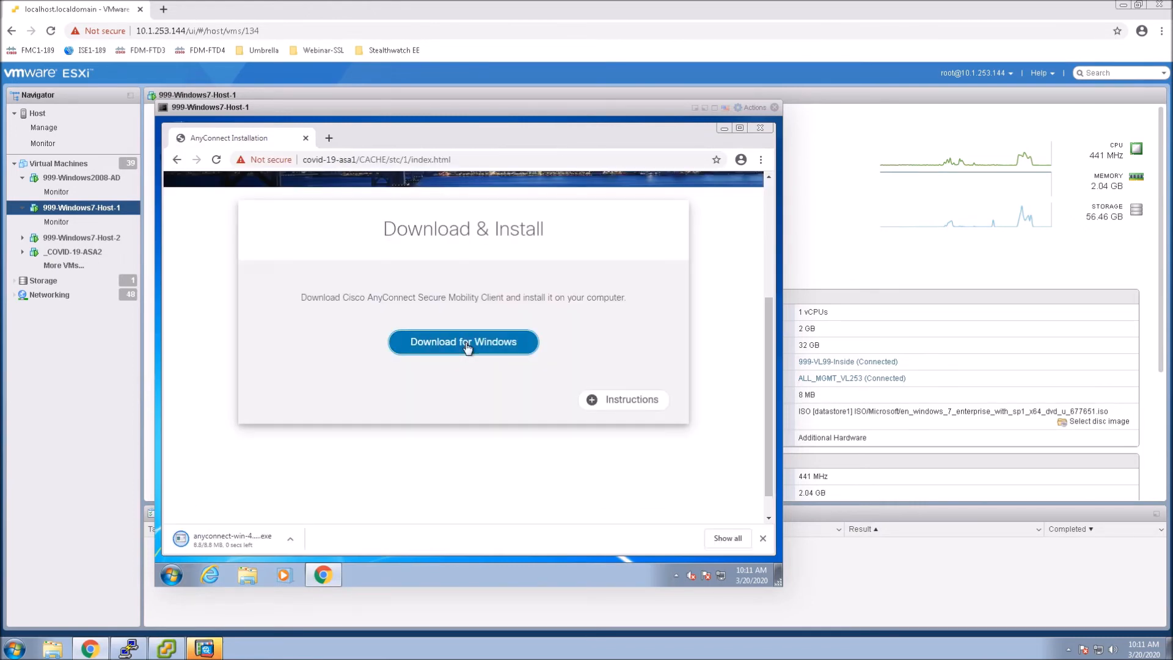
pyautogui.moveTo(290, 543)
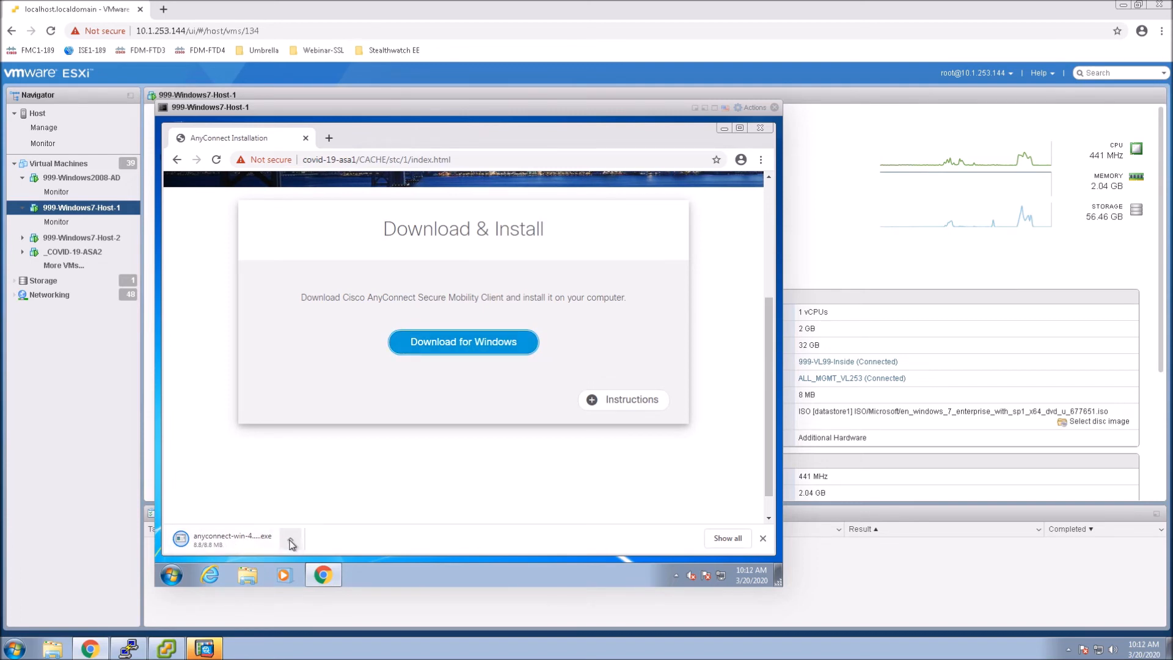
pyautogui.click(291, 539)
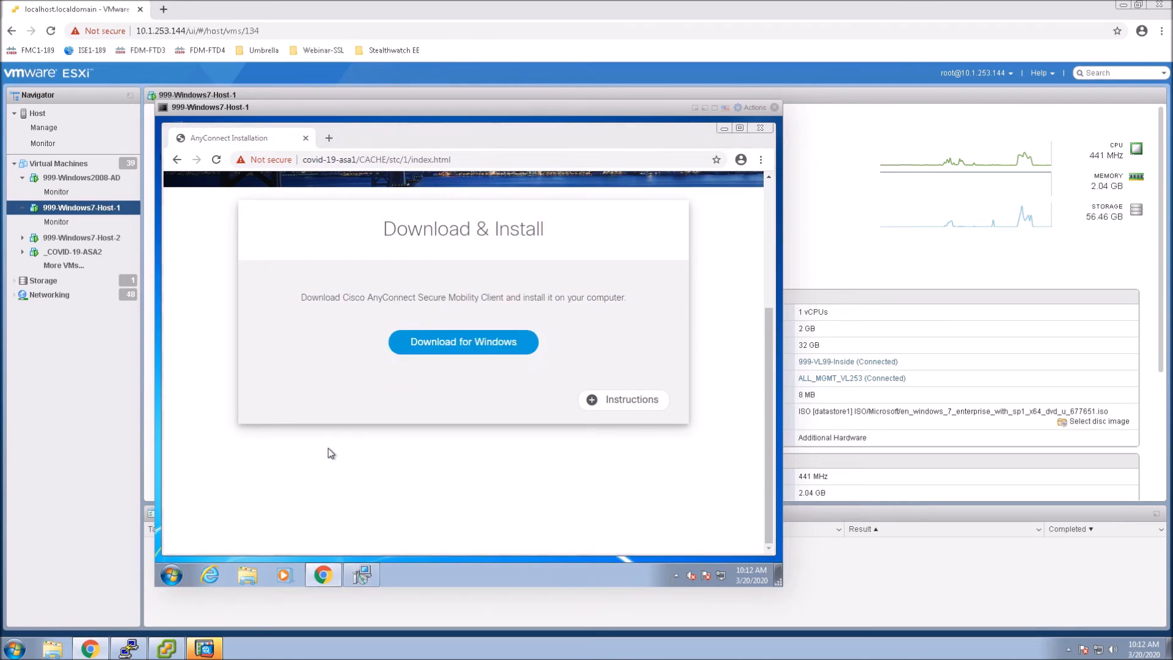
# Start the AnyConnect setup wizard and accept the license agreement.
pyautogui.click(463, 341)
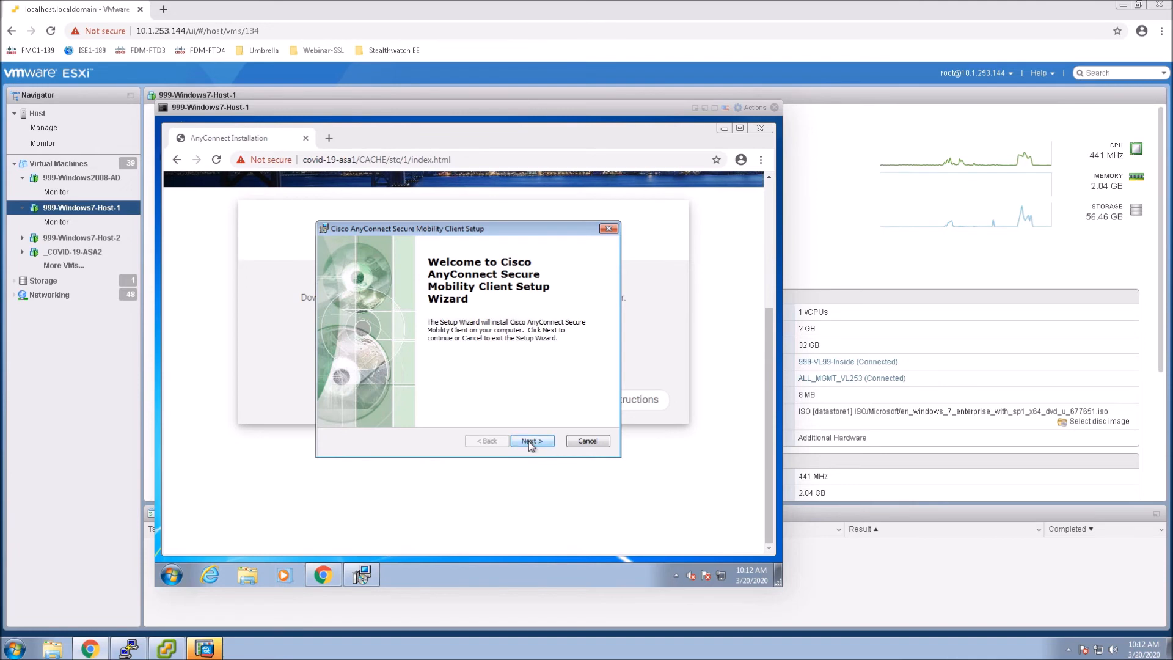
pyautogui.moveTo(427, 399)
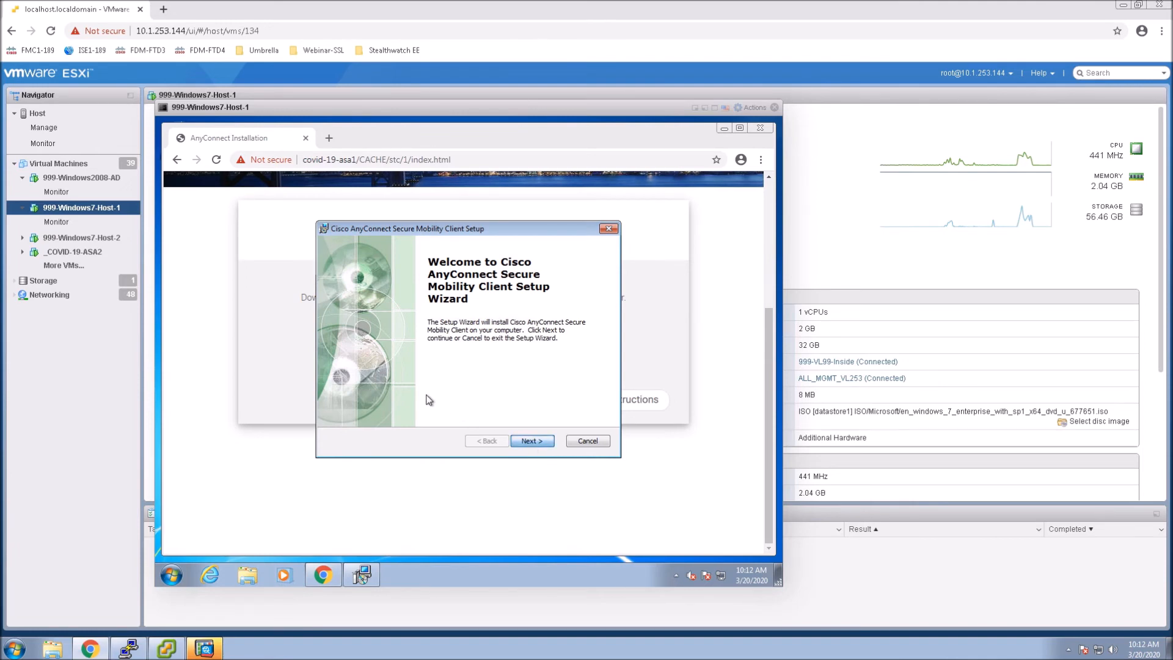
pyautogui.click(531, 441)
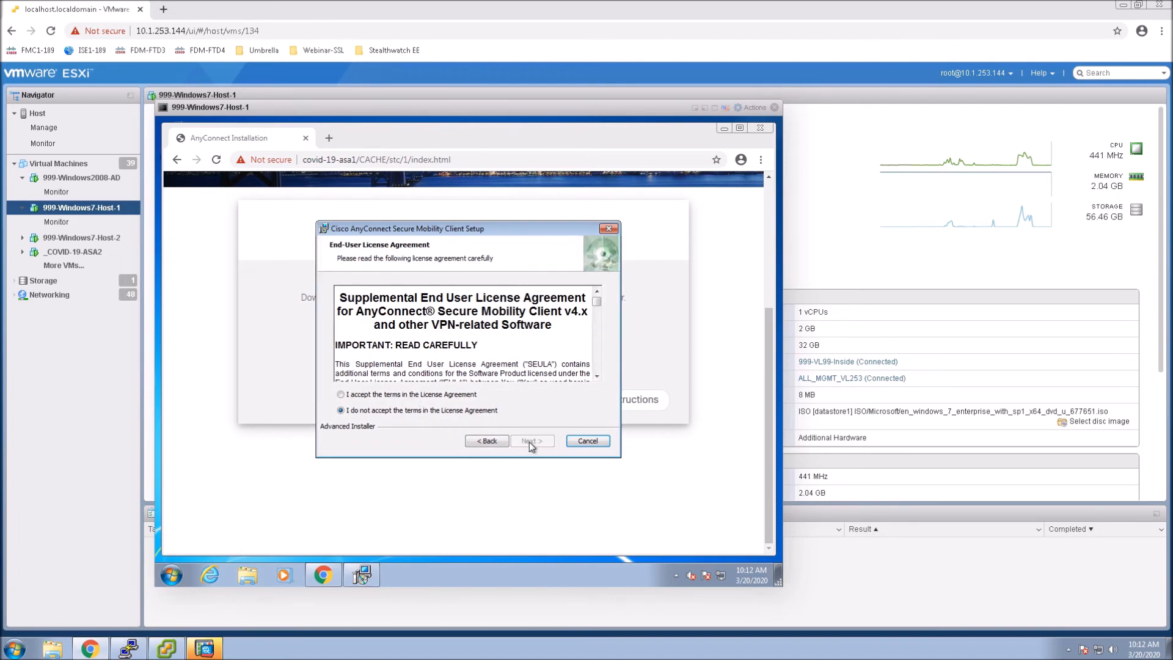
pyautogui.click(341, 395)
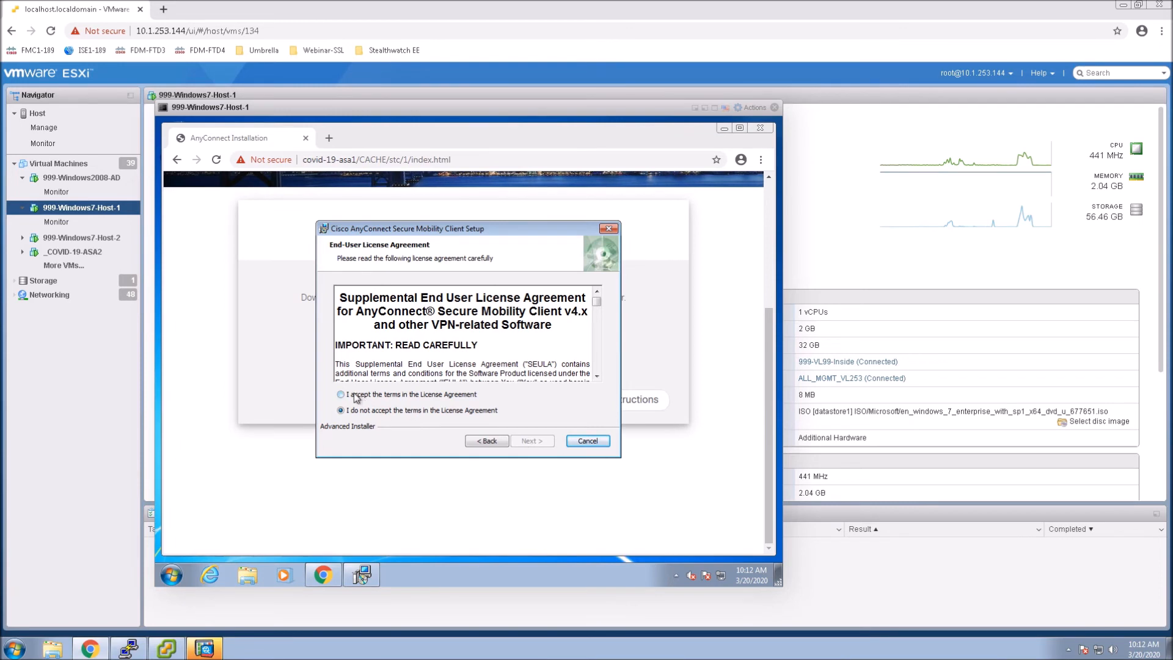
pyautogui.click(341, 394)
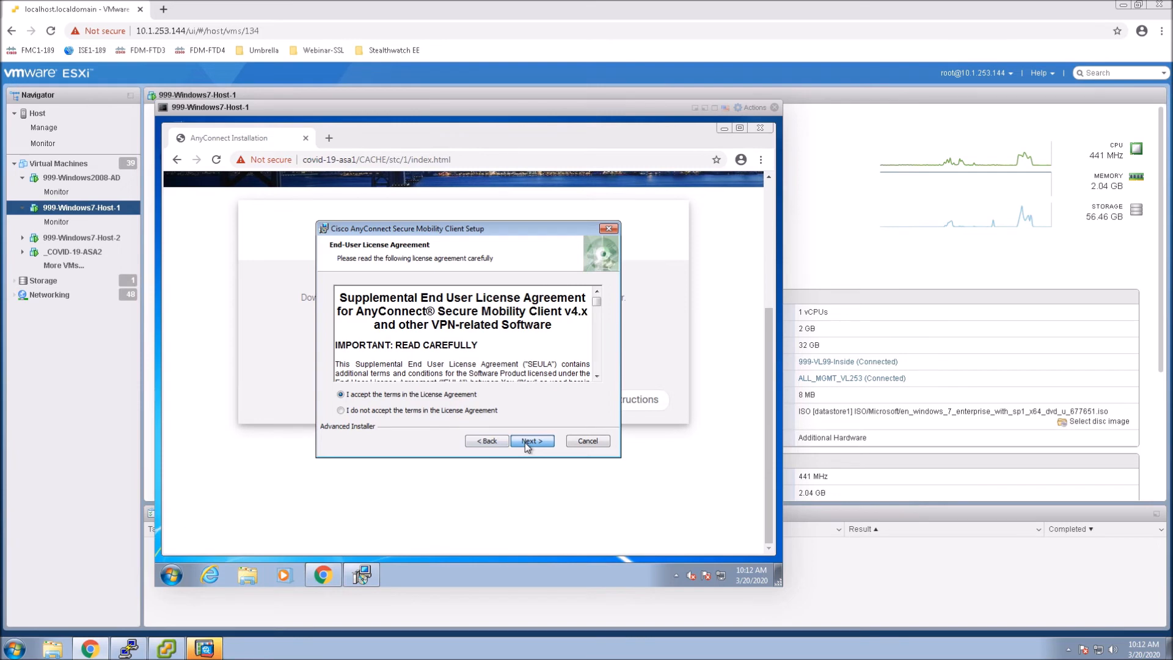
pyautogui.click(532, 441)
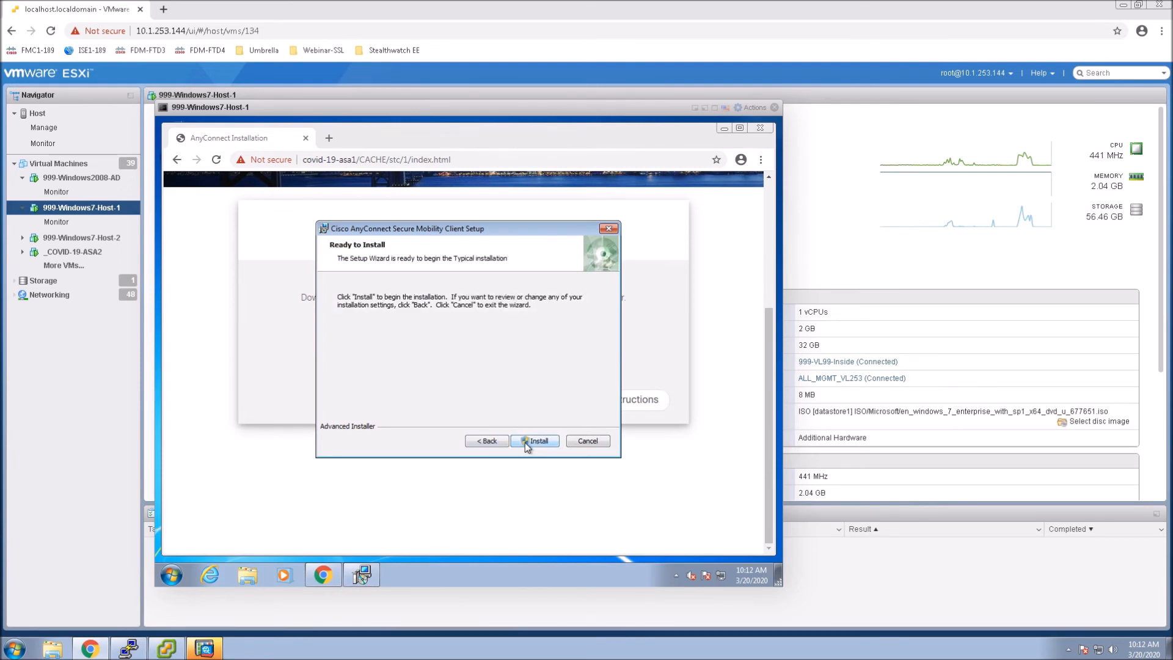
# Install AnyConnect with administrator approval and finish the setup wizard.
pyautogui.click(535, 441)
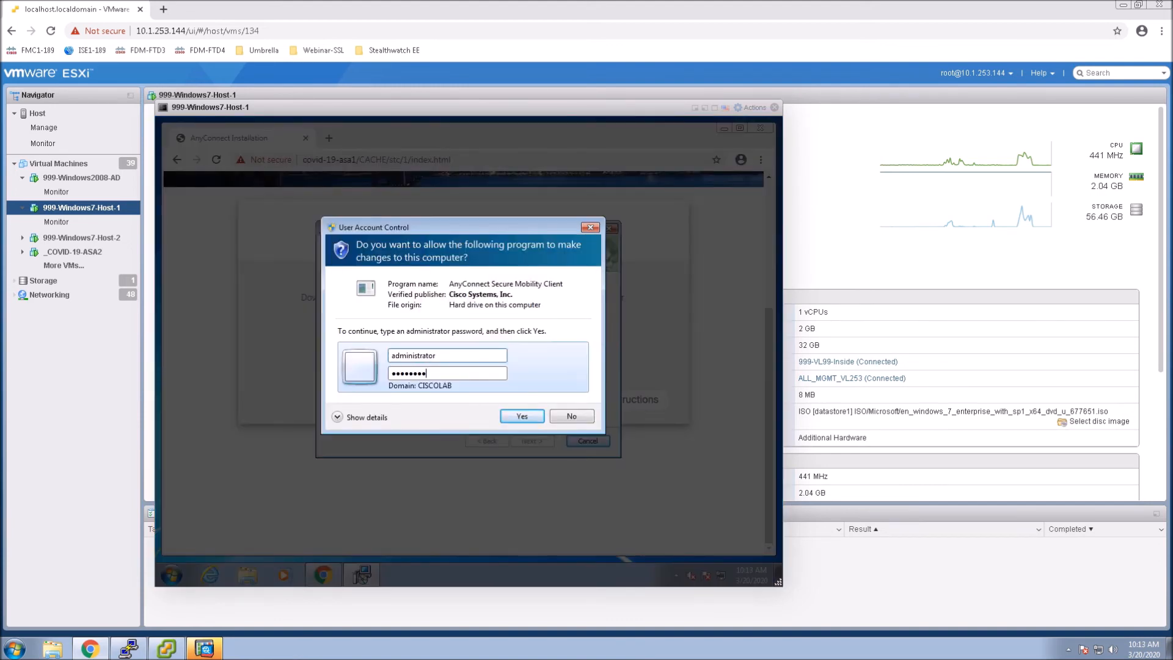
pyautogui.click(521, 416)
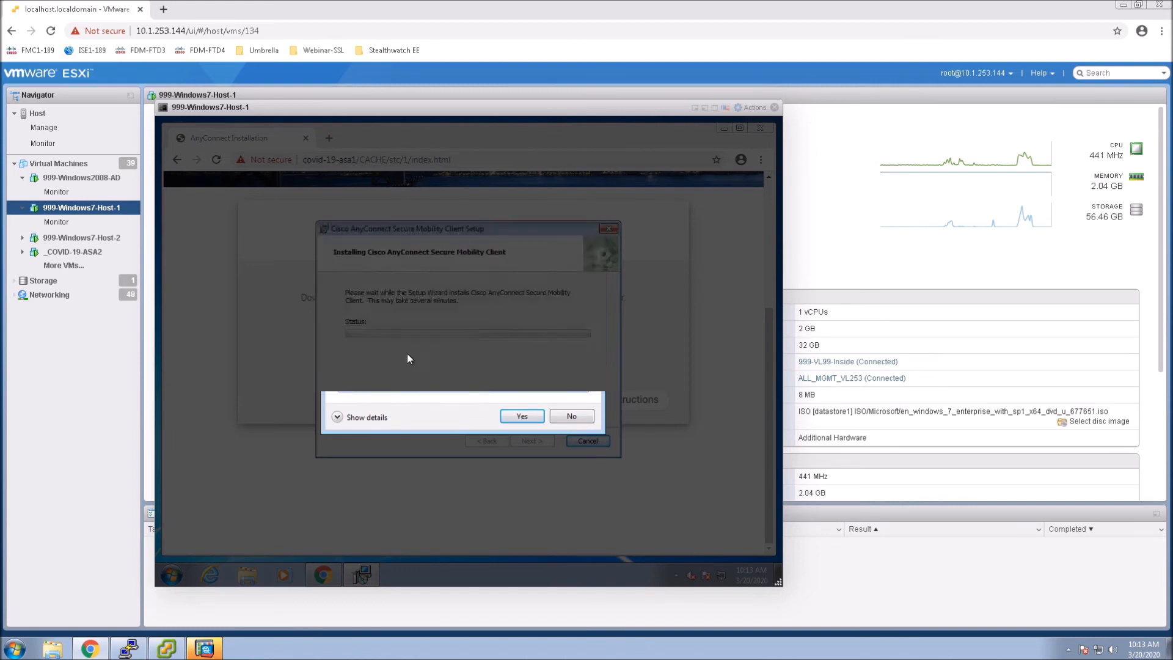
pyautogui.click(521, 416)
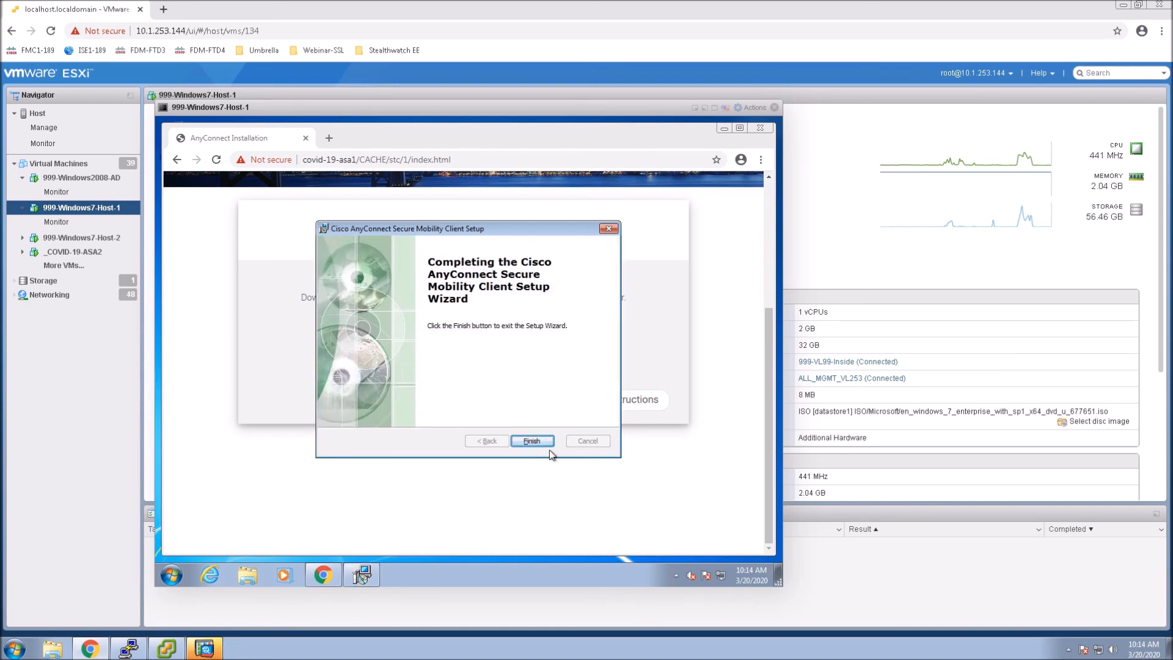
pyautogui.click(531, 441)
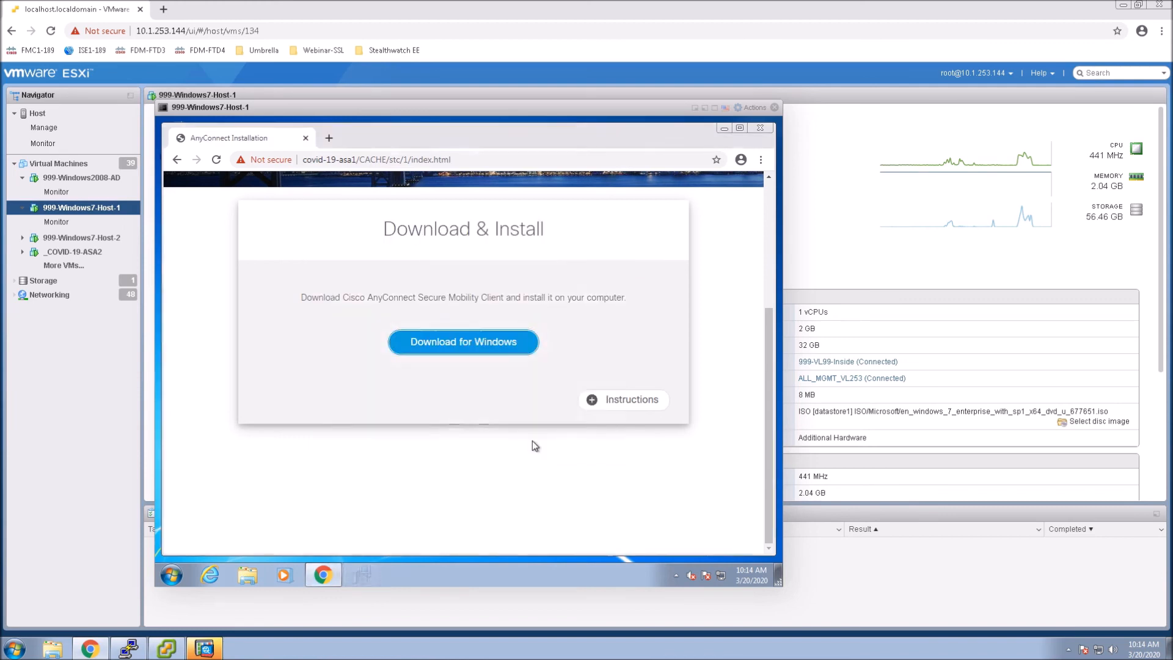
pyautogui.moveTo(566, 469)
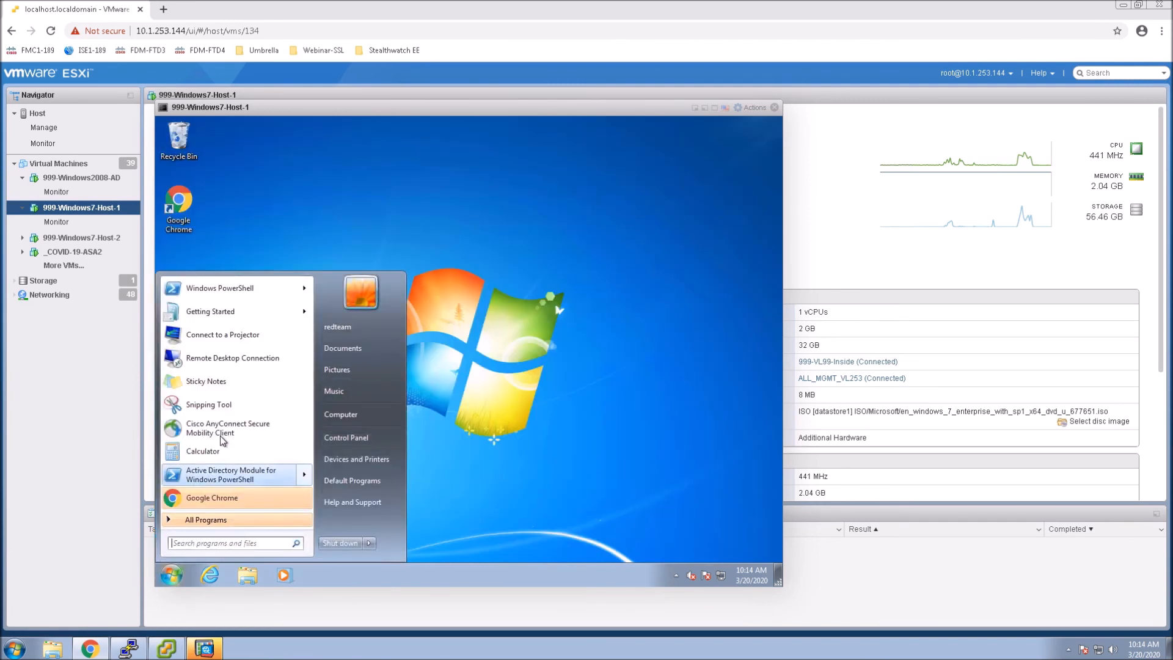
# Launch AnyConnect and connect to COVID-19-ASA1, logging in with the sales1 credentials.
pyautogui.click(221, 440)
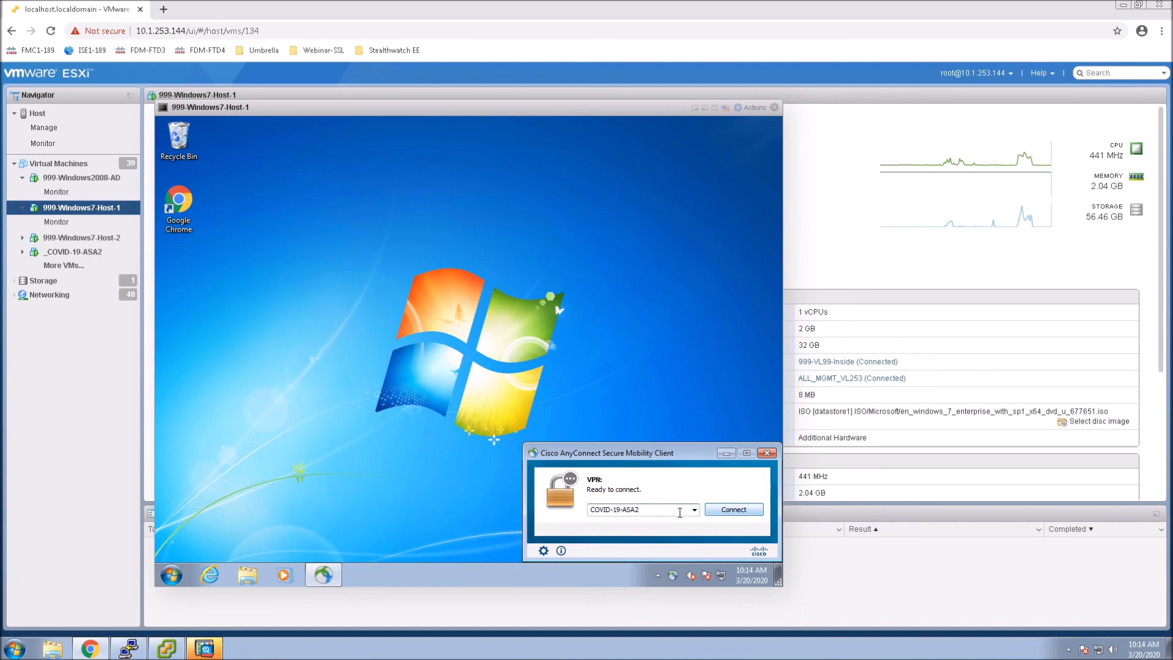
pyautogui.click(733, 510)
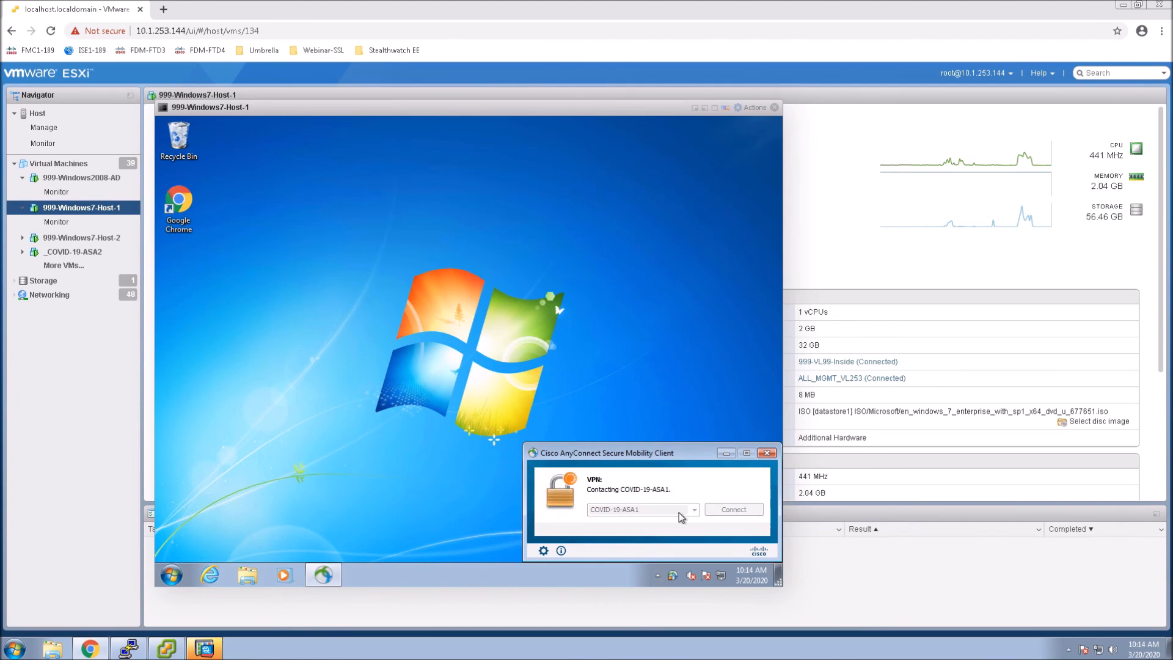
pyautogui.moveTo(569, 451)
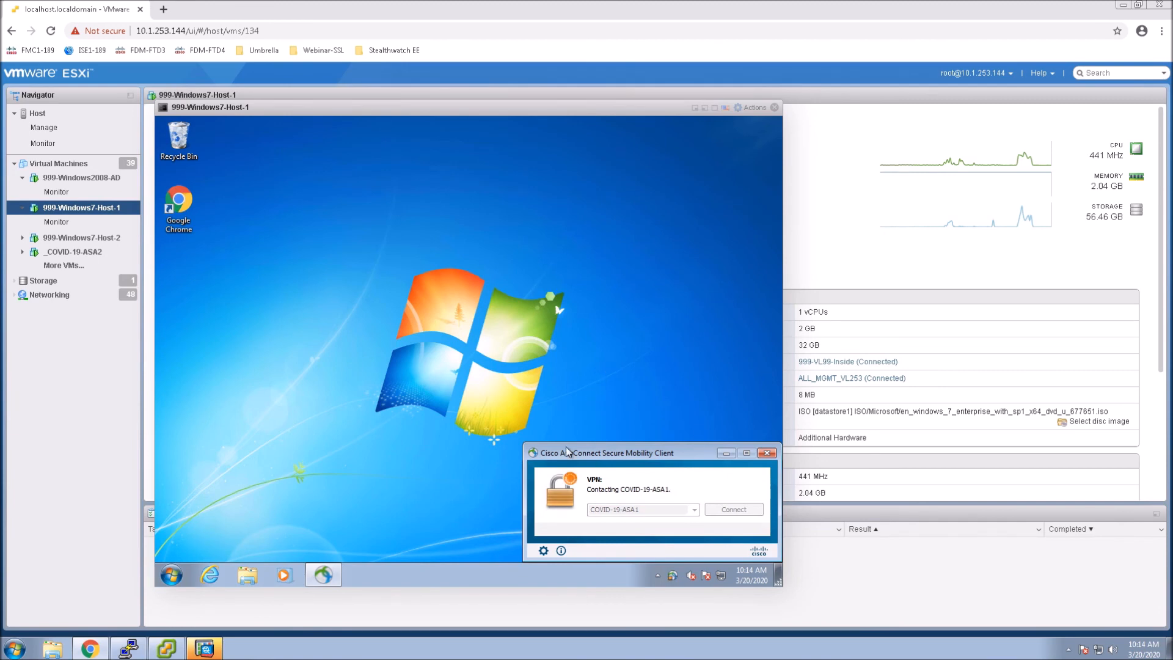
pyautogui.click(732, 509)
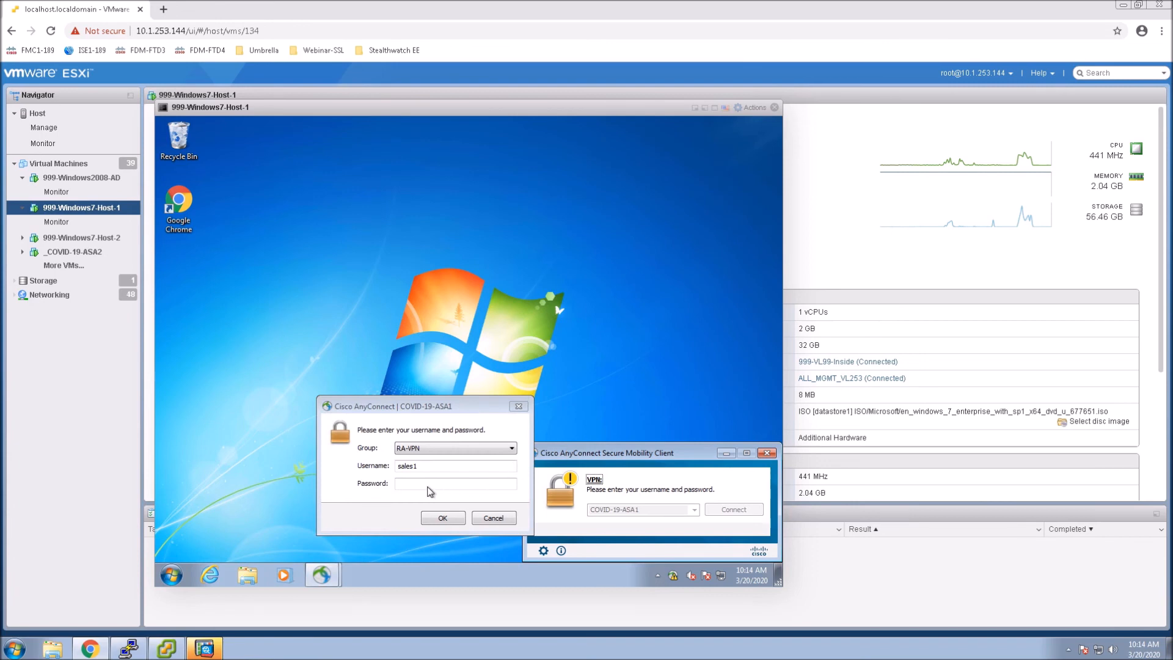
pyautogui.click(454, 484)
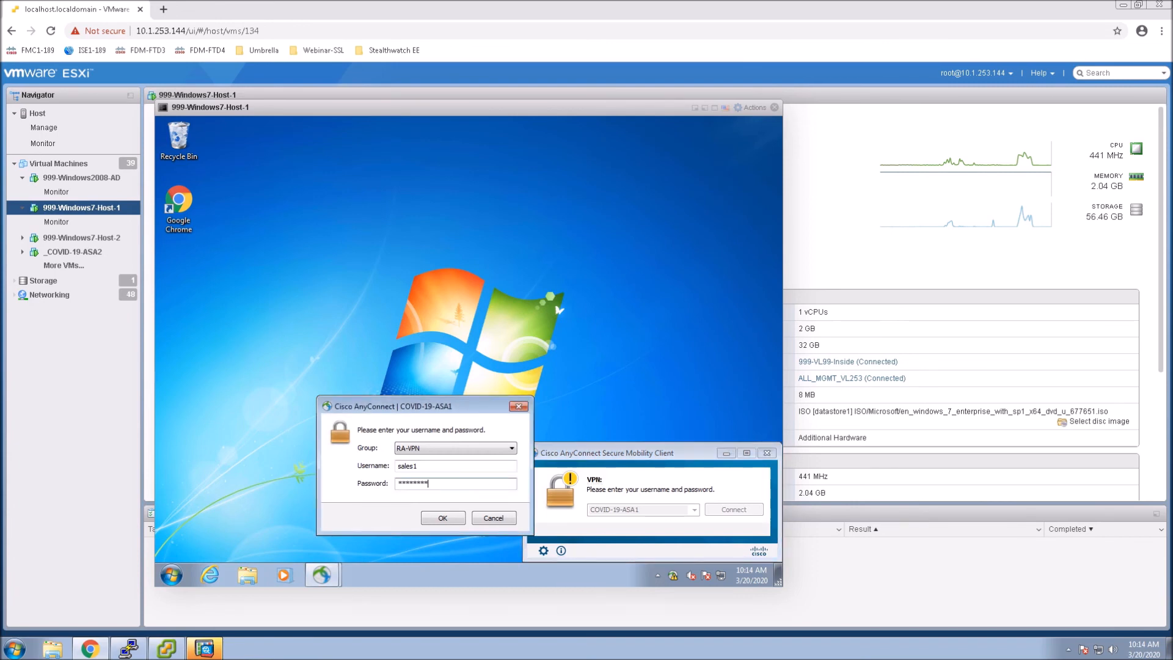
pyautogui.click(443, 517)
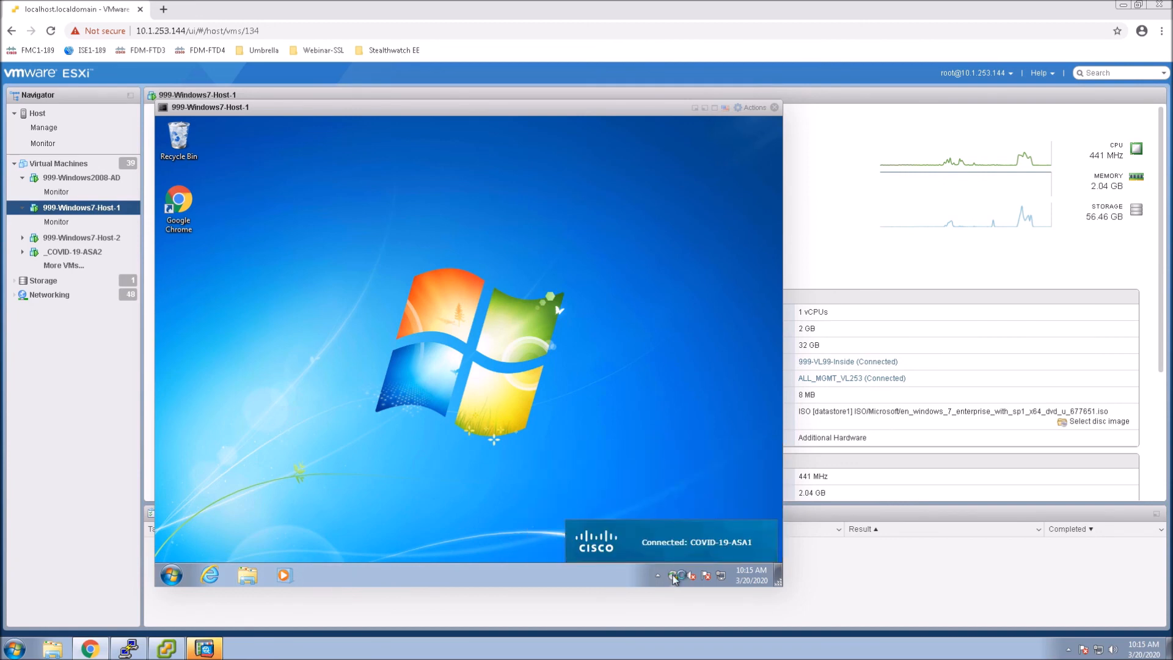
# Open the AnyConnect connection details from the tray icon to check the tunnel.
pyautogui.click(680, 575)
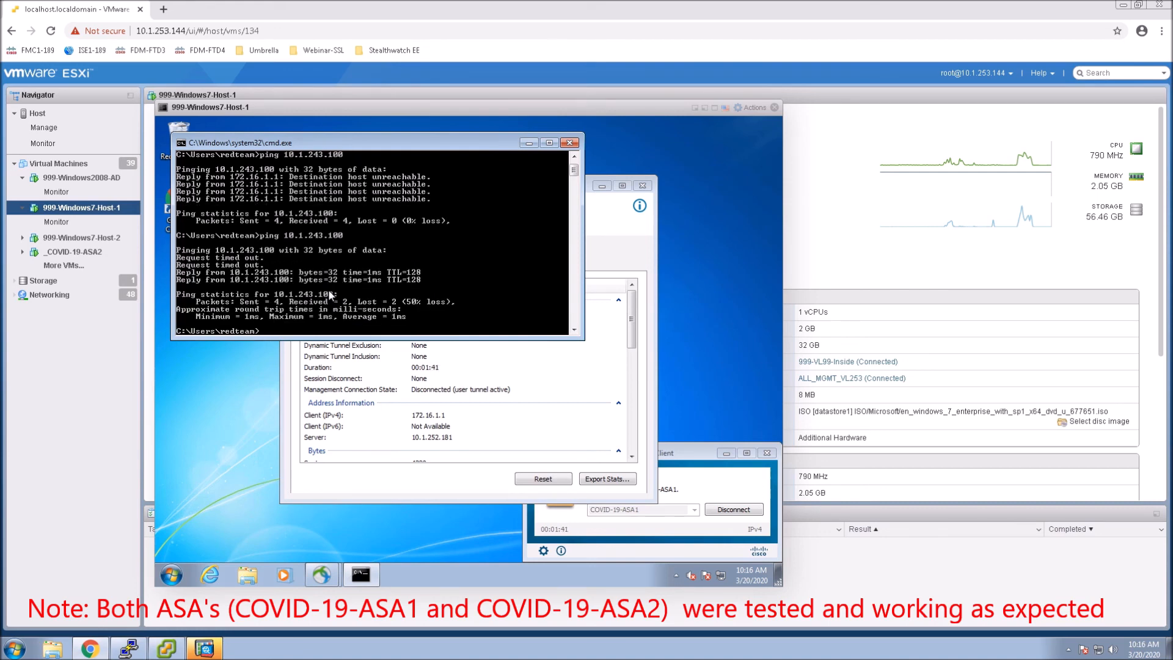
pyautogui.moveTo(509, 197)
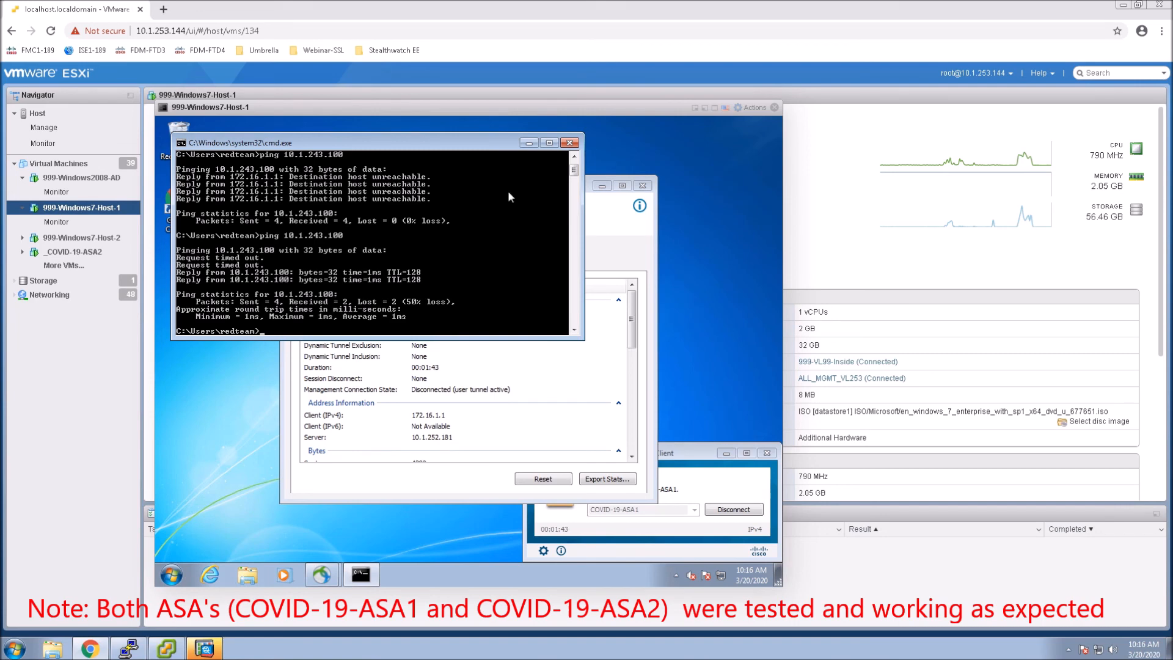